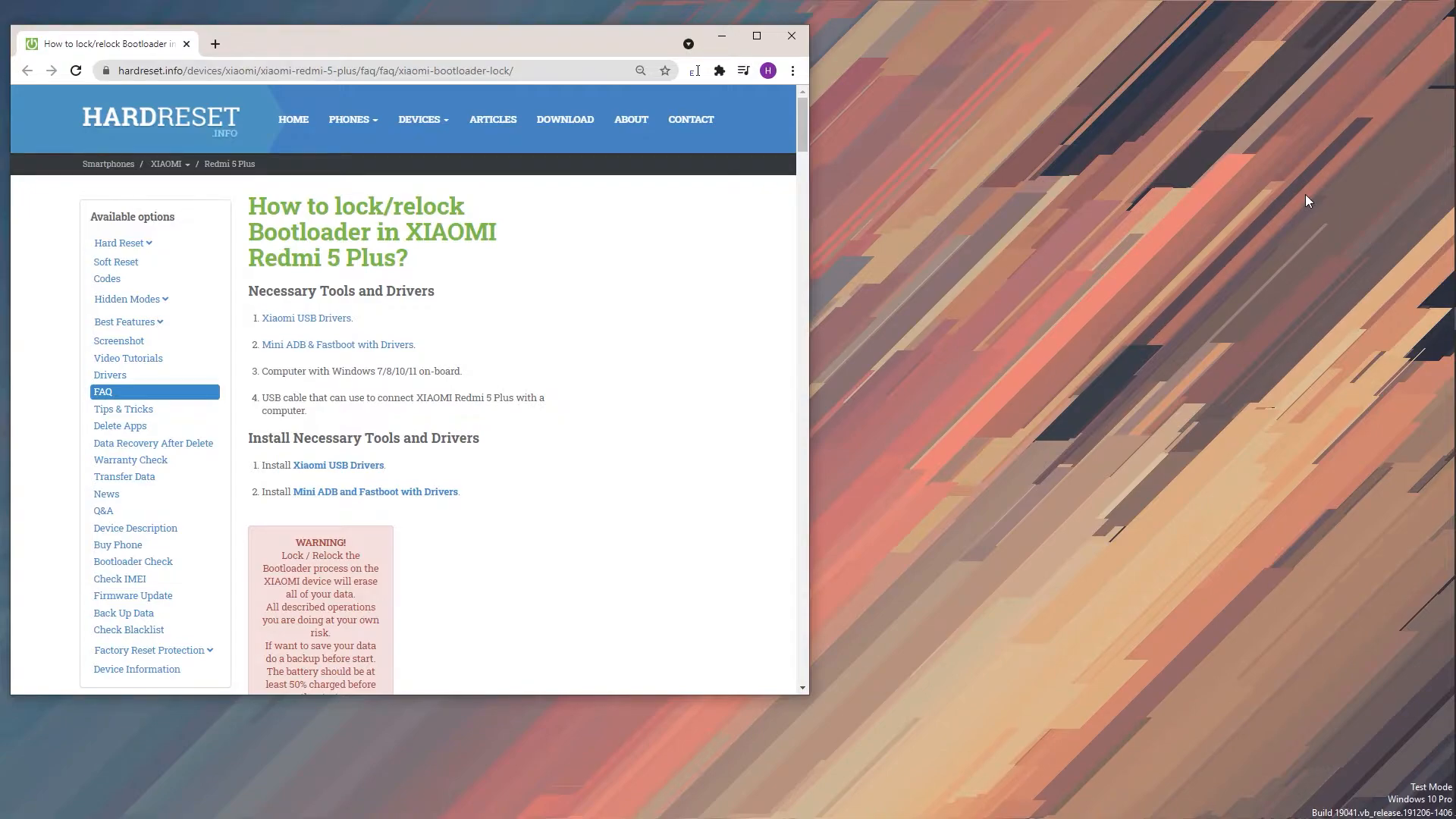
mouse_move(1151, 146)
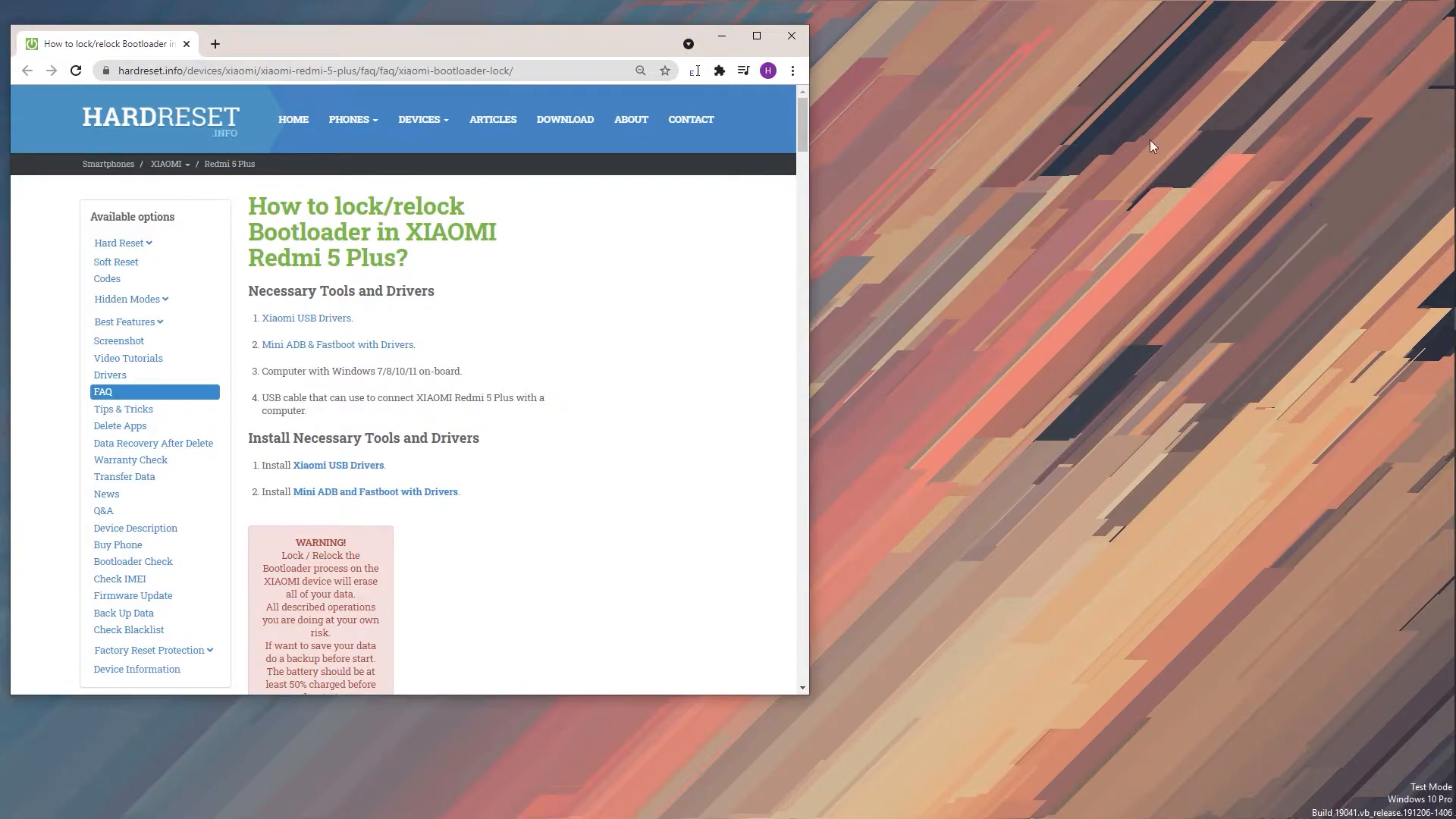
mouse_move(590, 382)
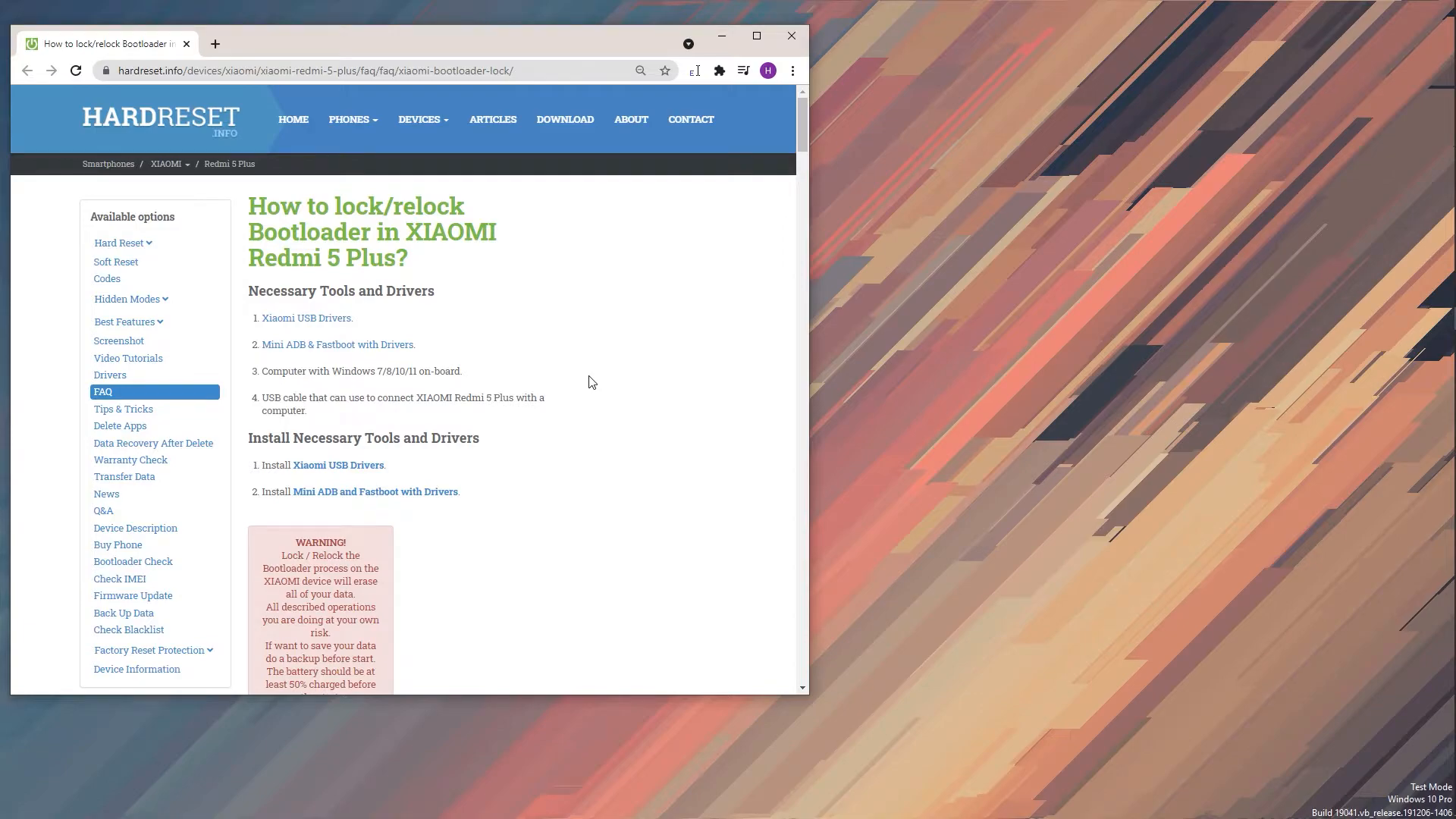
mouse_move(411, 377)
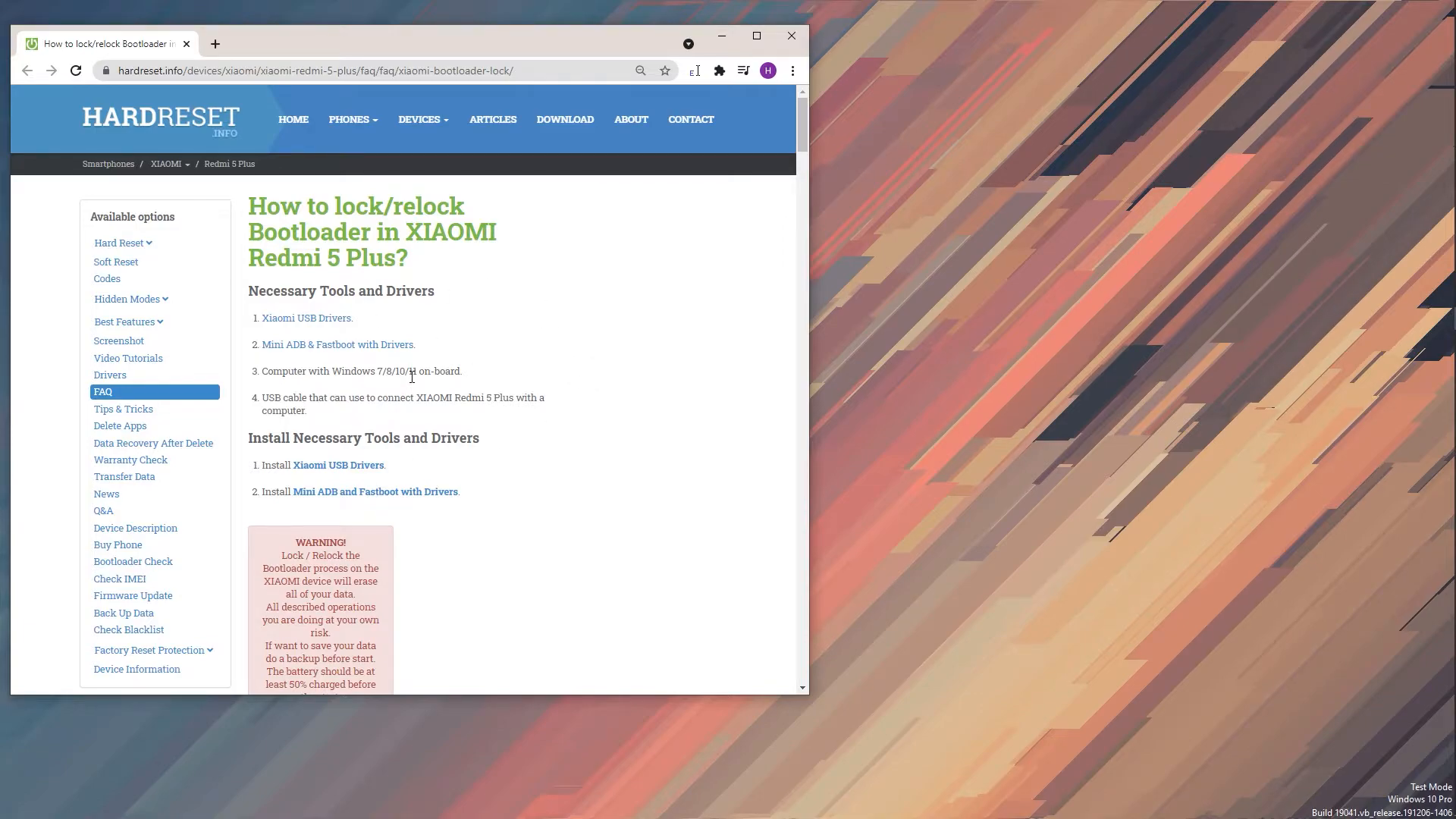
mouse_move(266, 339)
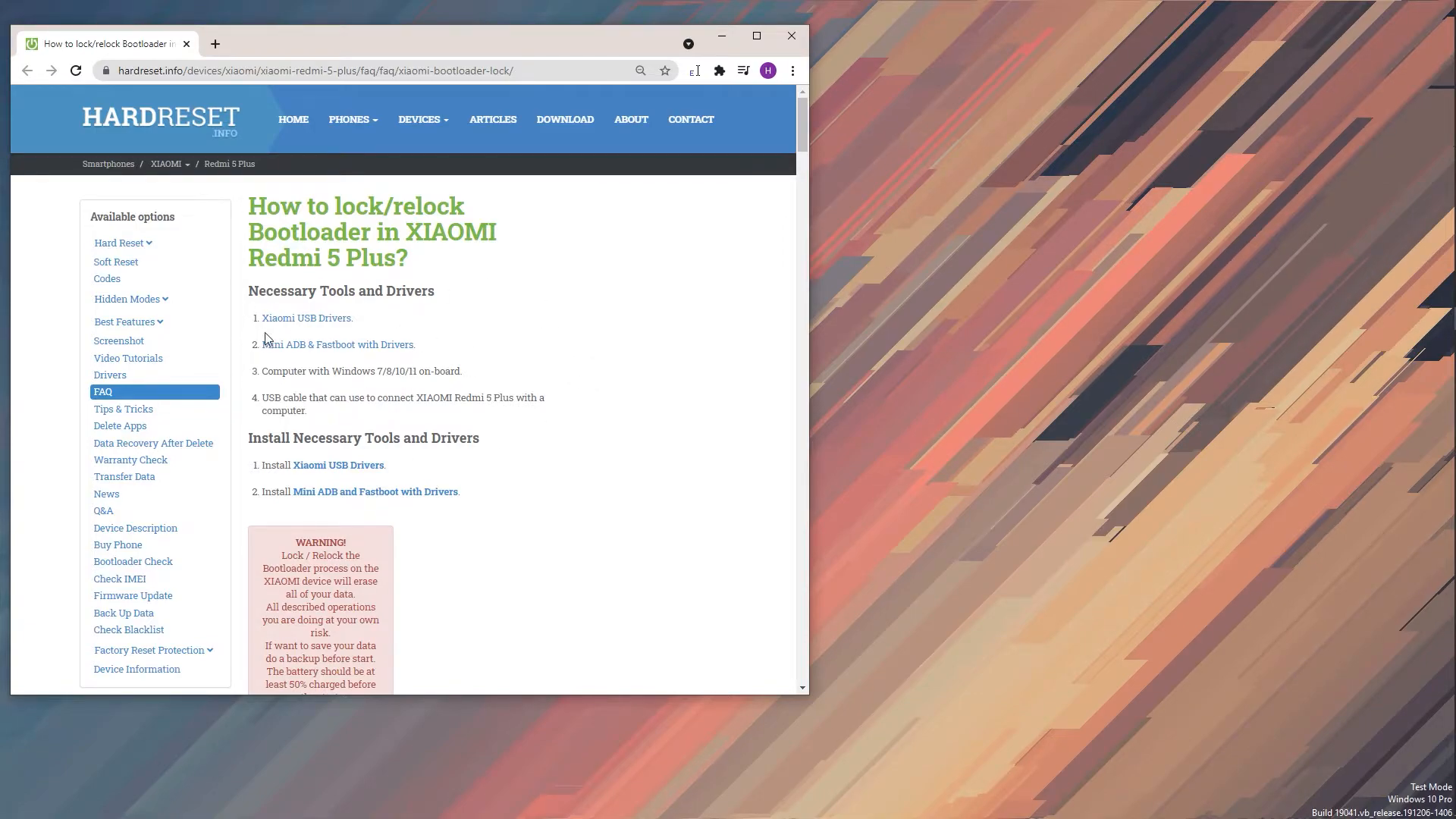
Step: Browse the guide's Xiaomi USB Drivers and Mini ADB & Fastboot with Drivers items
double_click(306, 318)
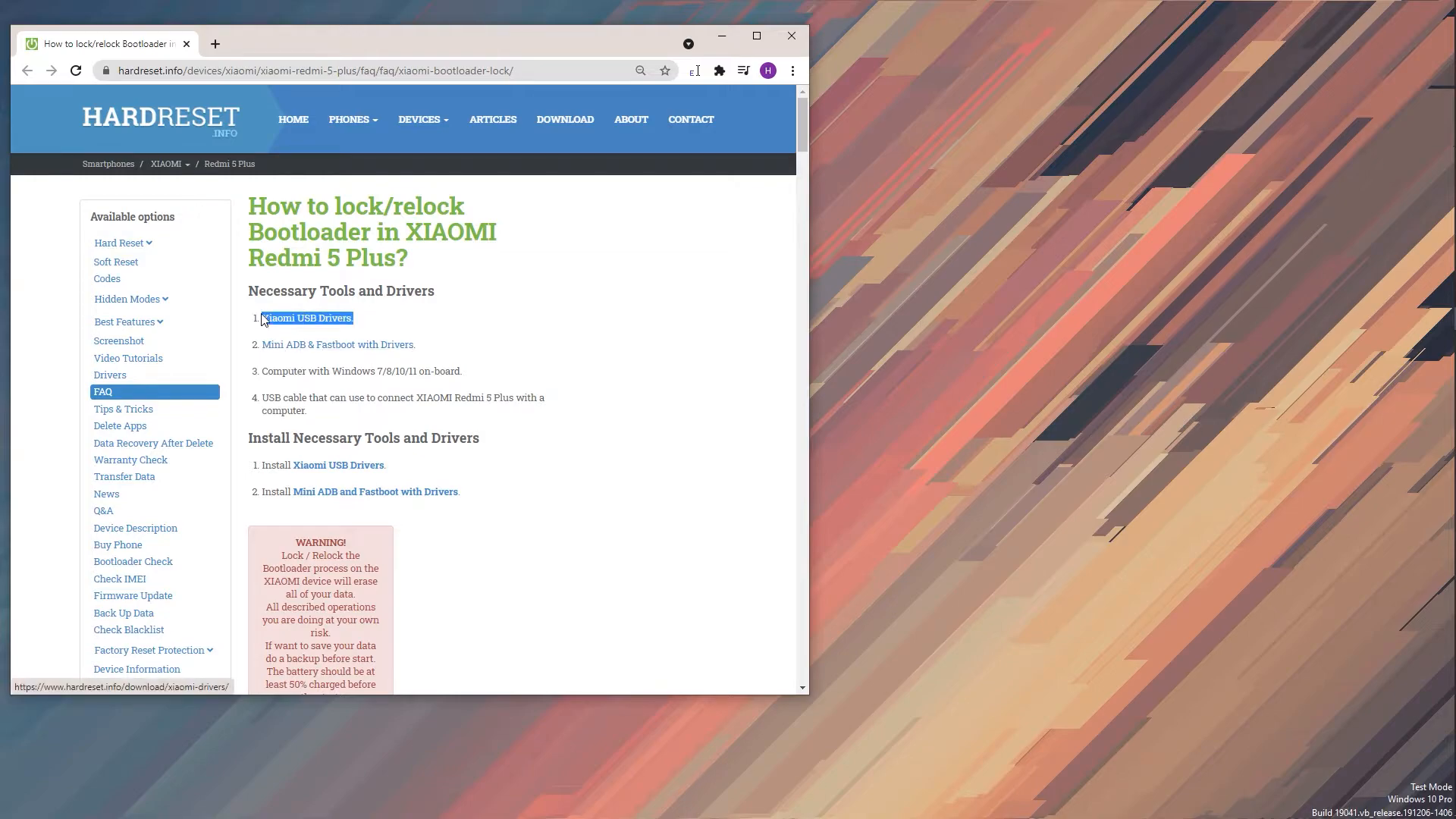
mouse_move(305, 320)
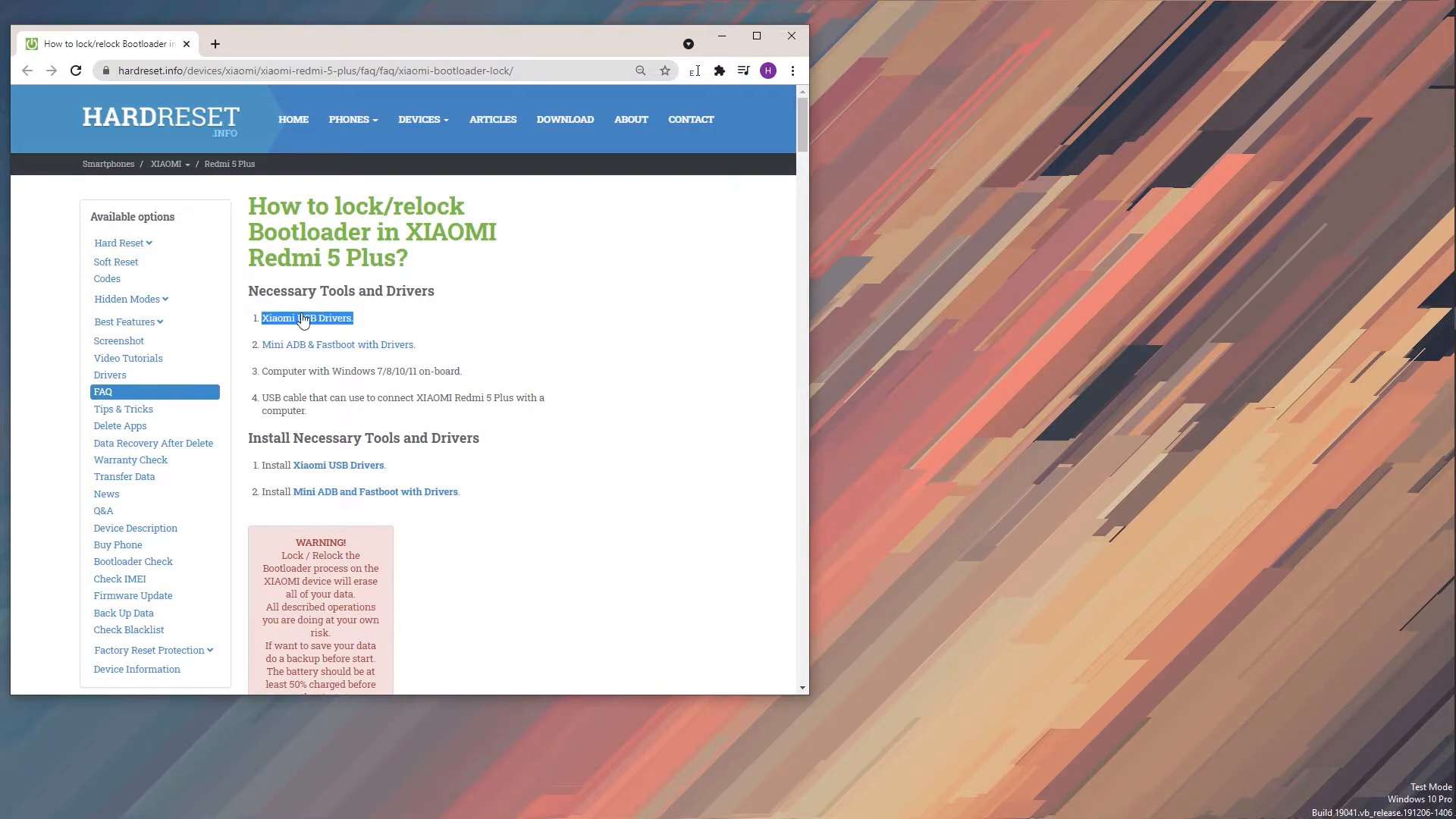
left_click(307, 318)
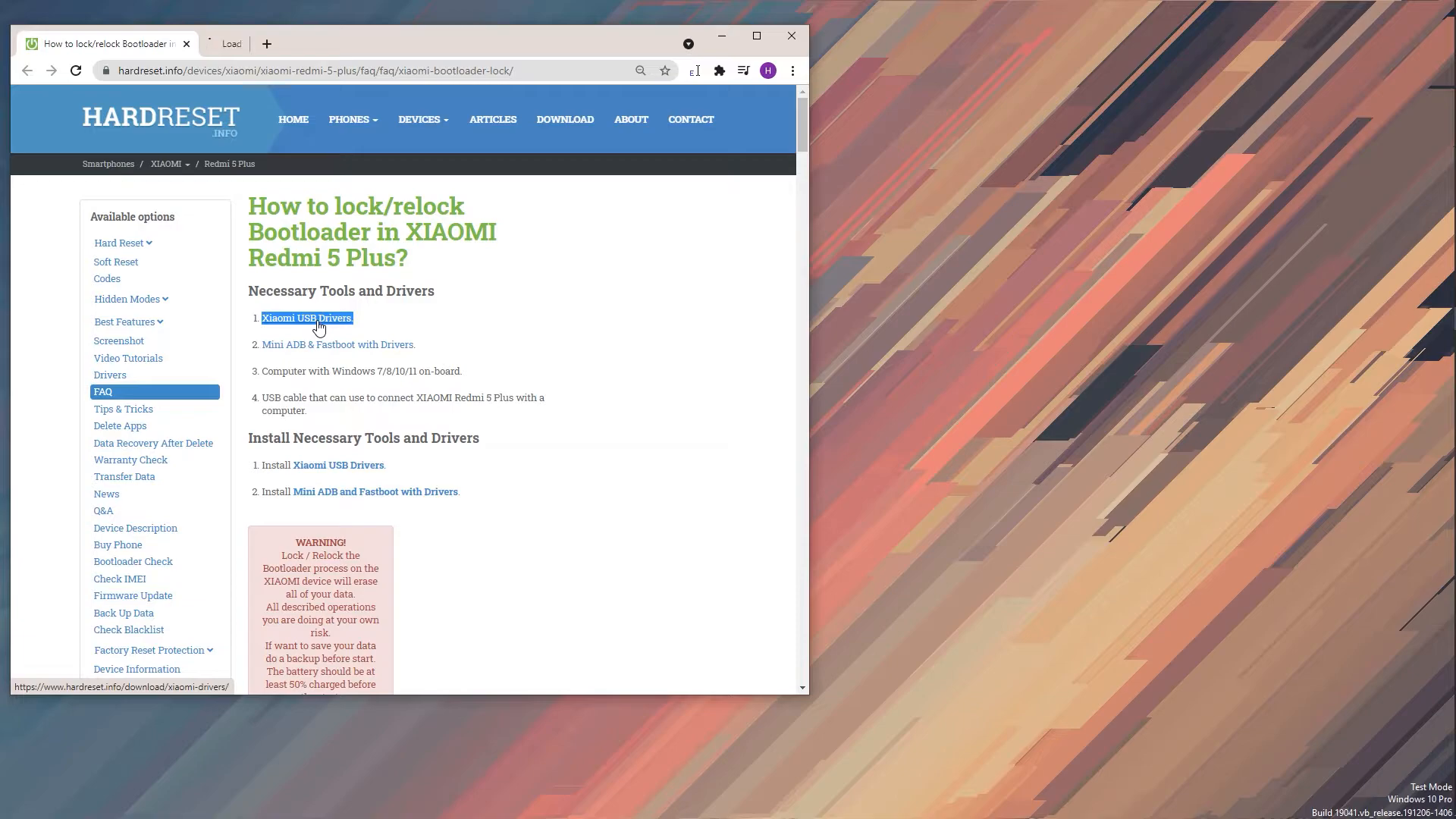
left_click(307, 318)
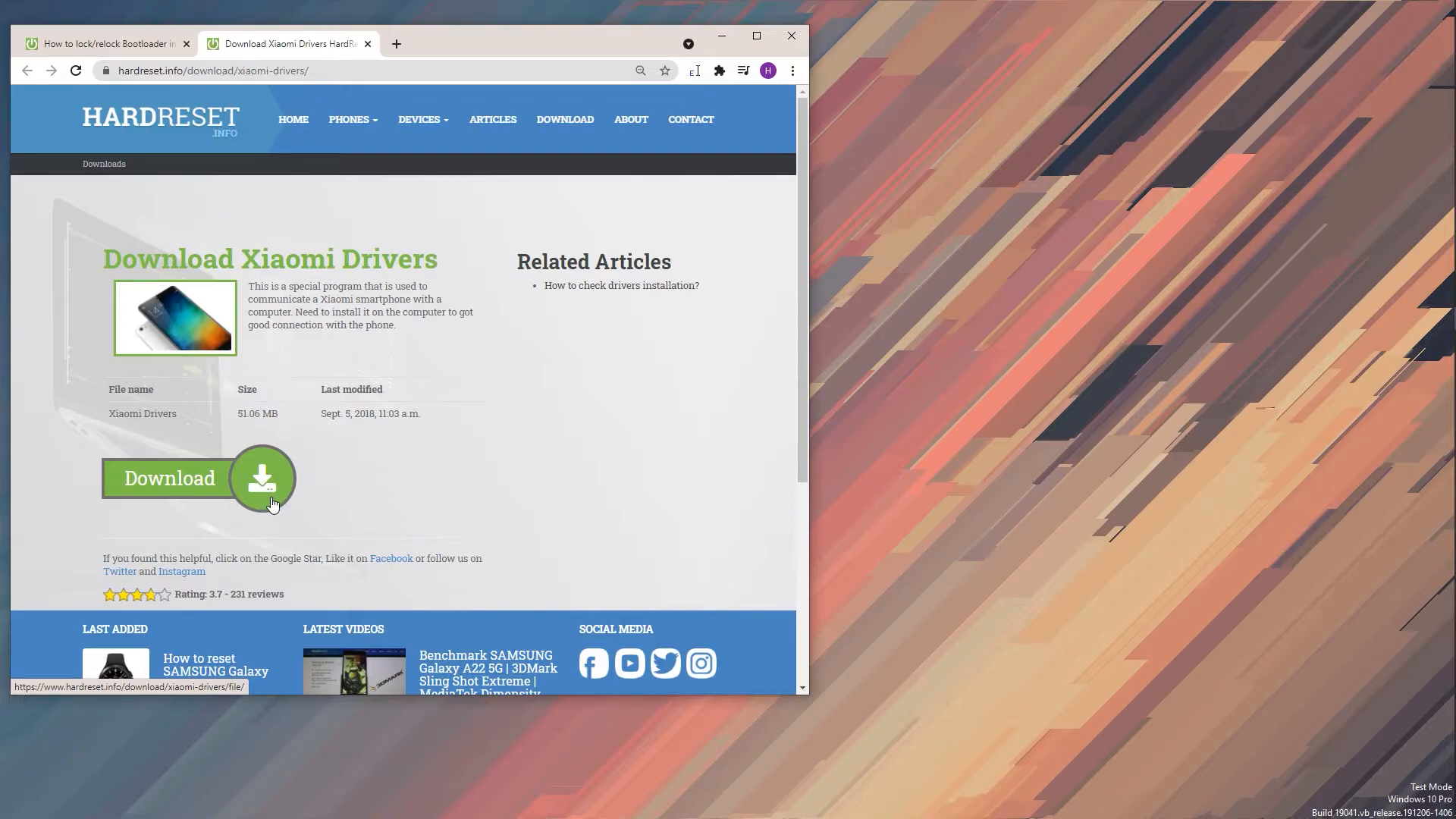
mouse_move(311, 44)
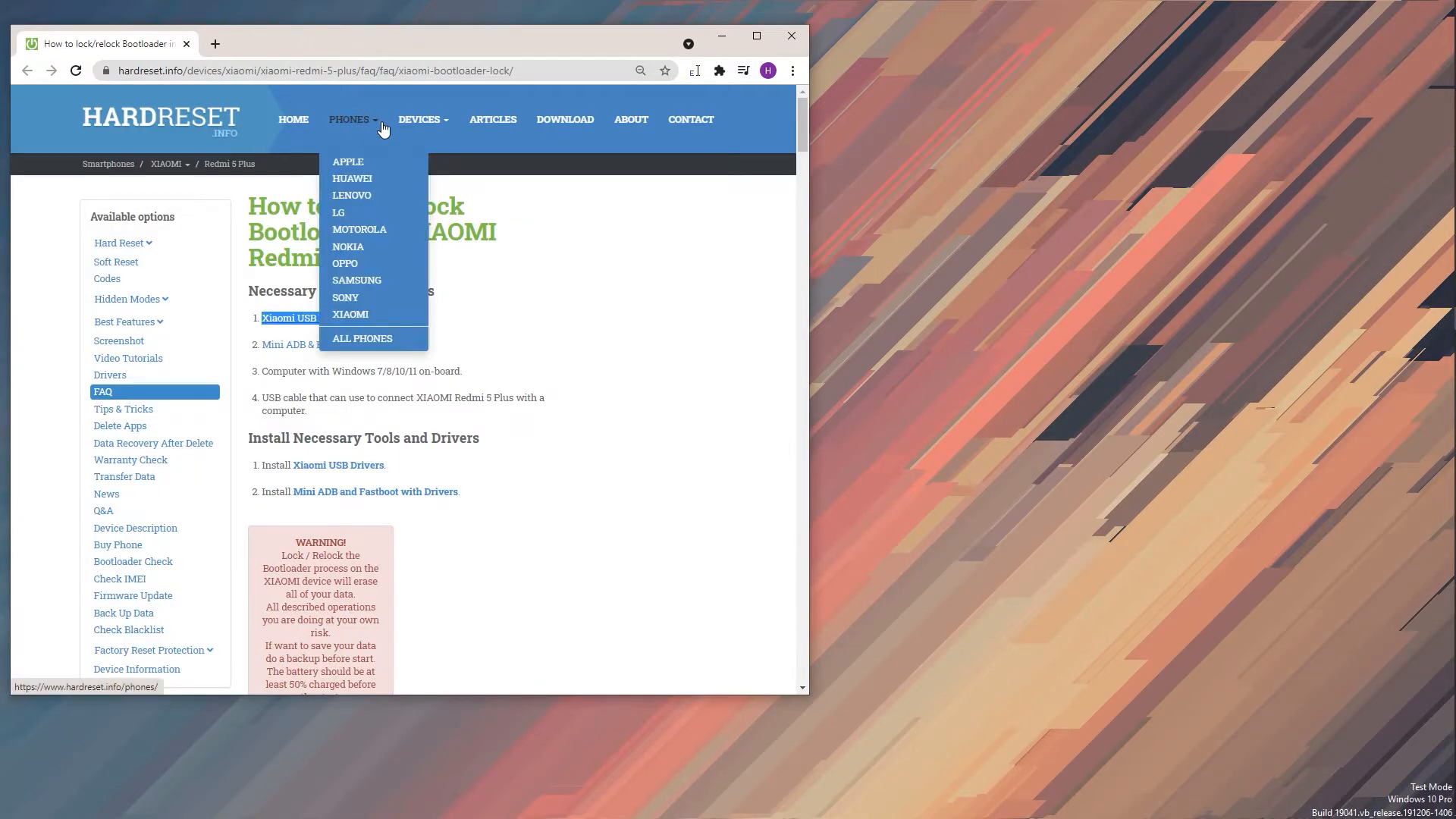
left_click(423, 347)
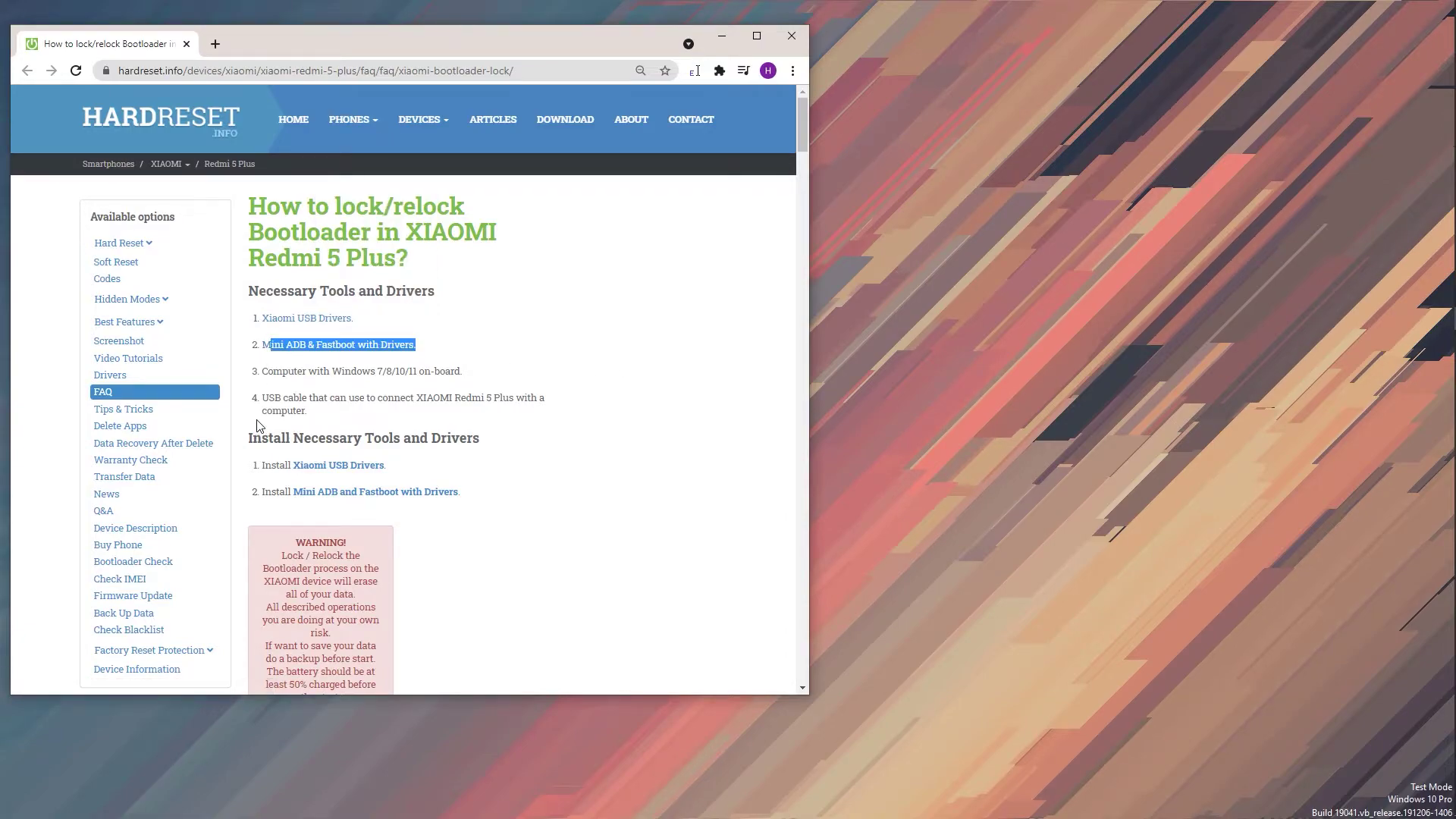
mouse_move(405, 373)
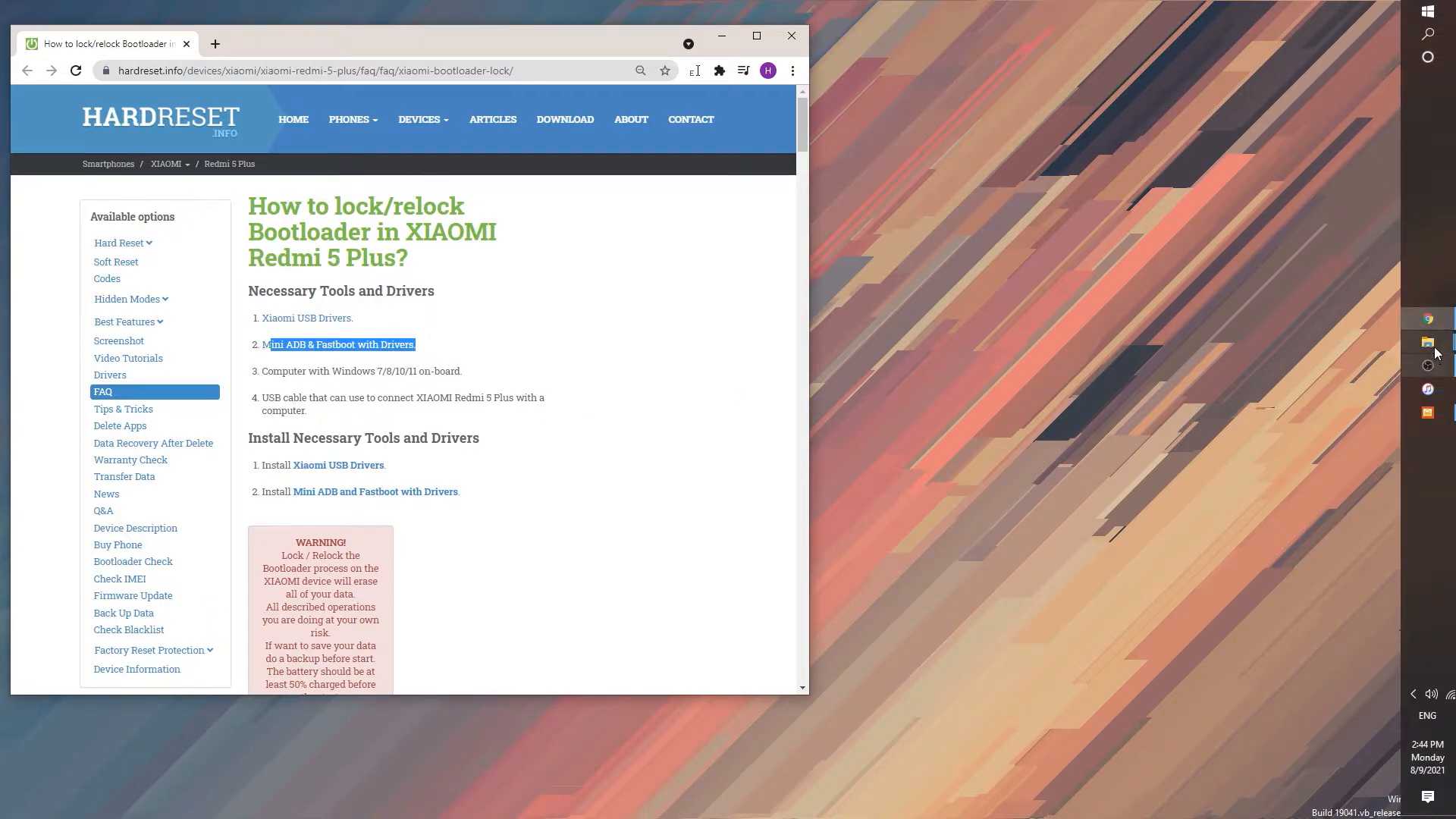
Step: Bring File Explorer forward and enter Android_Fastboot_mini_ADB_Drivers from Downloads
left_click(1428, 343)
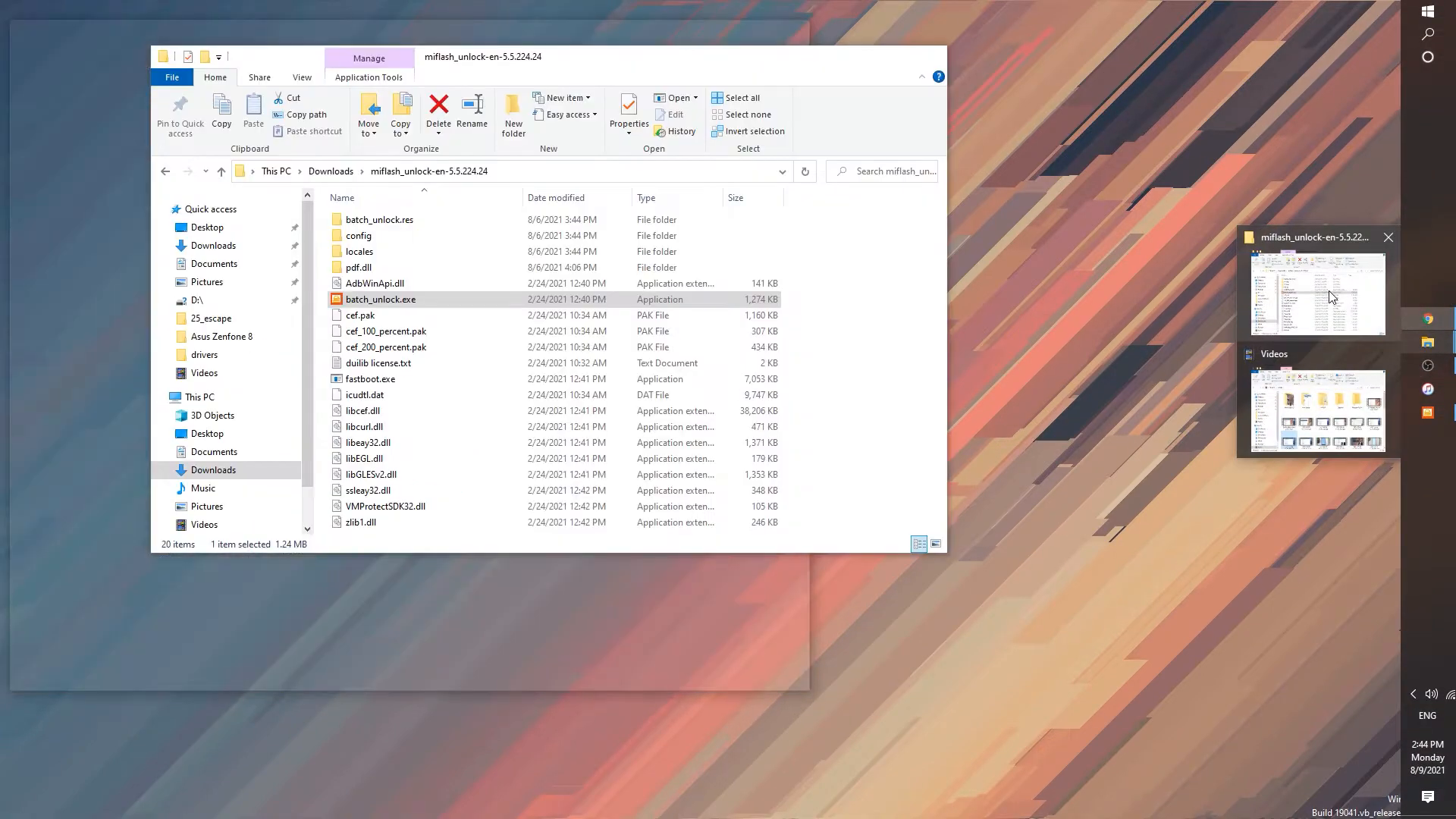
mouse_move(1316, 319)
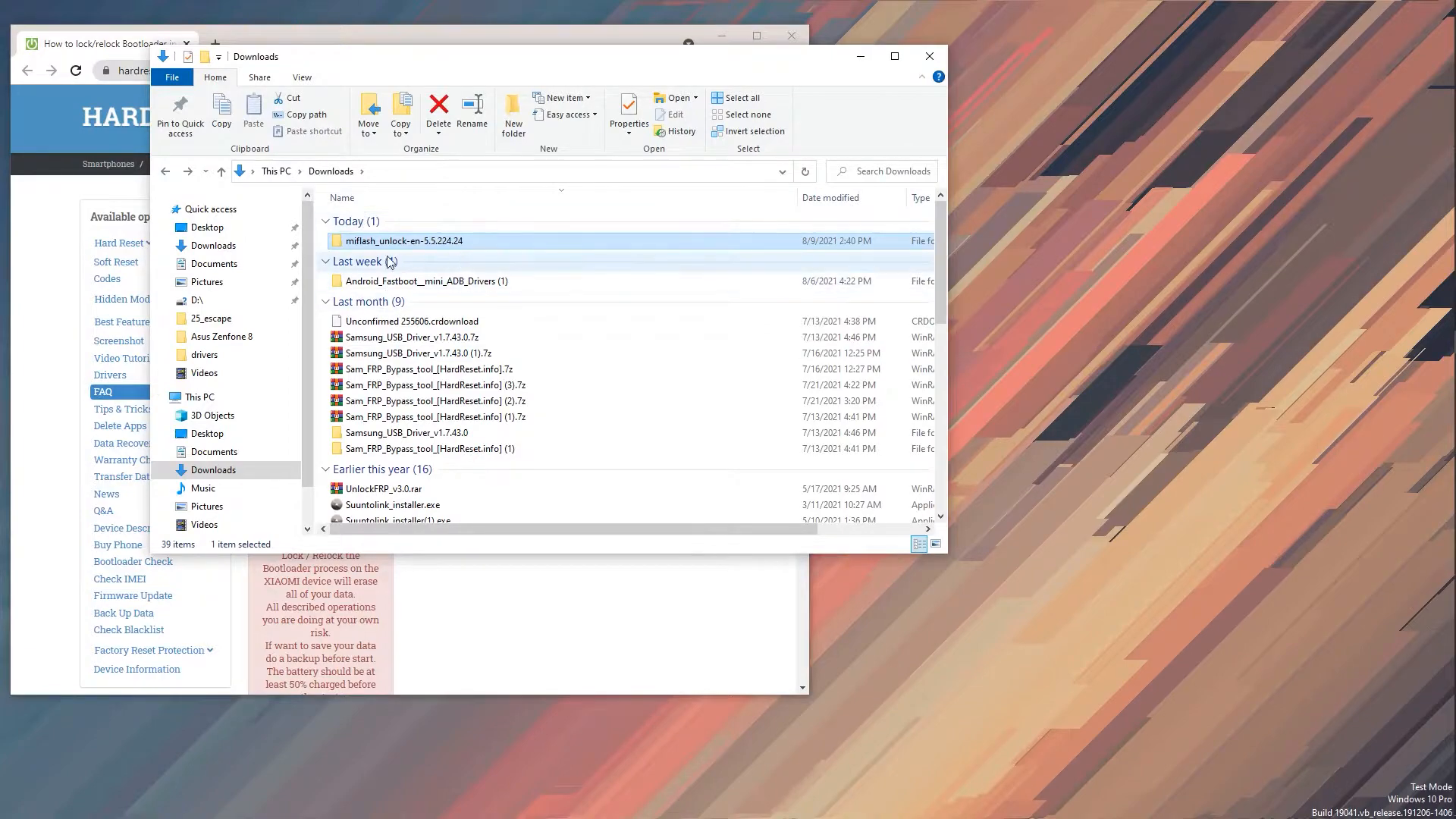
left_click(430, 280)
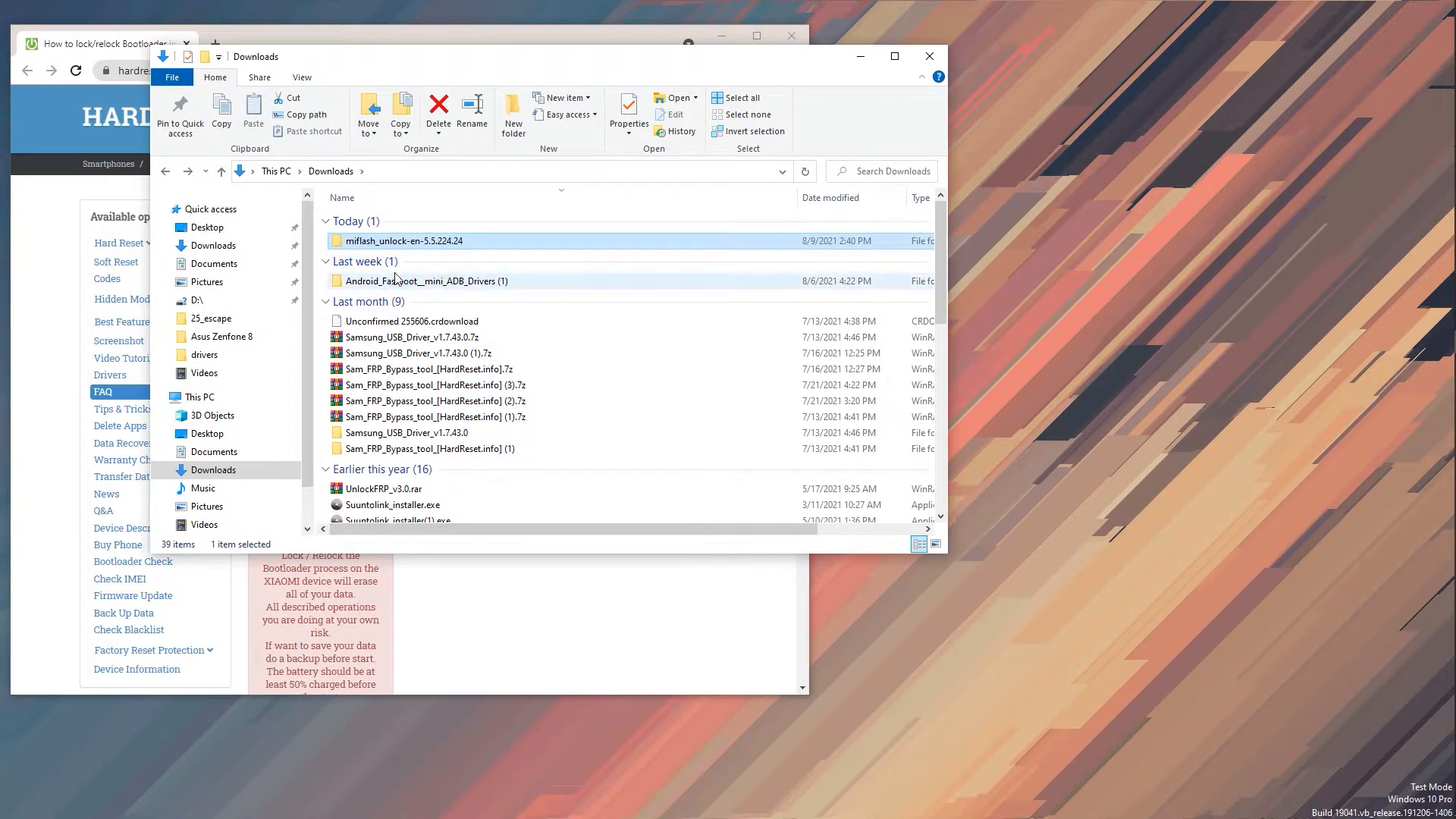
left_click(423, 281)
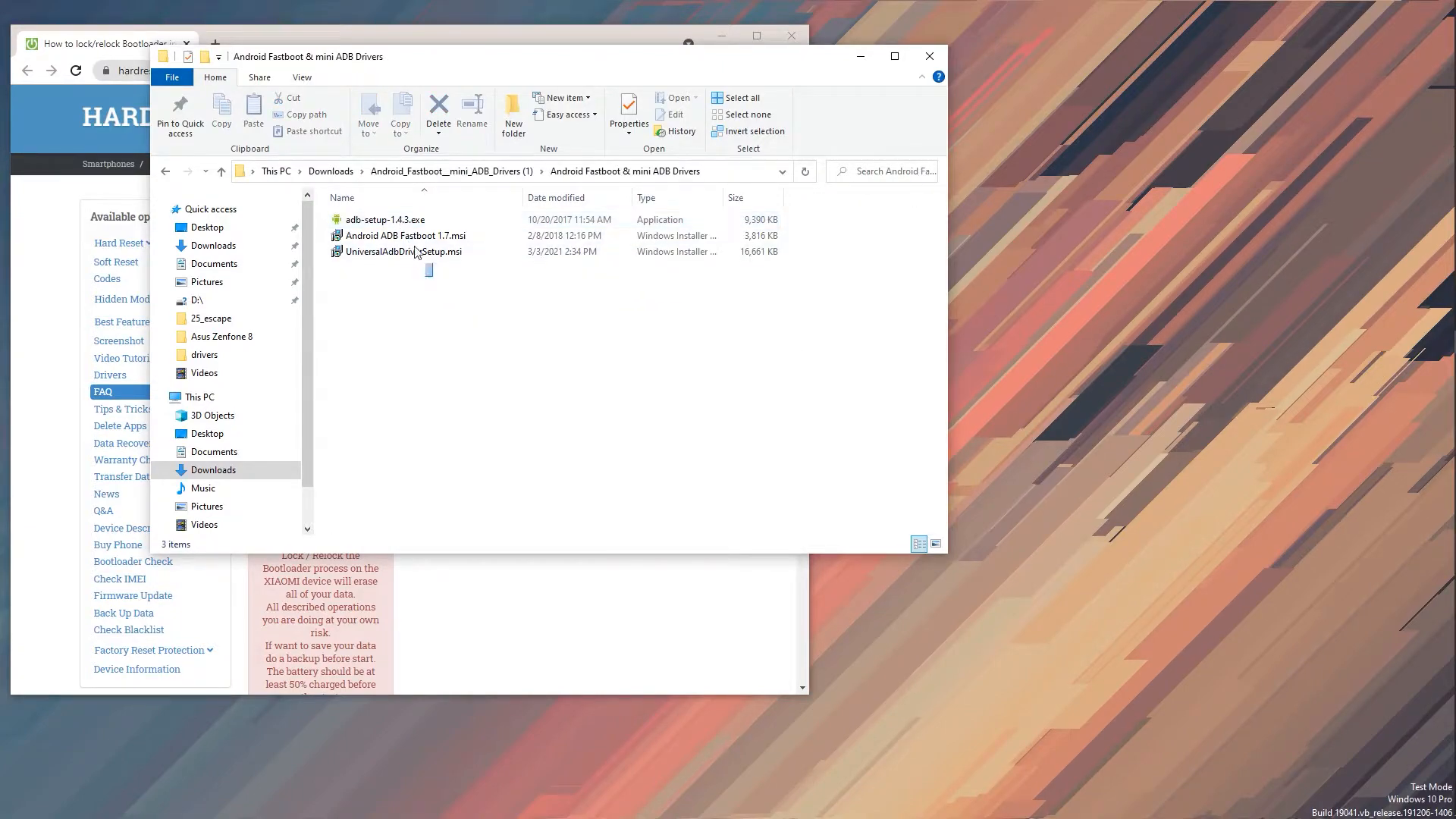
key("ctrl+a")
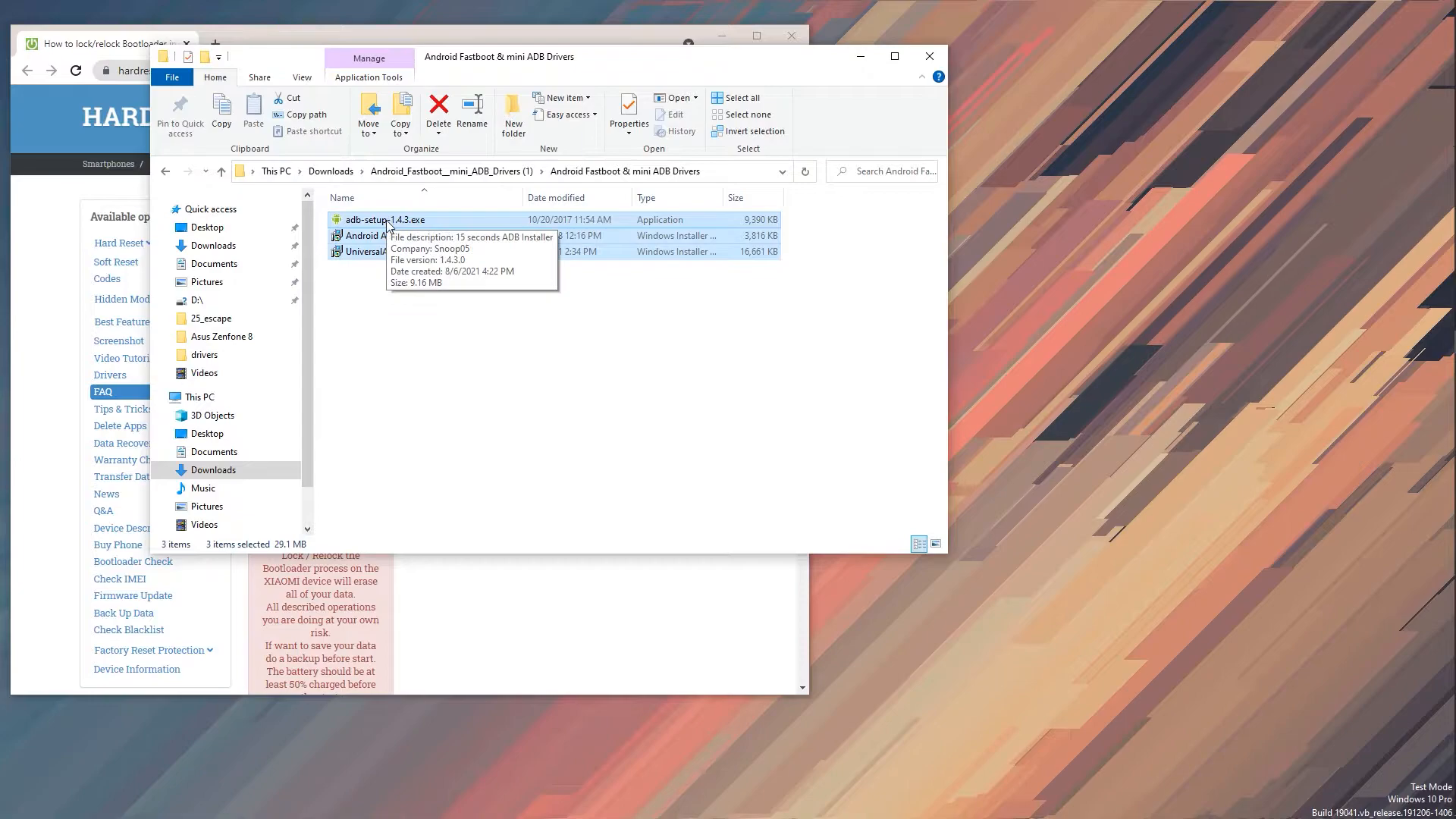
left_click(404, 306)
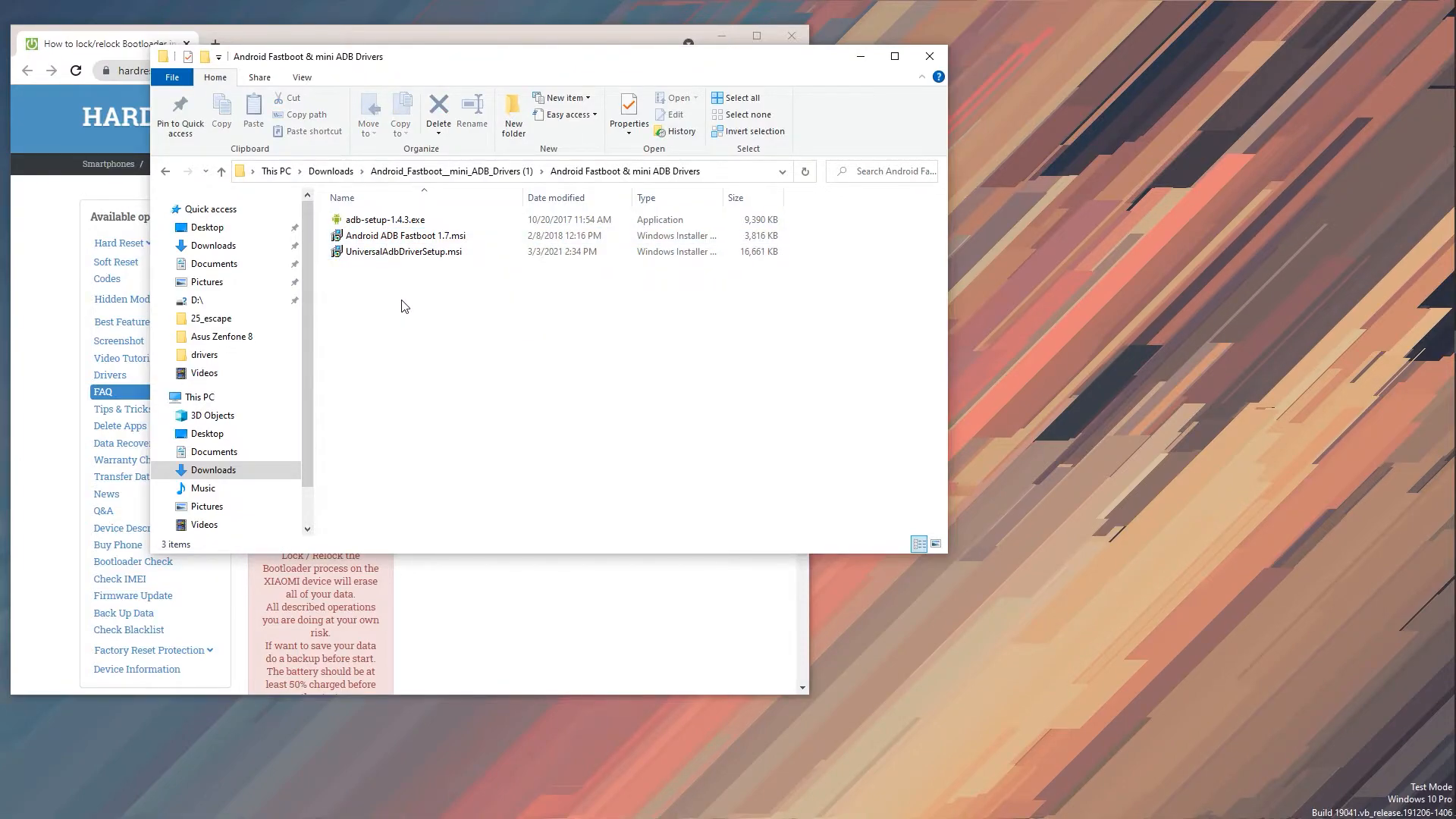
mouse_move(390, 322)
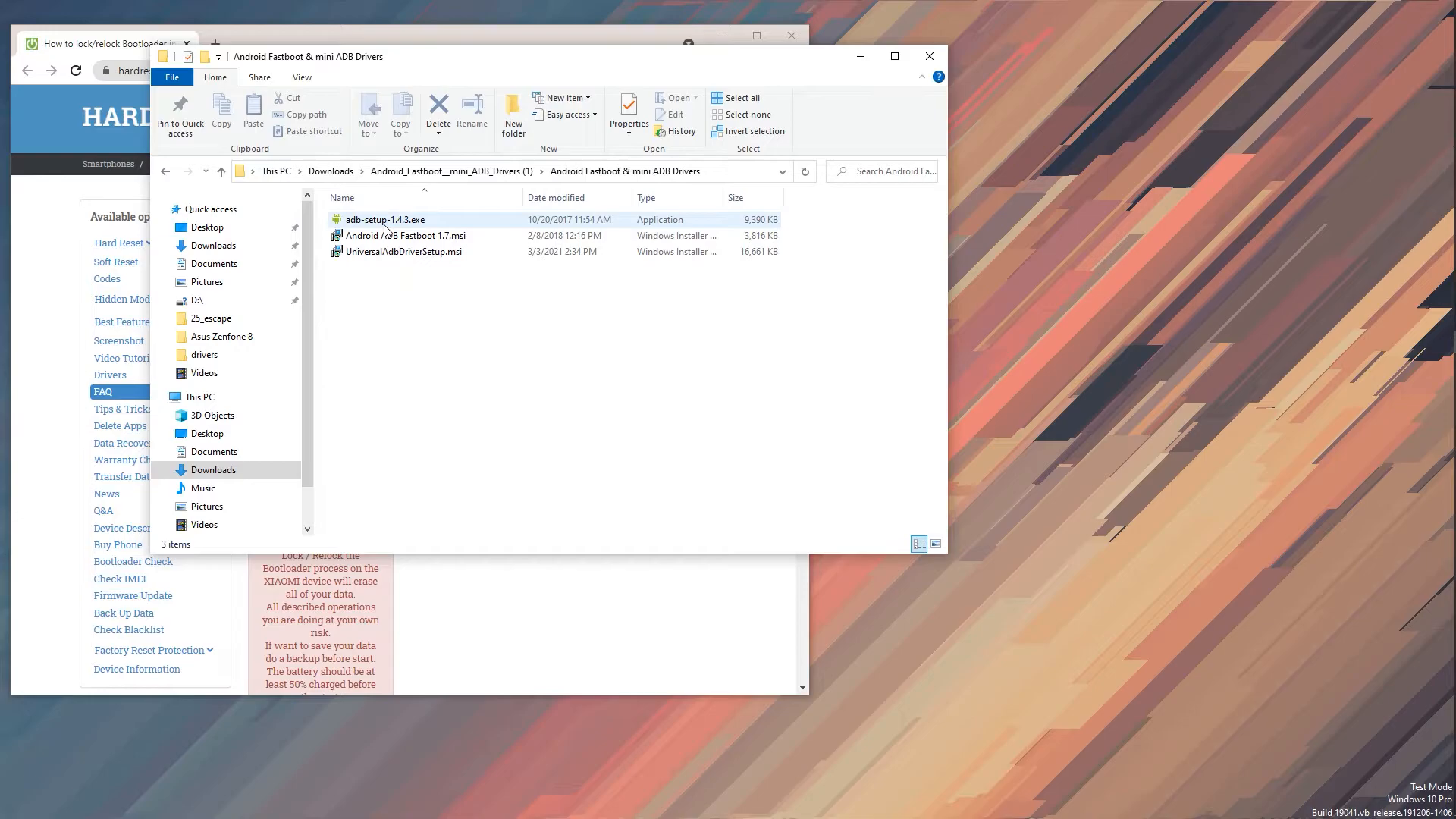
Step: Run adb-setup-1.4.3.exe, answer y to all three prompts, finish the driver wizard, and close it
double_click(384, 219)
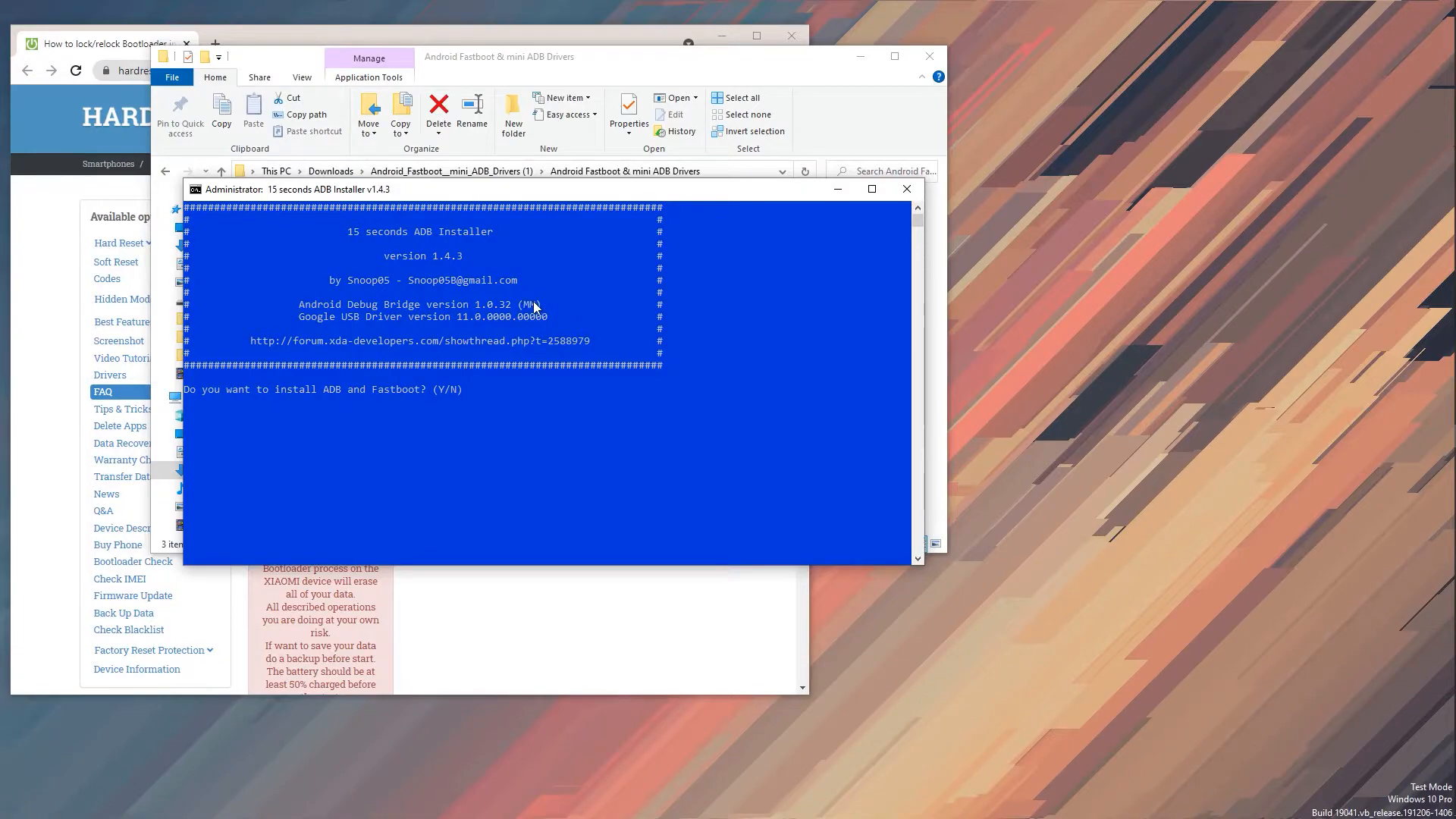
mouse_move(659, 330)
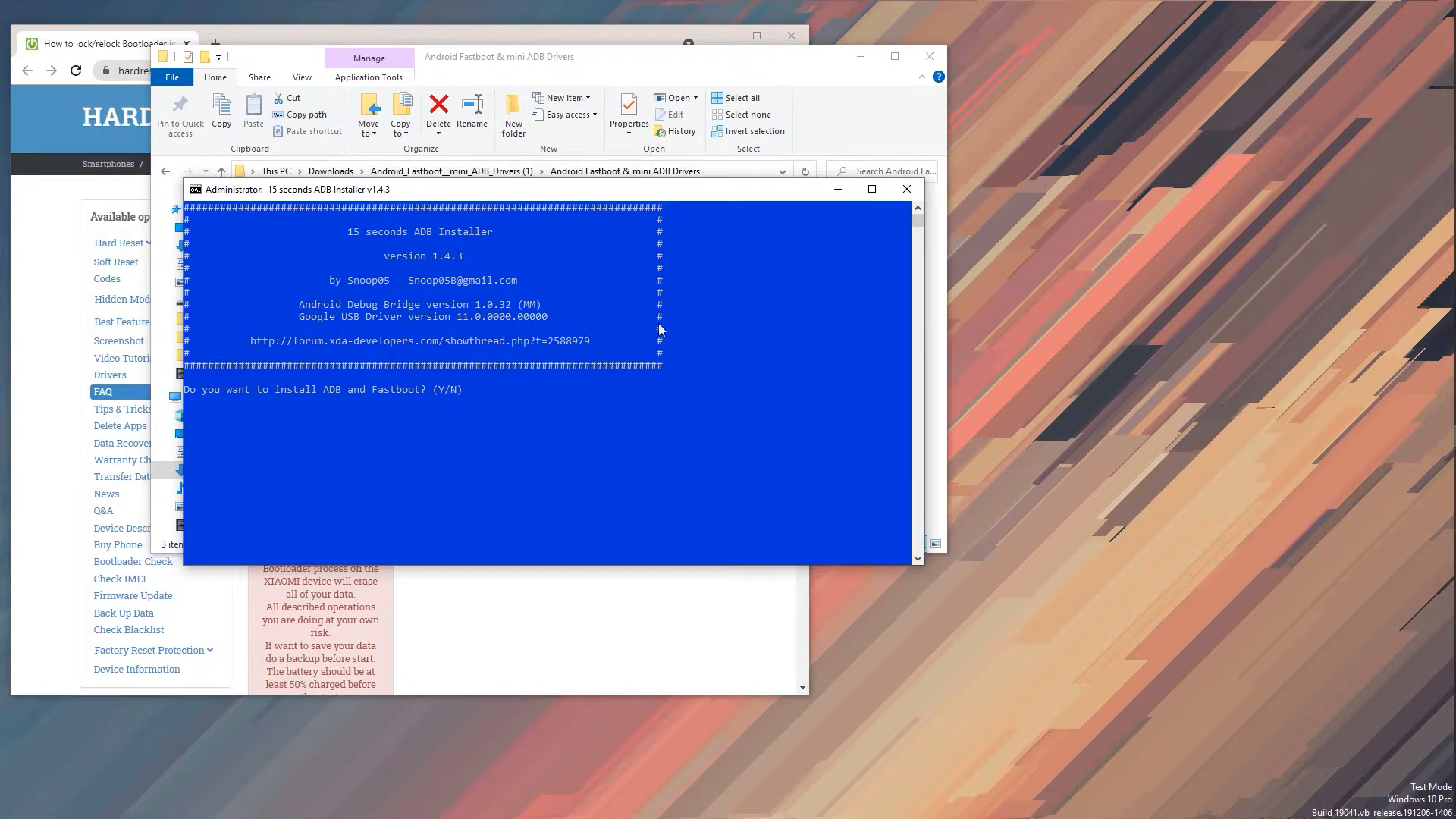
mouse_move(311, 360)
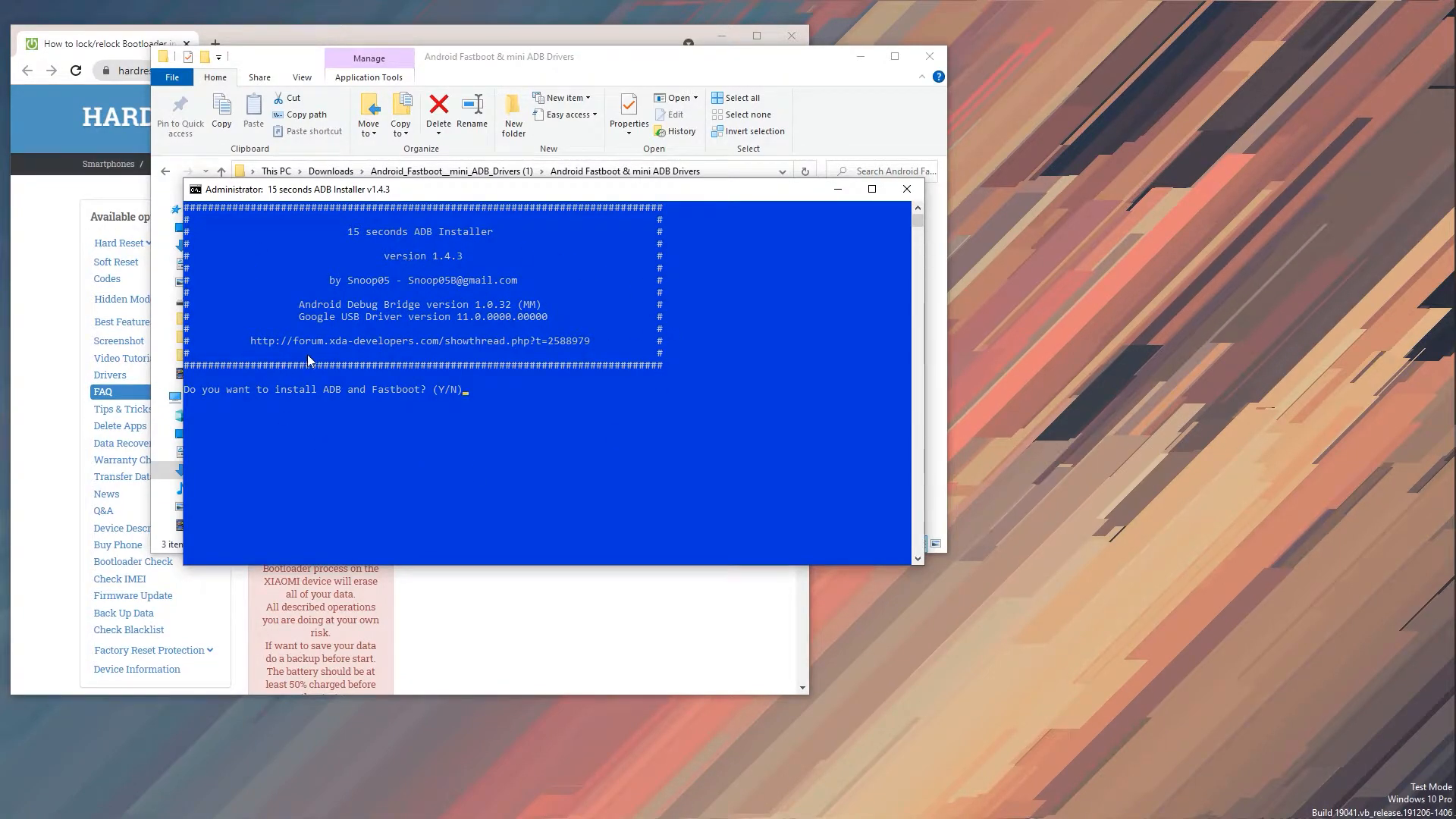
mouse_move(378, 397)
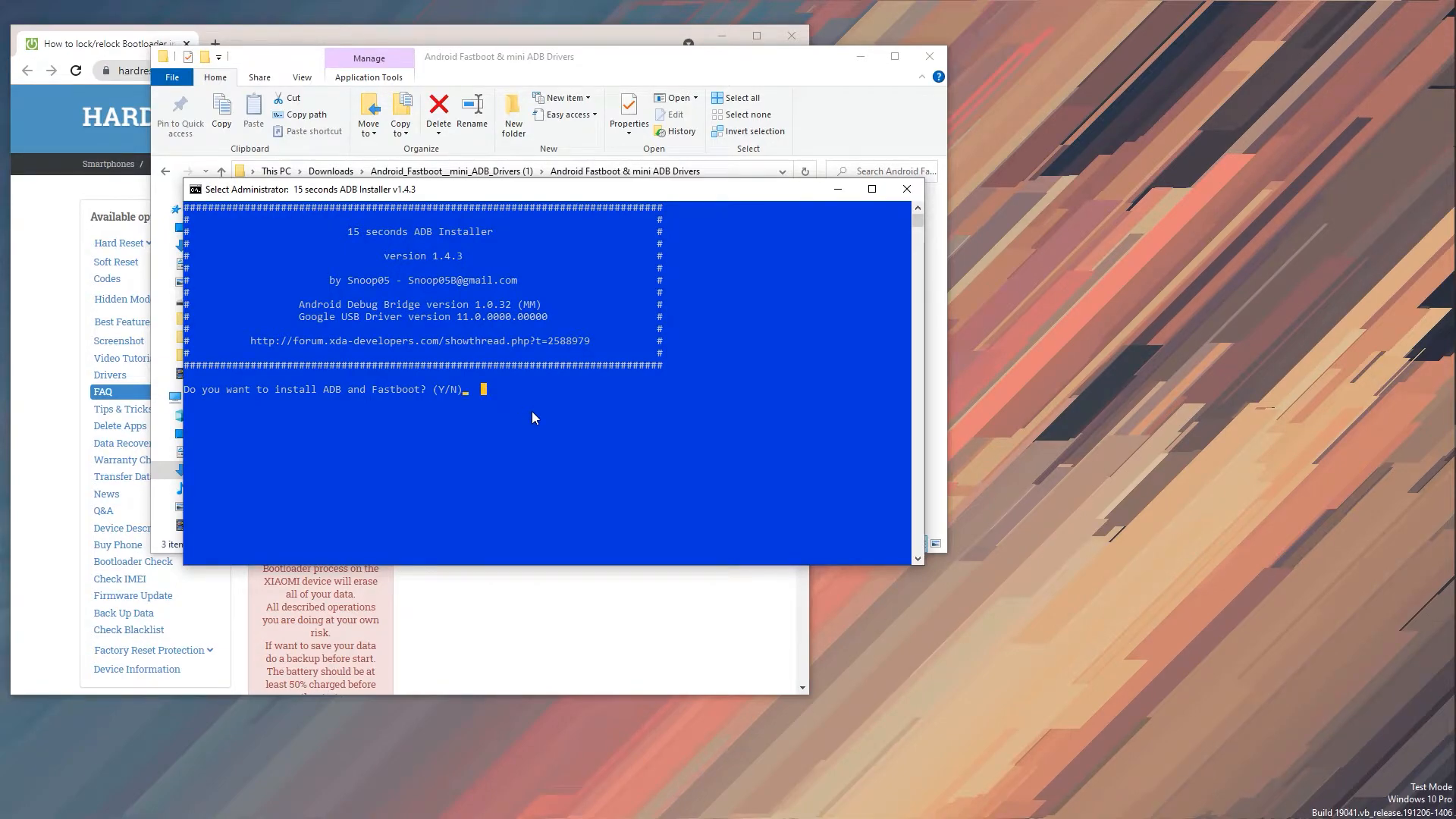
type("y")
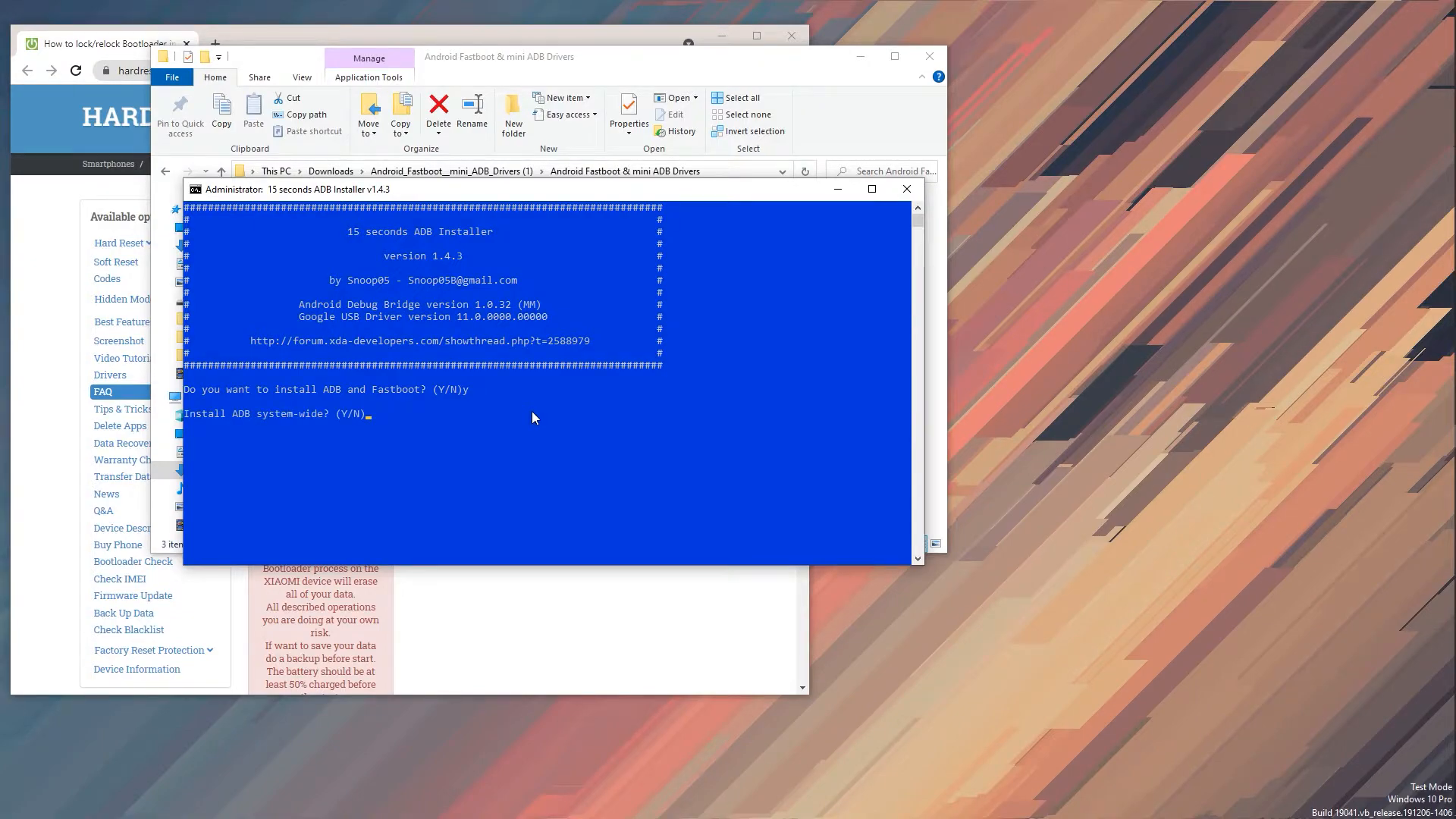
mouse_move(319, 427)
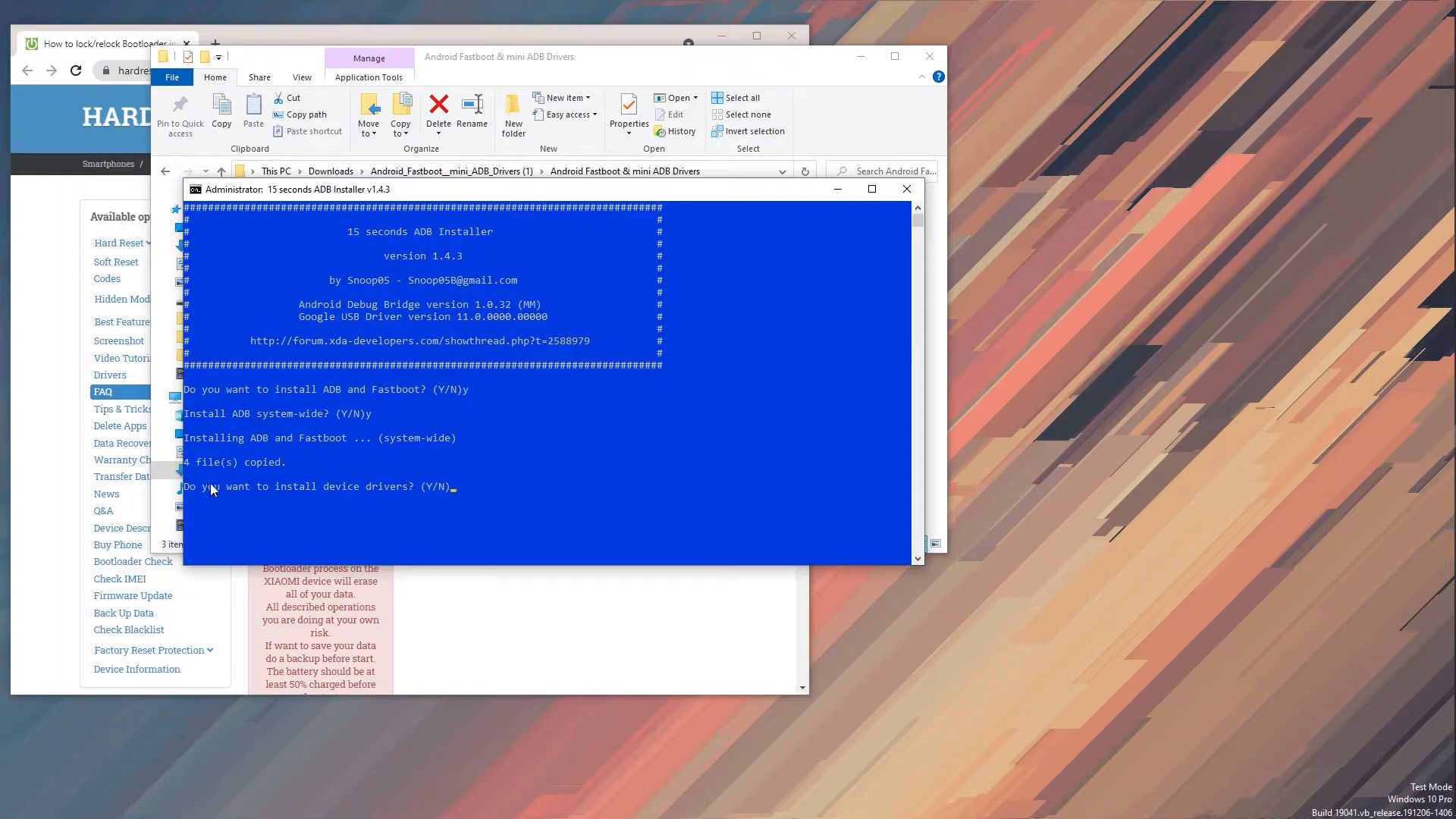
mouse_move(325, 492)
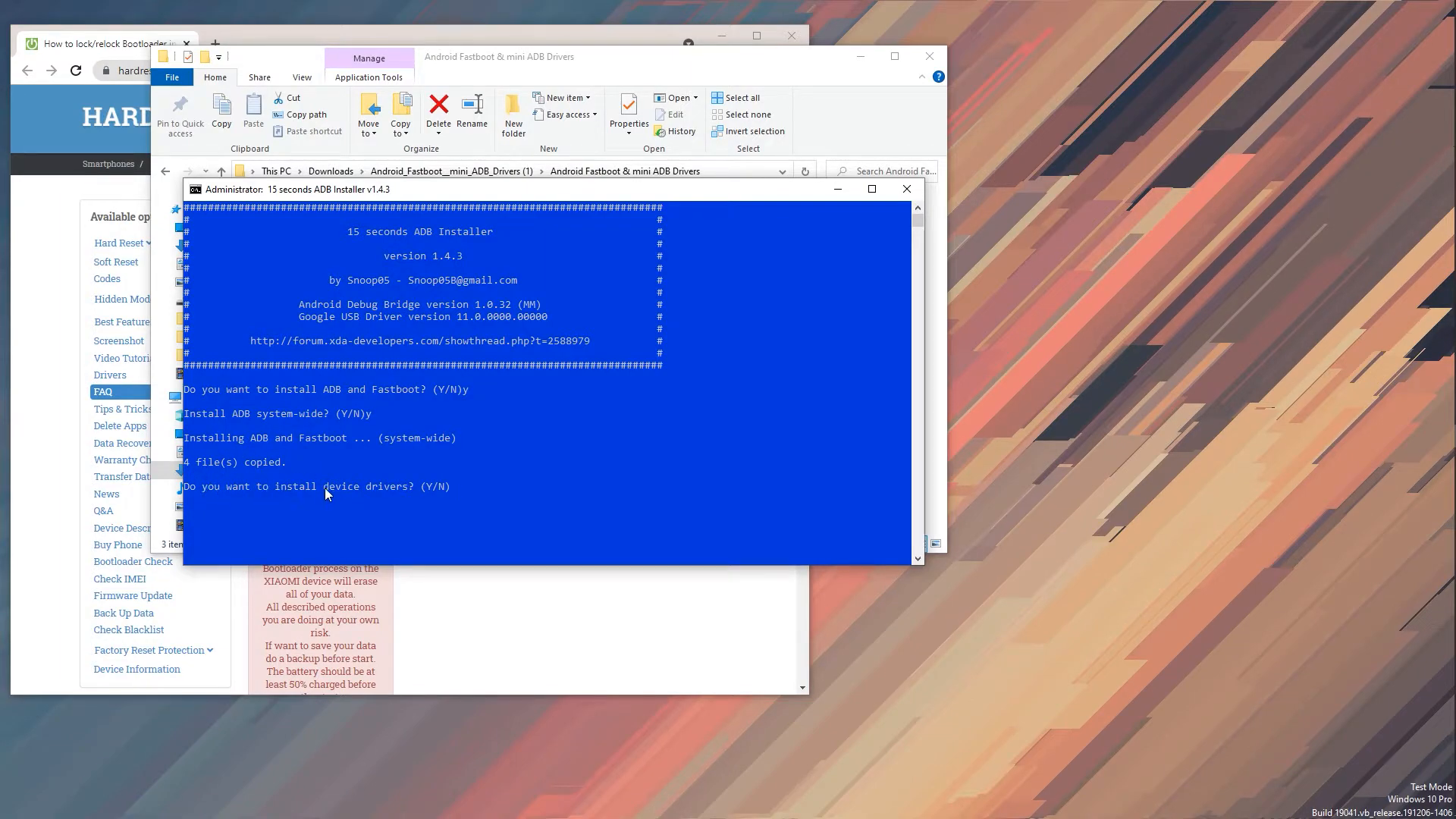
type("y")
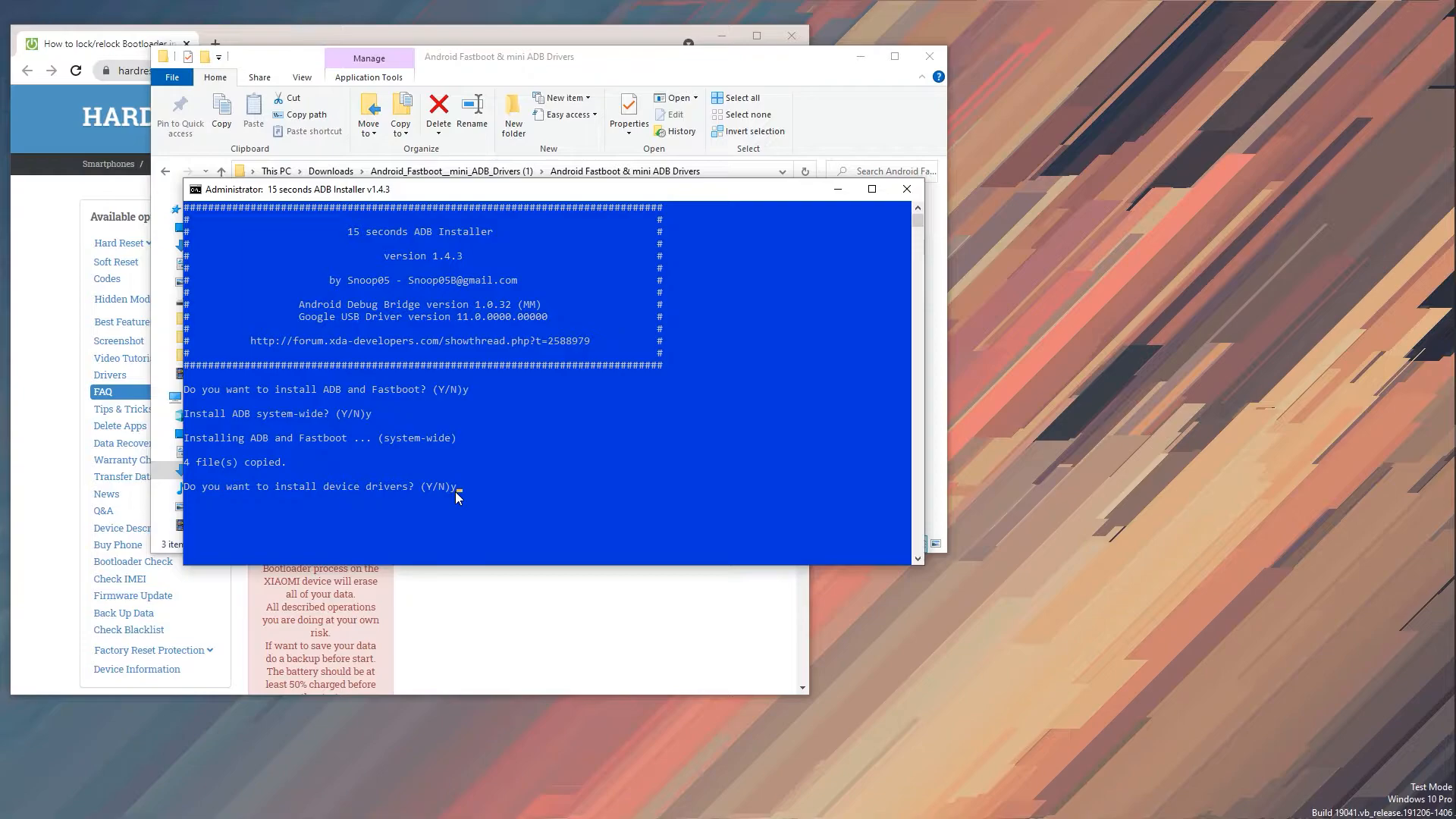
type("y")
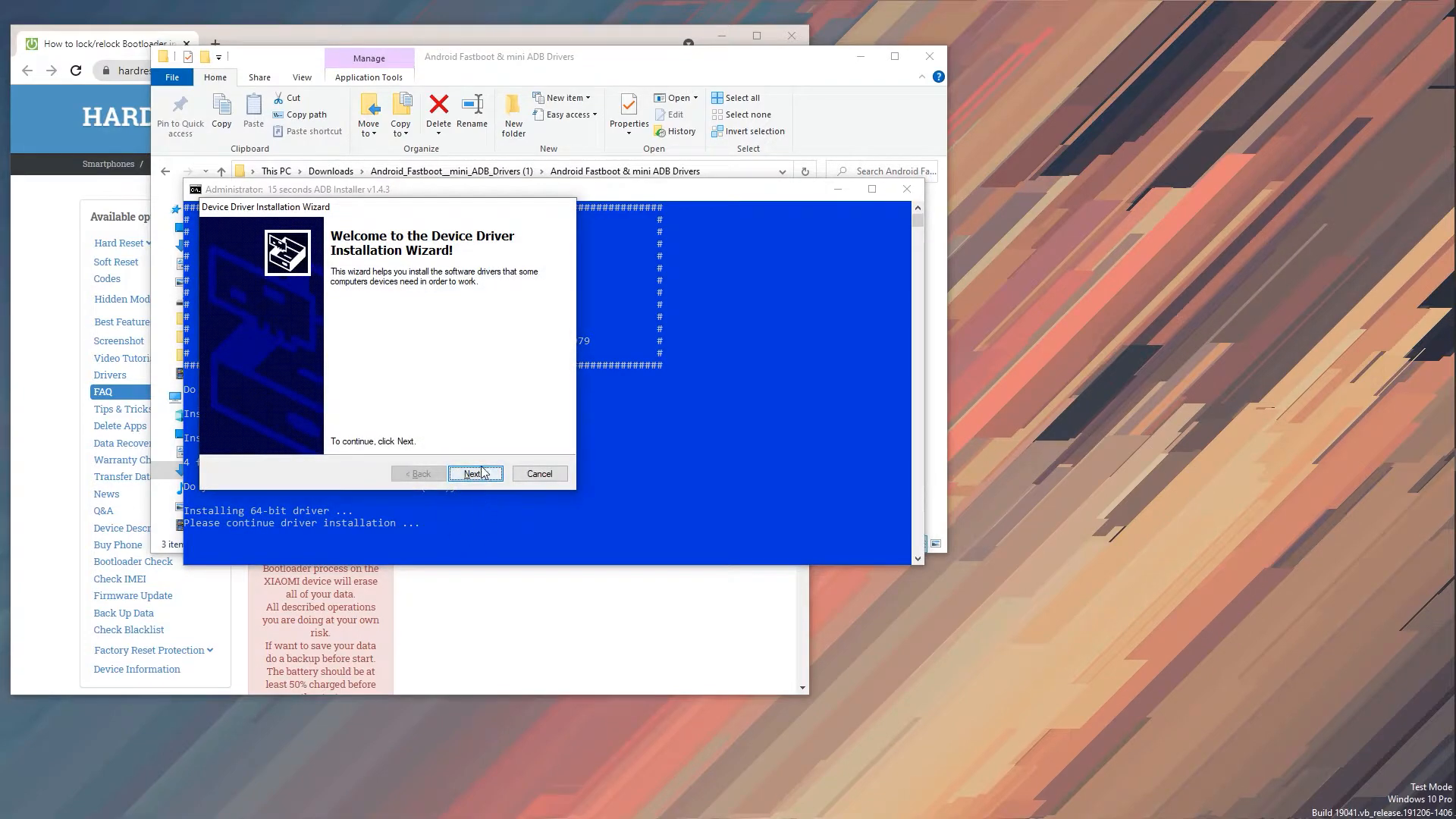
left_click(473, 473)
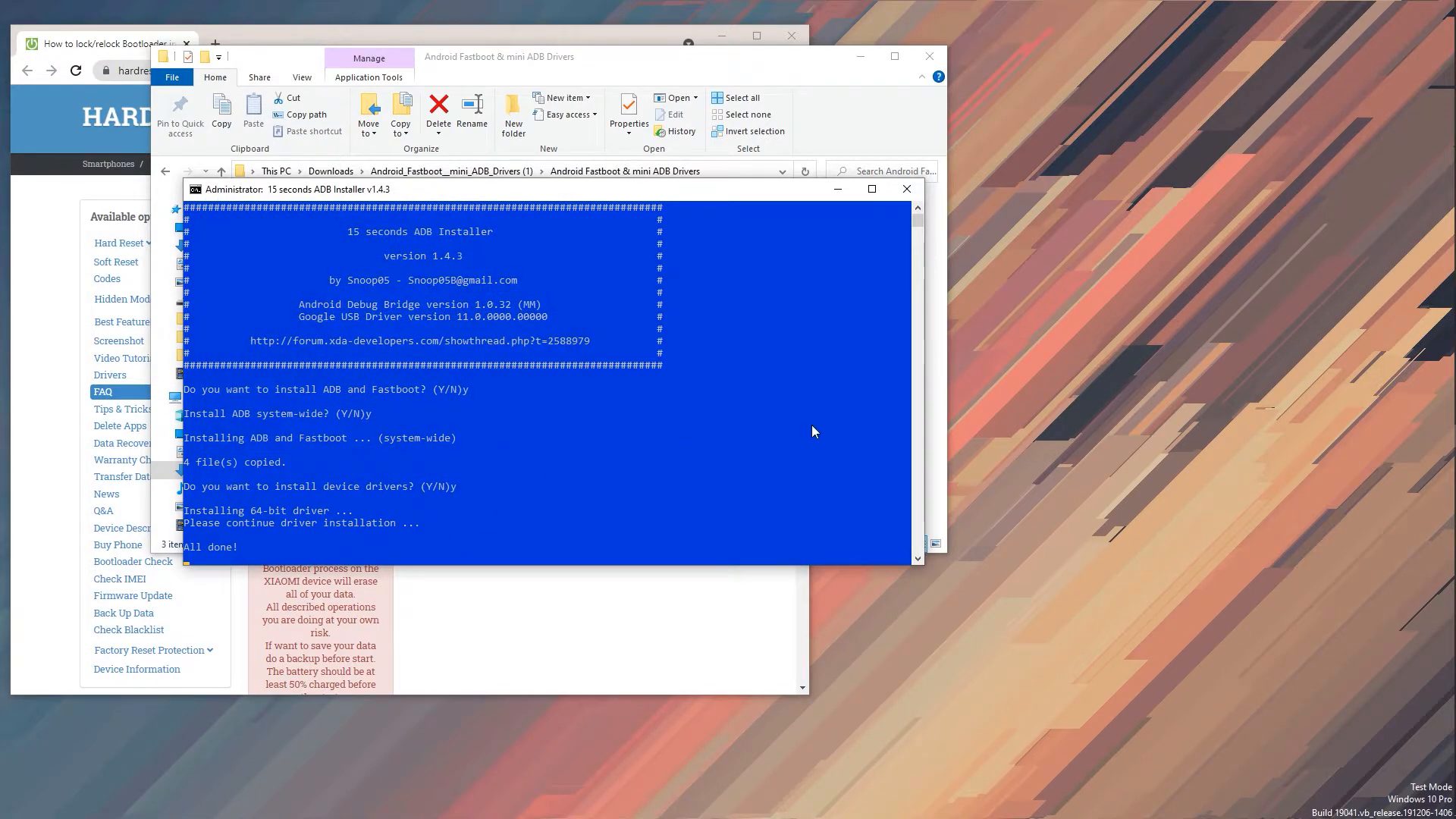
left_click(907, 190)
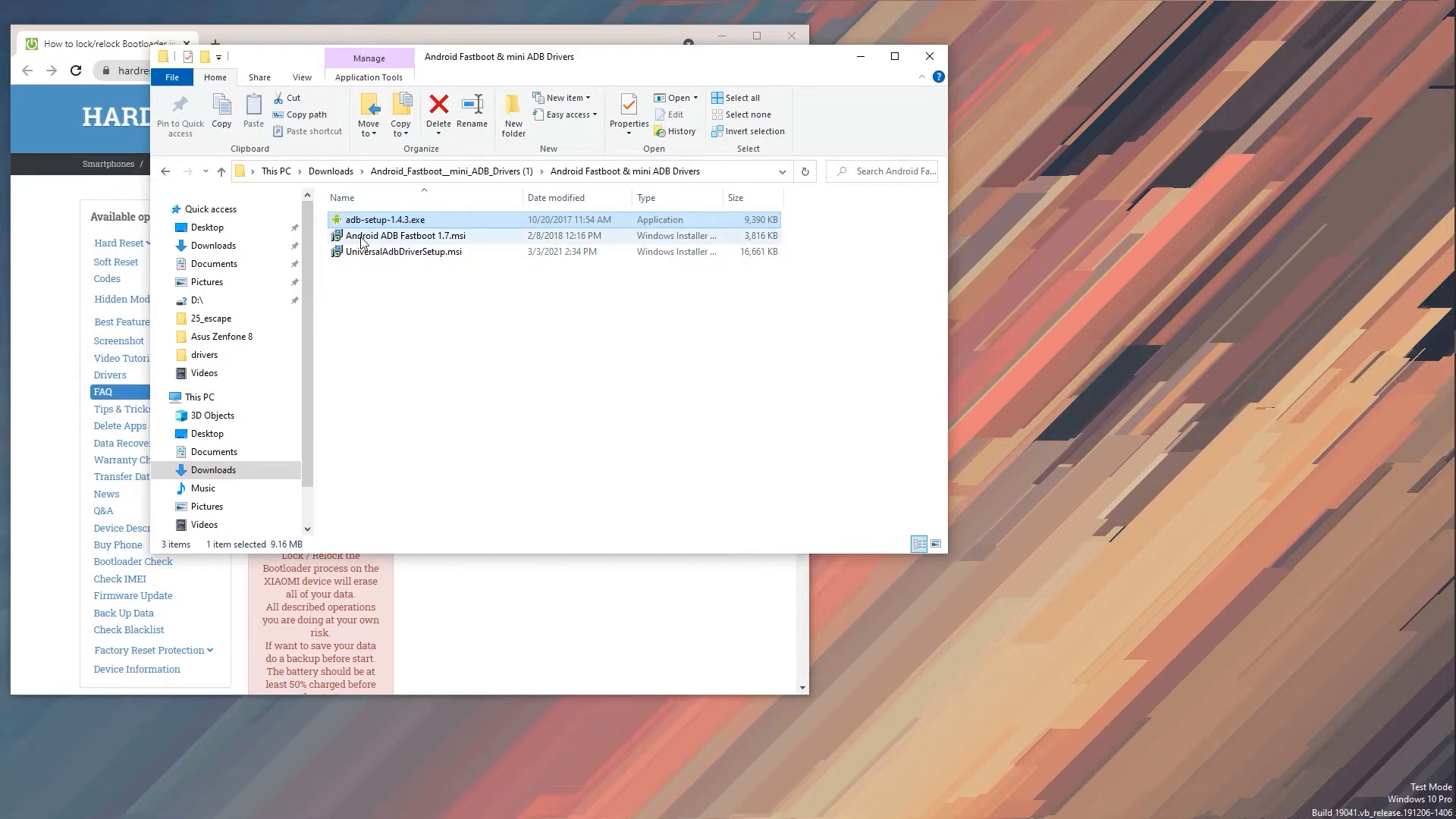
Step: Click through the ADB package files, clear the selection, and go up to Downloads
left_click(404, 235)
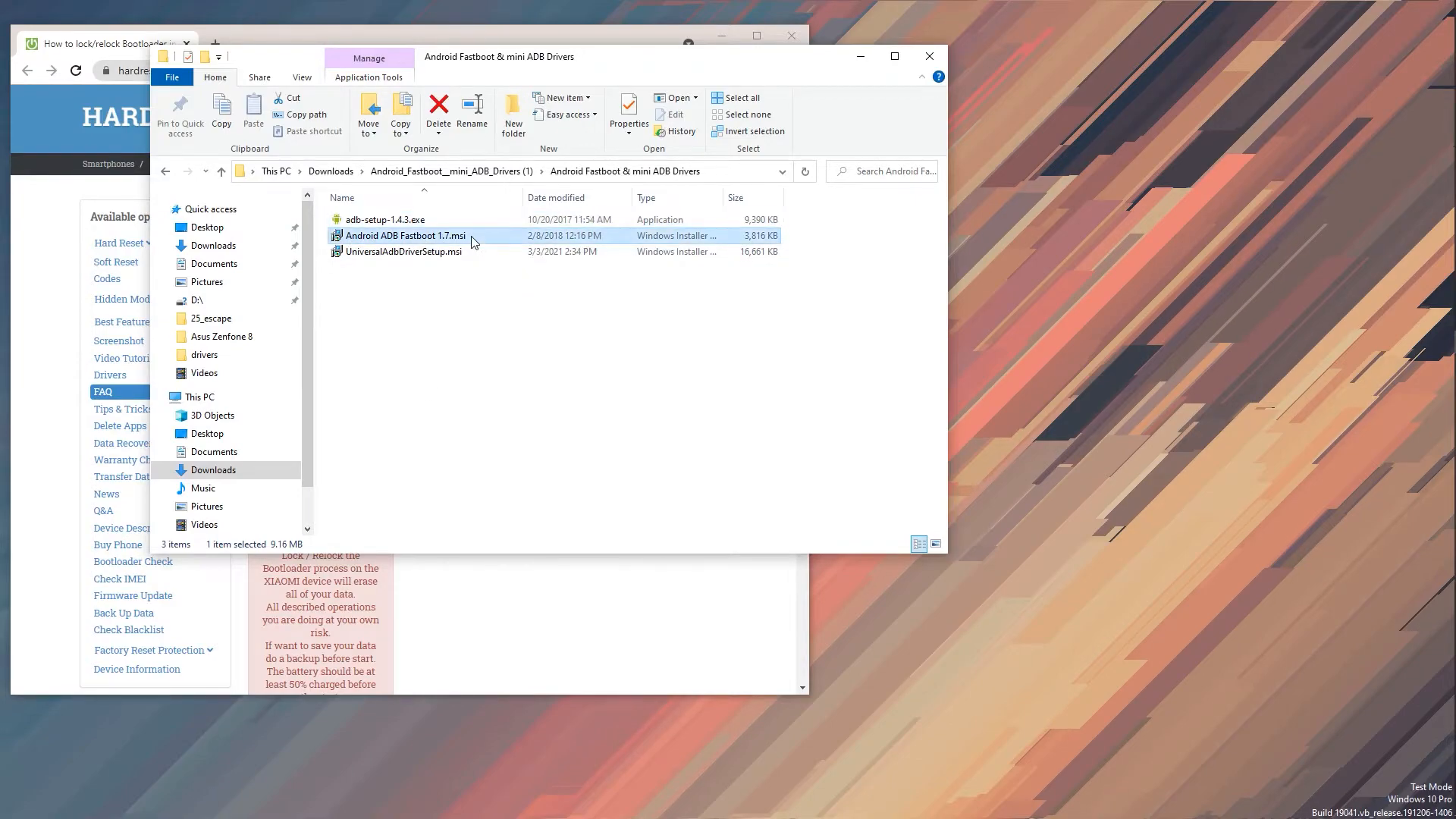
left_click(404, 236)
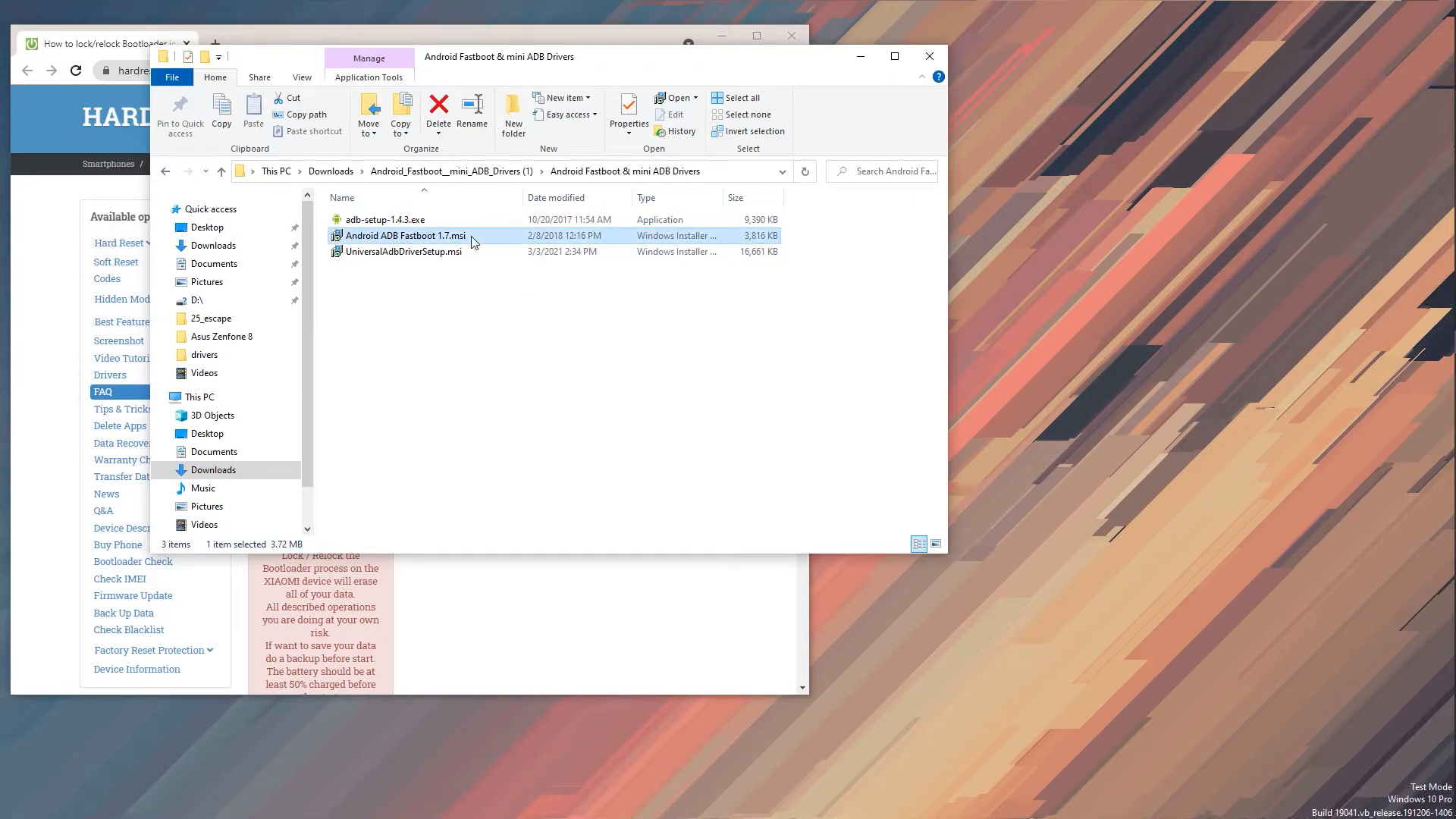
left_click(405, 252)
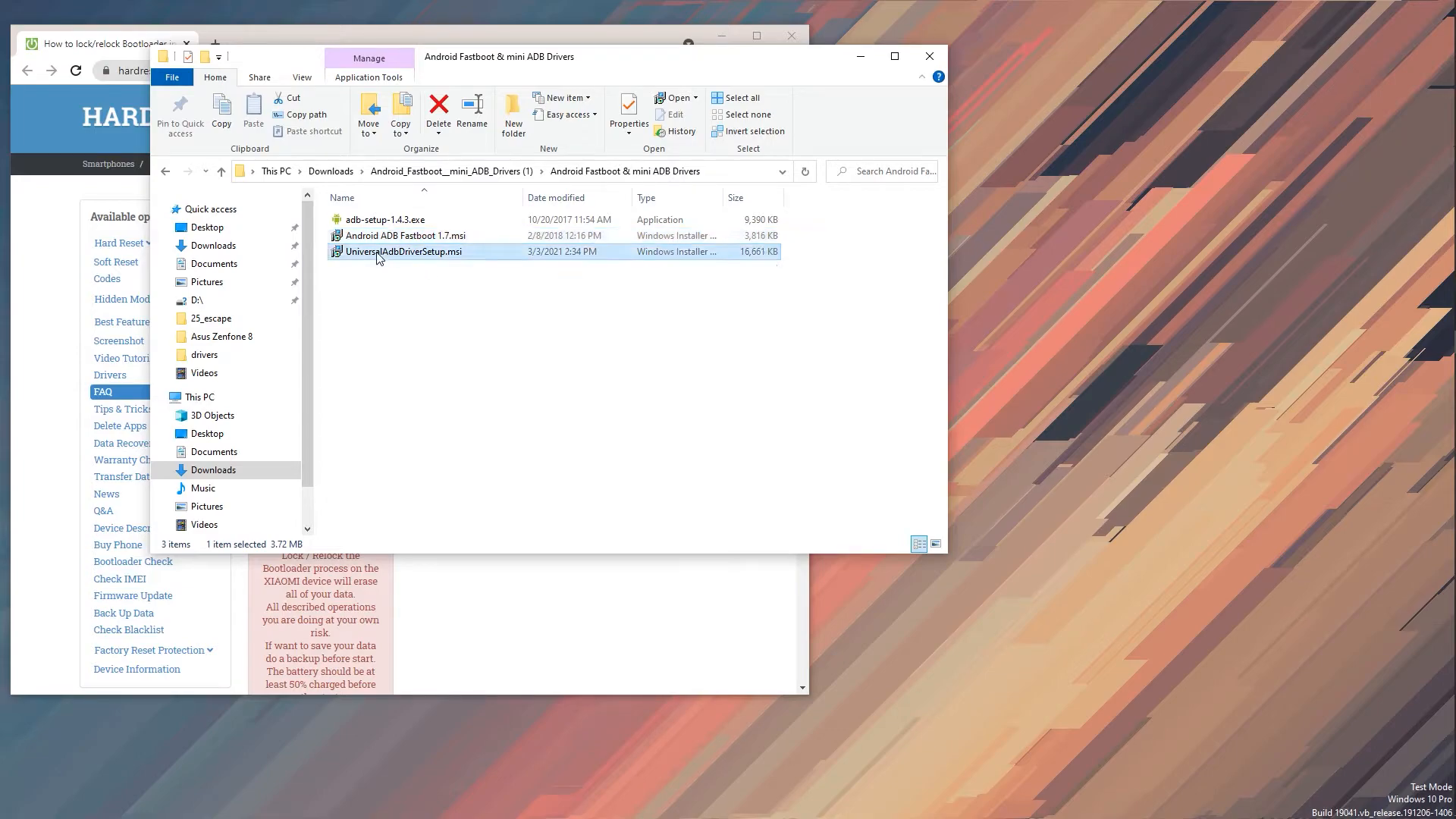
mouse_move(378, 252)
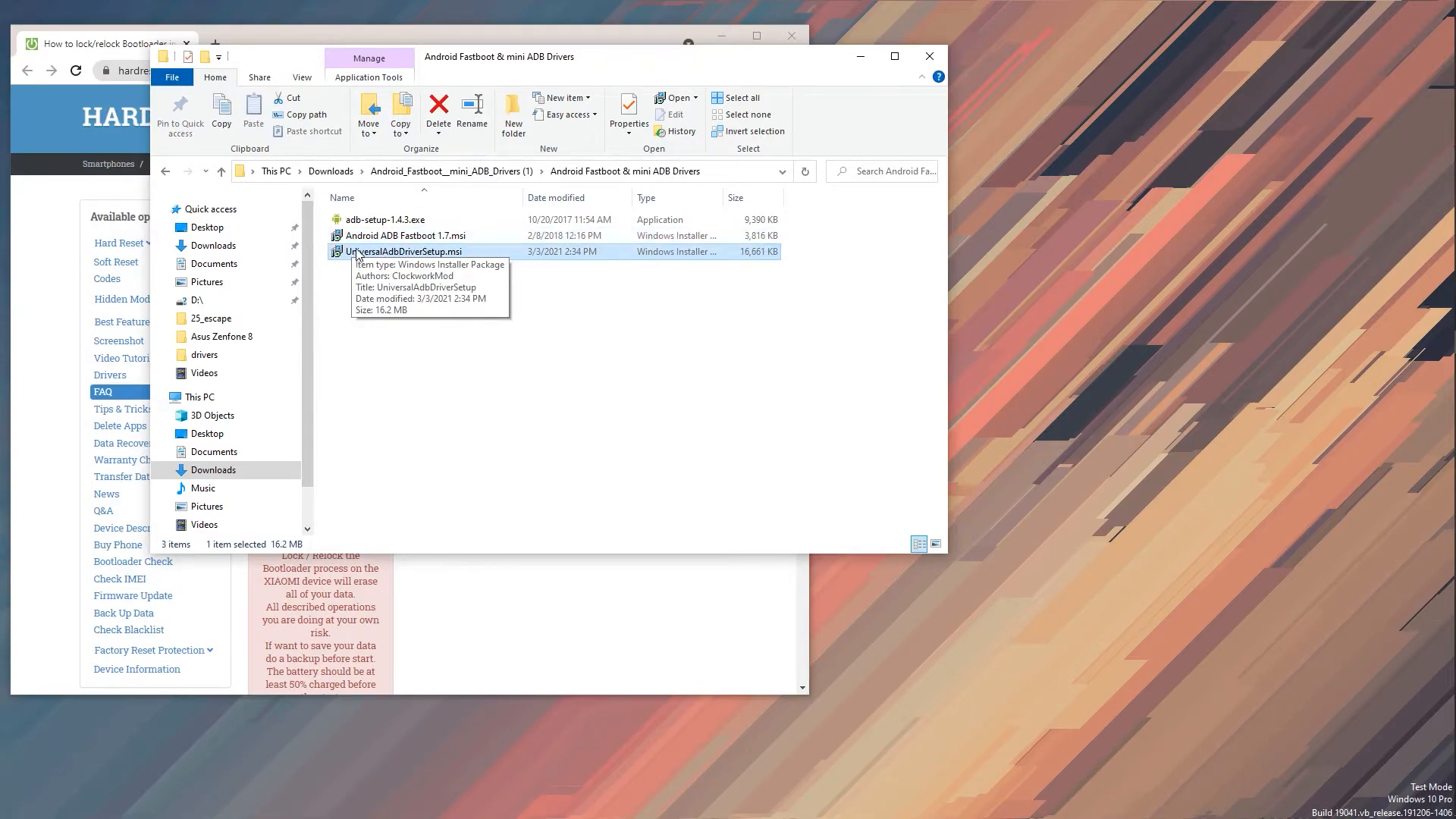
mouse_move(449, 297)
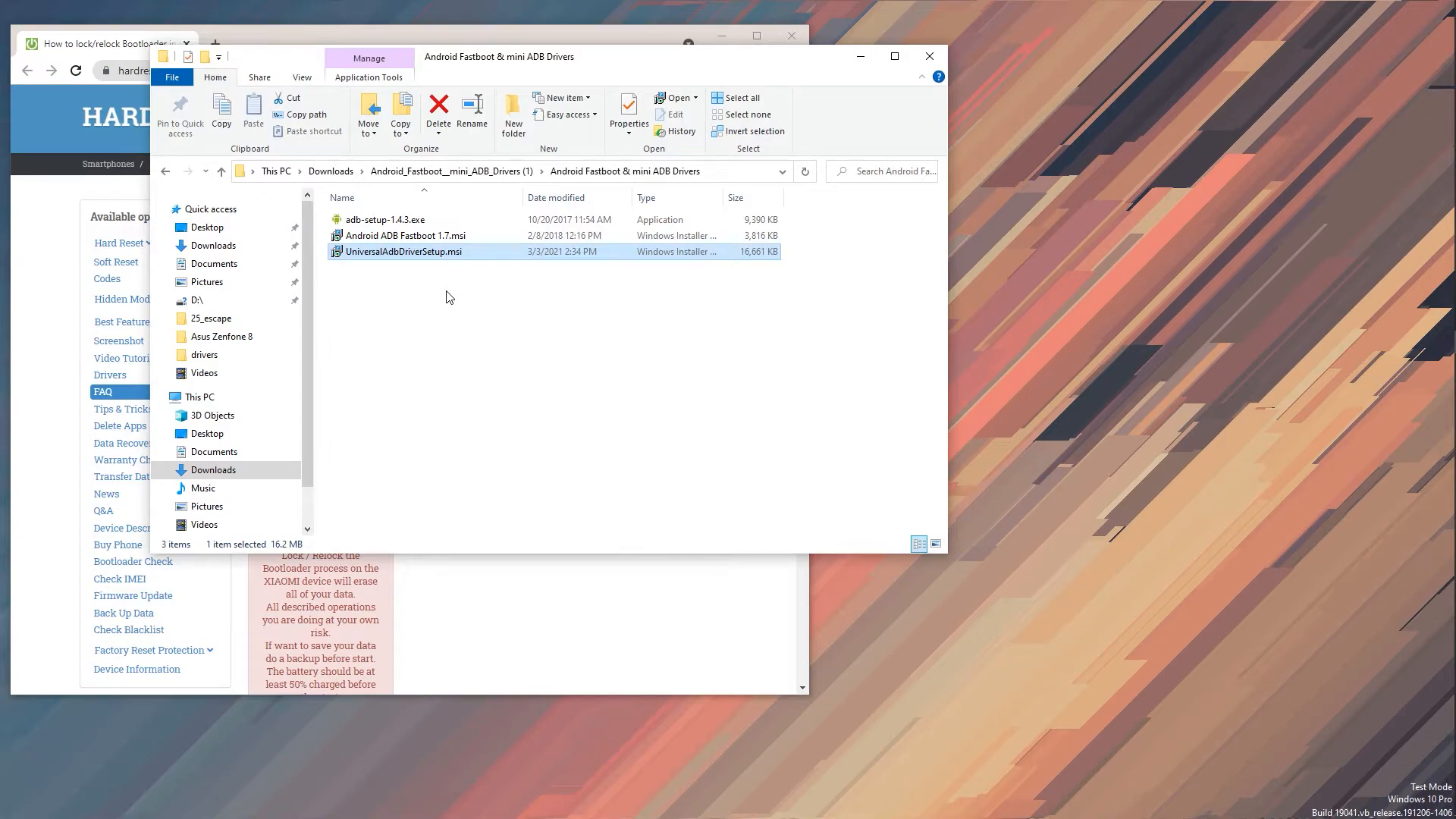
mouse_move(464, 379)
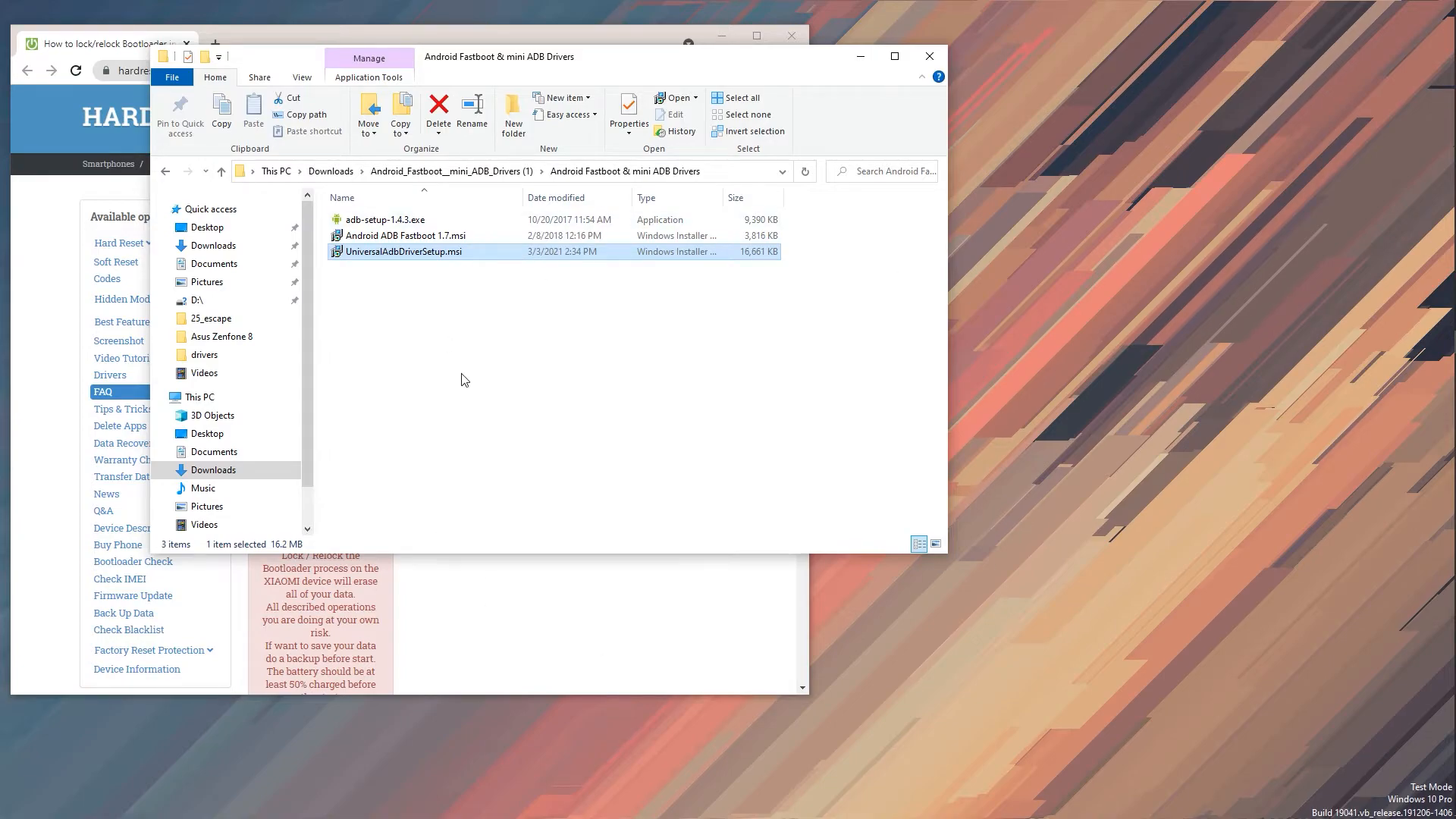
mouse_move(574, 290)
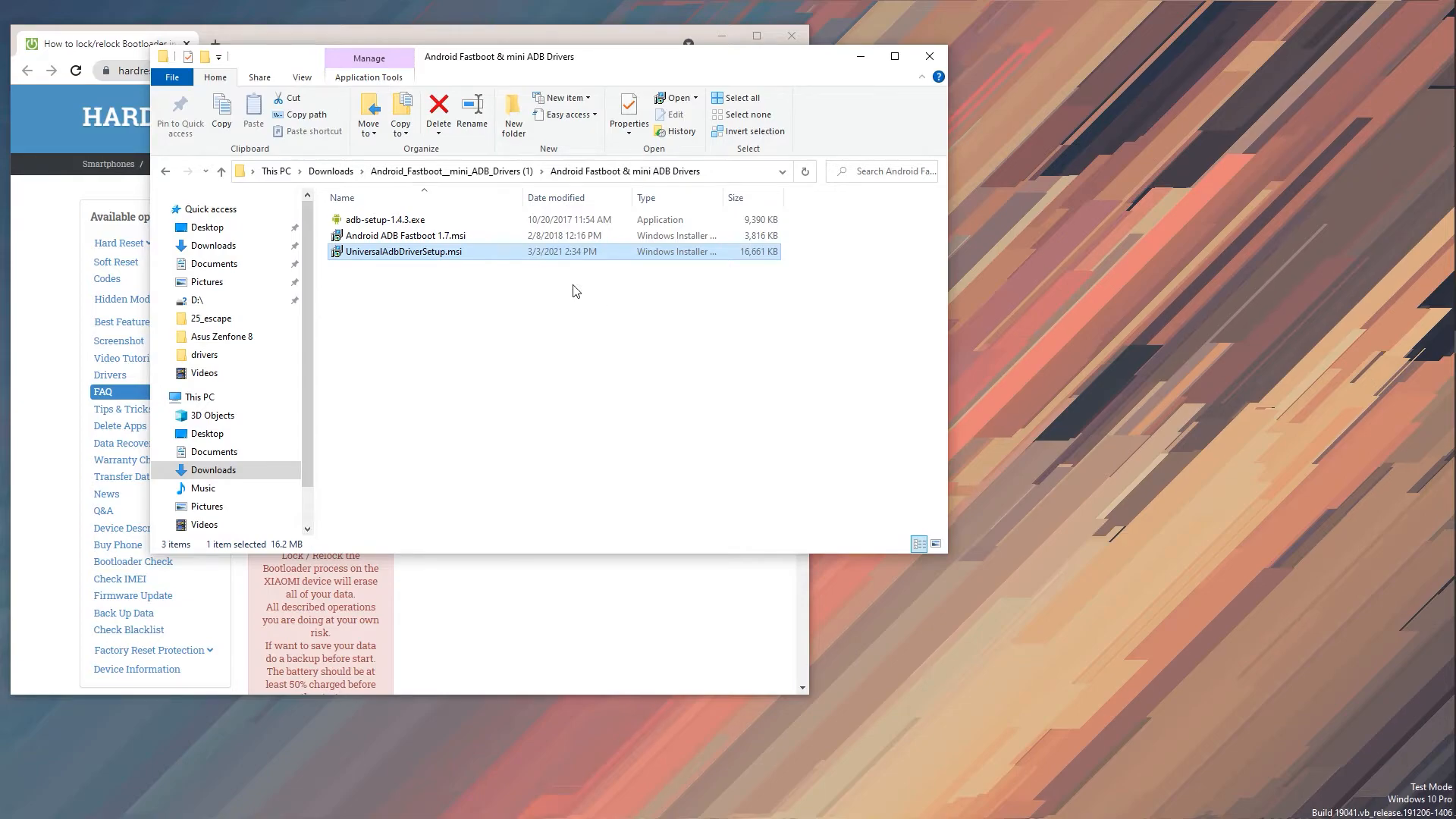
mouse_move(744, 483)
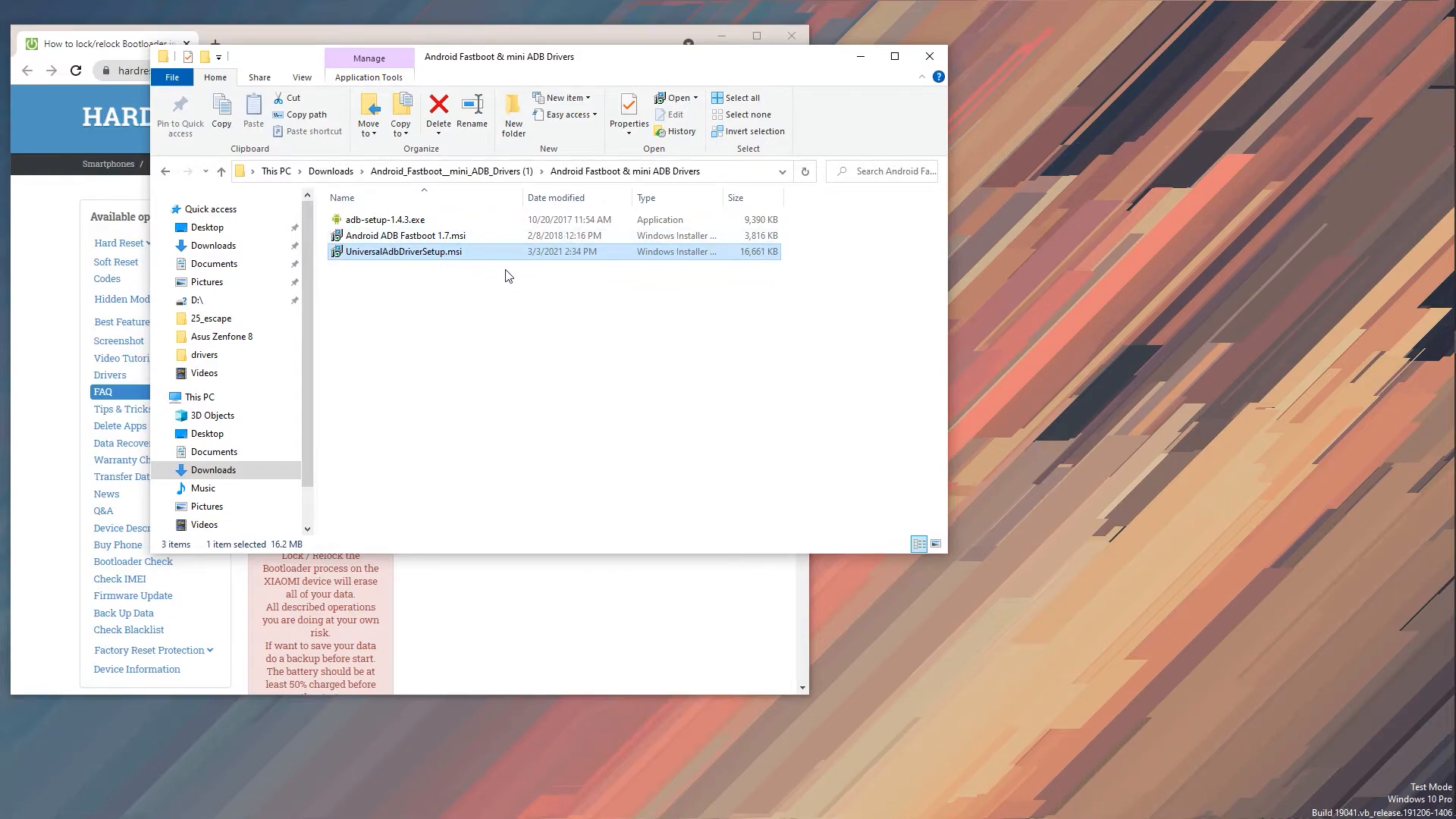
mouse_move(1138, 335)
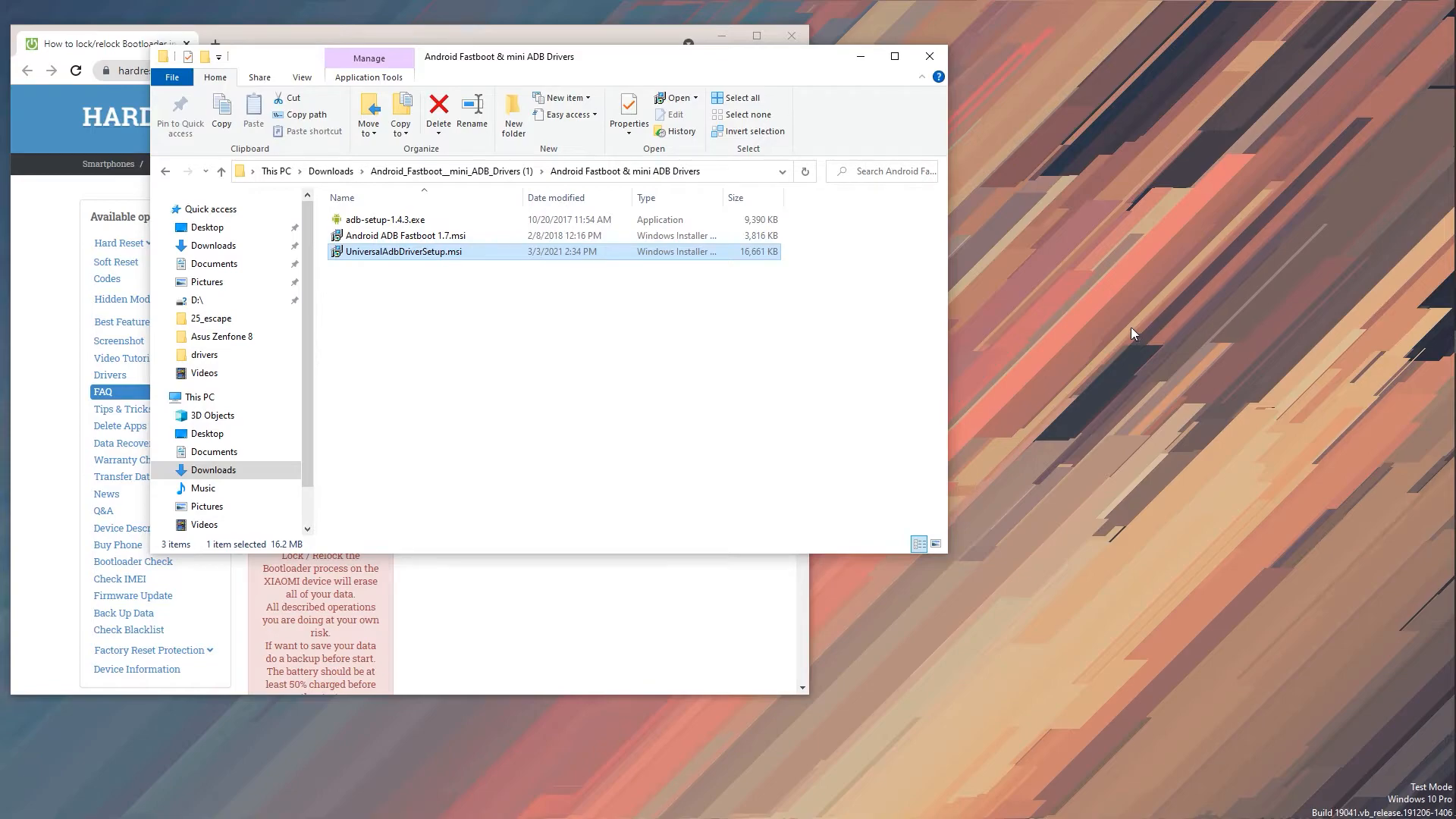
mouse_move(1126, 335)
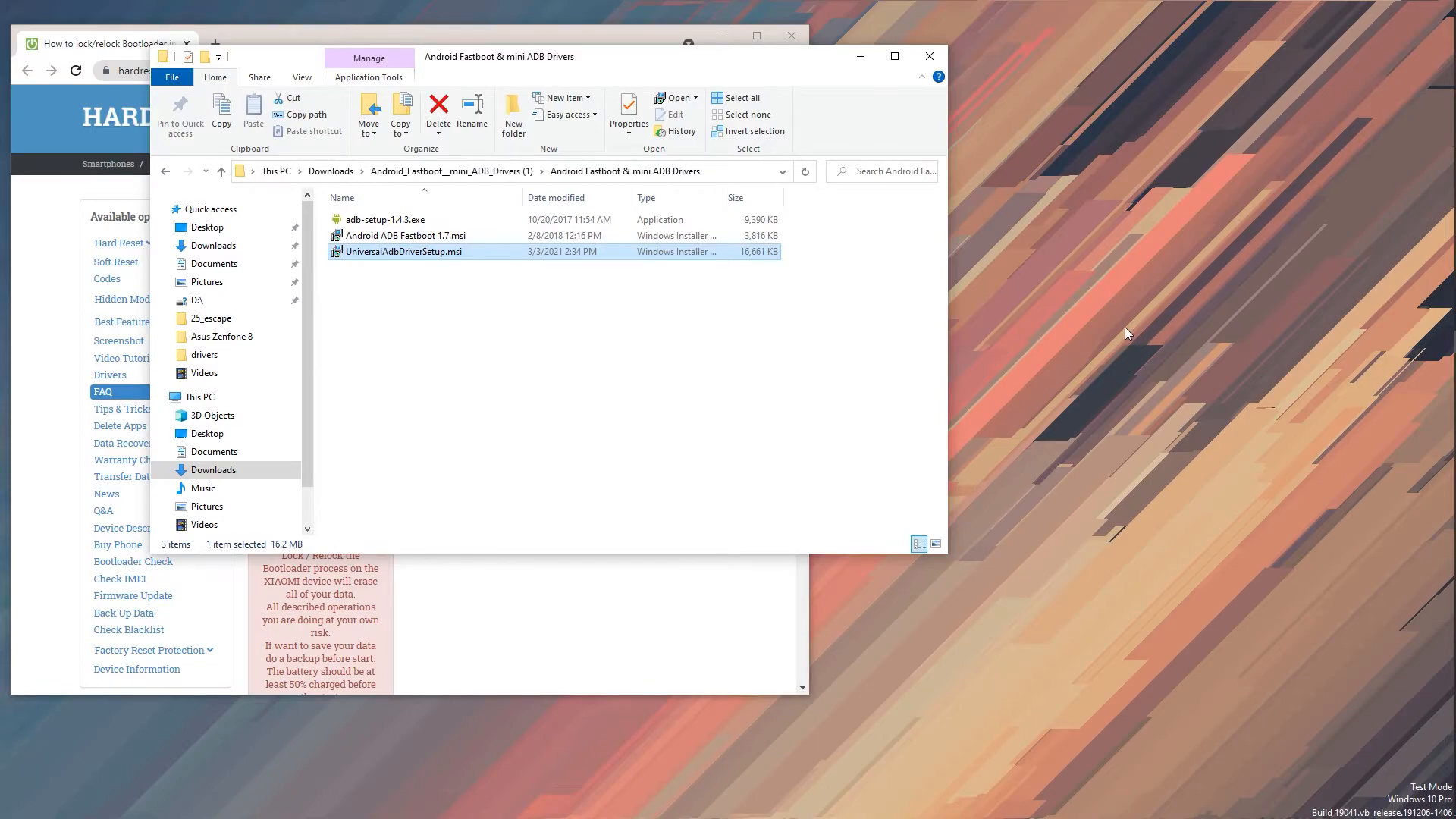
mouse_move(1024, 415)
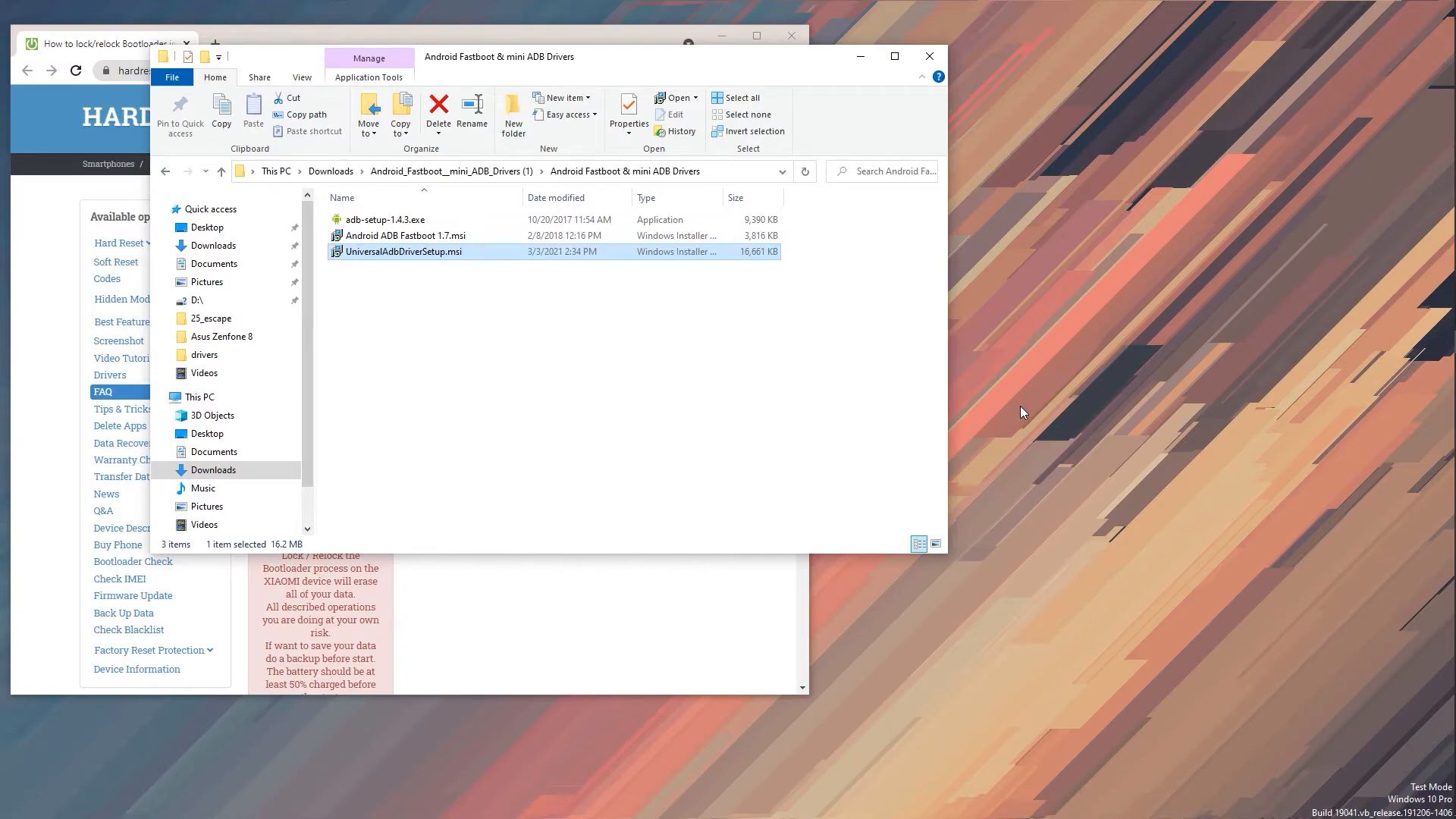
left_click(629, 361)
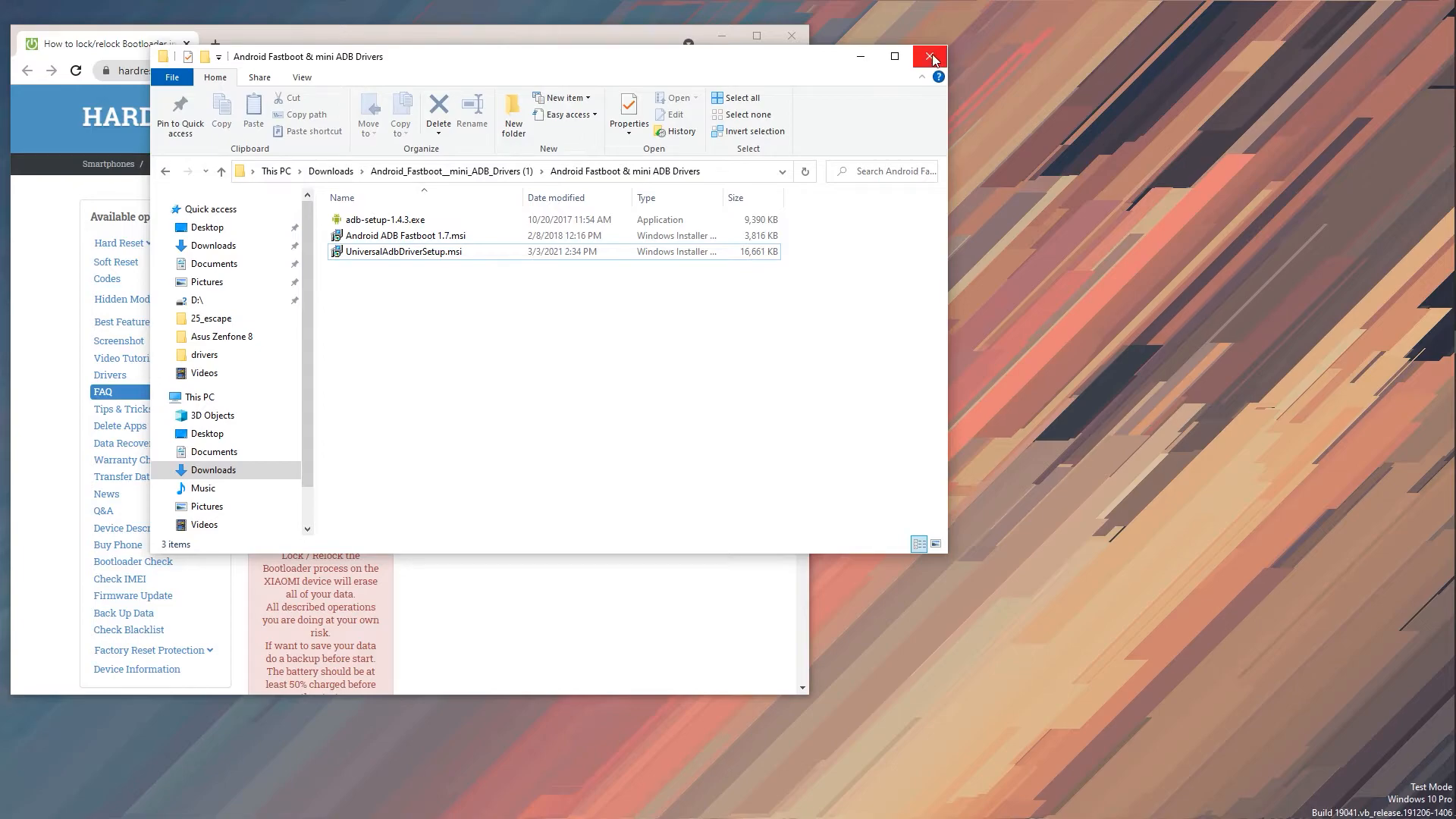
mouse_move(930, 58)
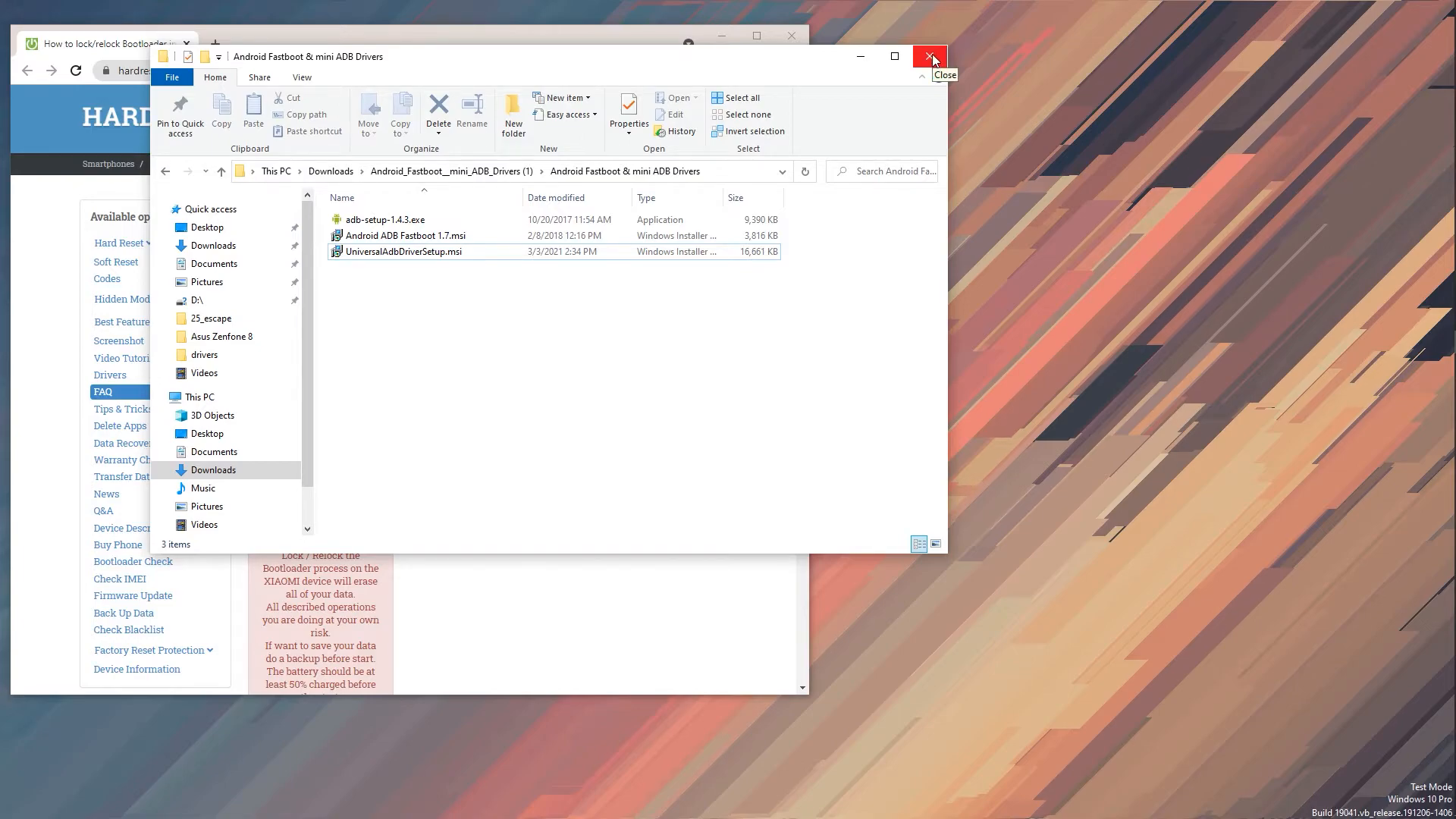
mouse_move(773, 244)
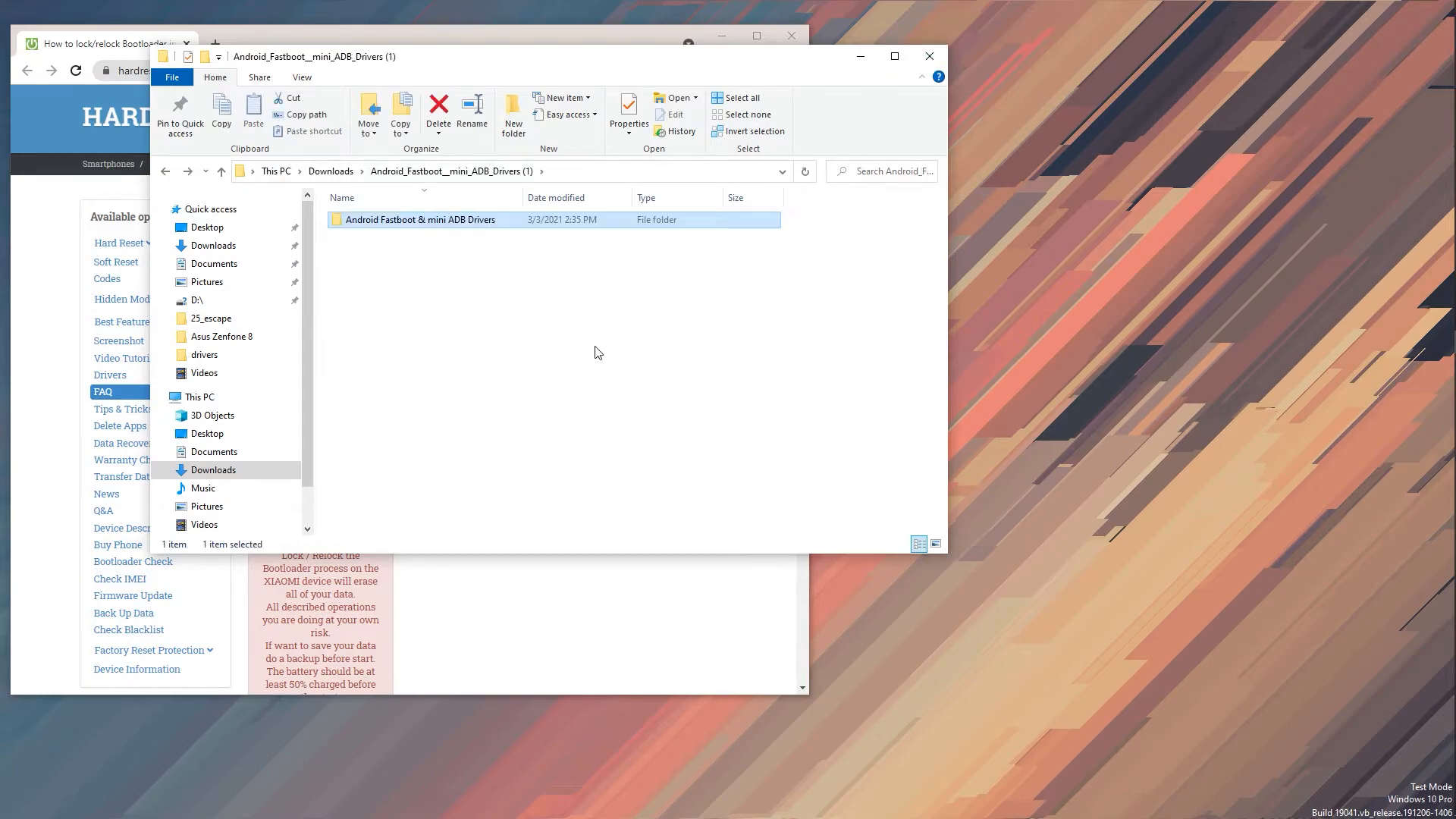
left_click(165, 171)
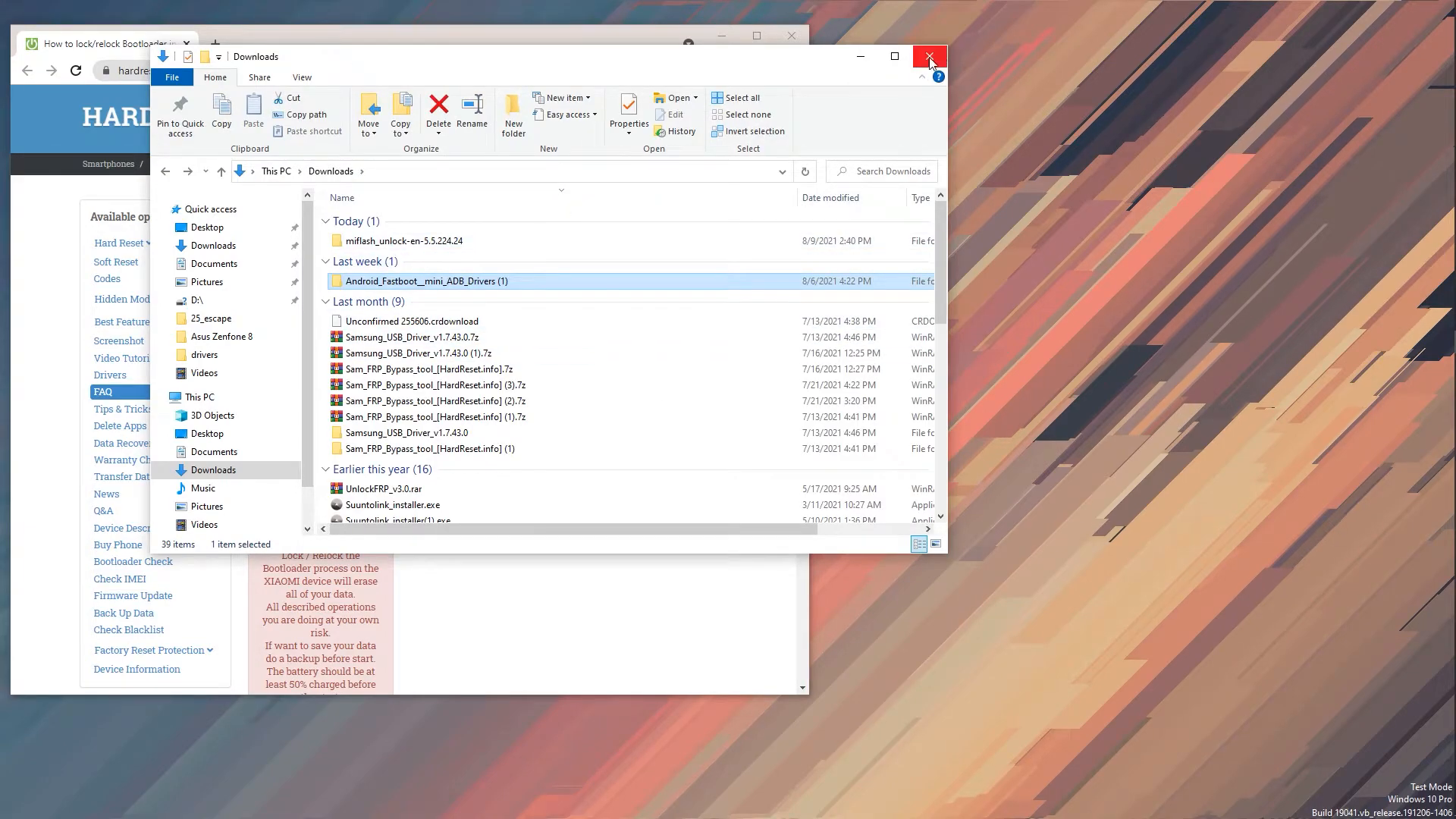
Step: Close File Explorer to view the relock guide, then reopen File Explorer from the taskbar
left_click(930, 55)
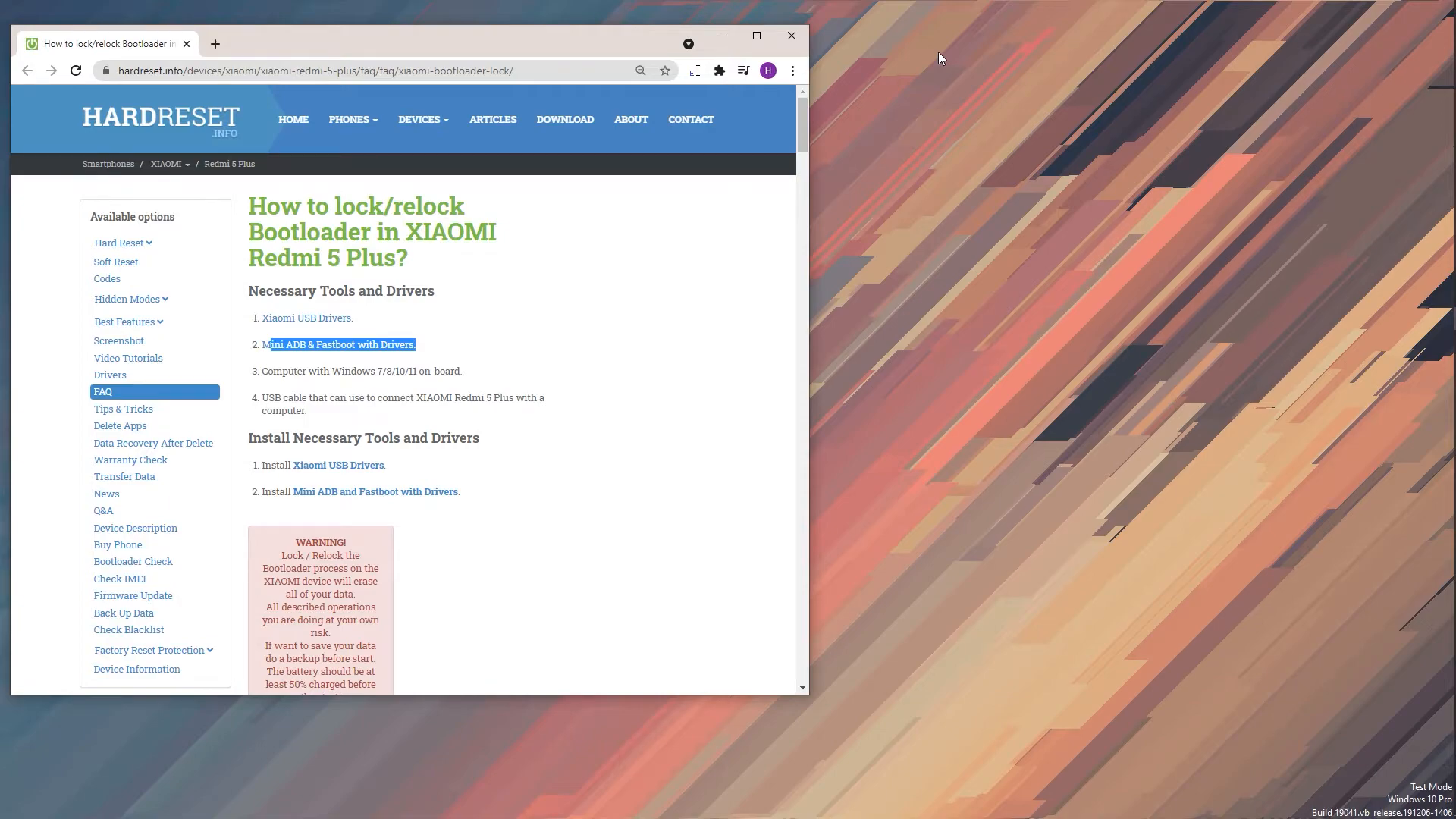
mouse_move(935, 62)
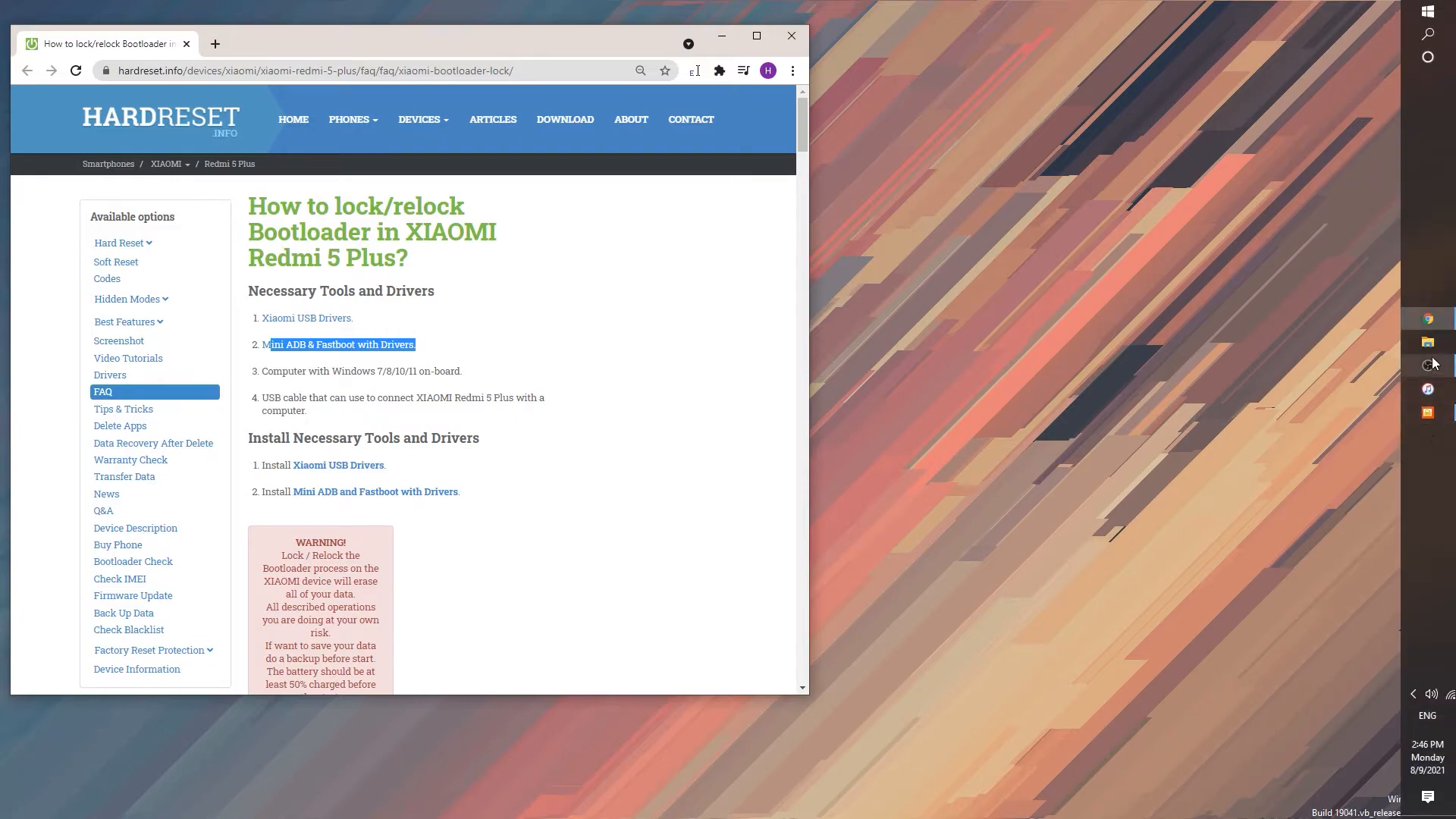
left_click(1428, 342)
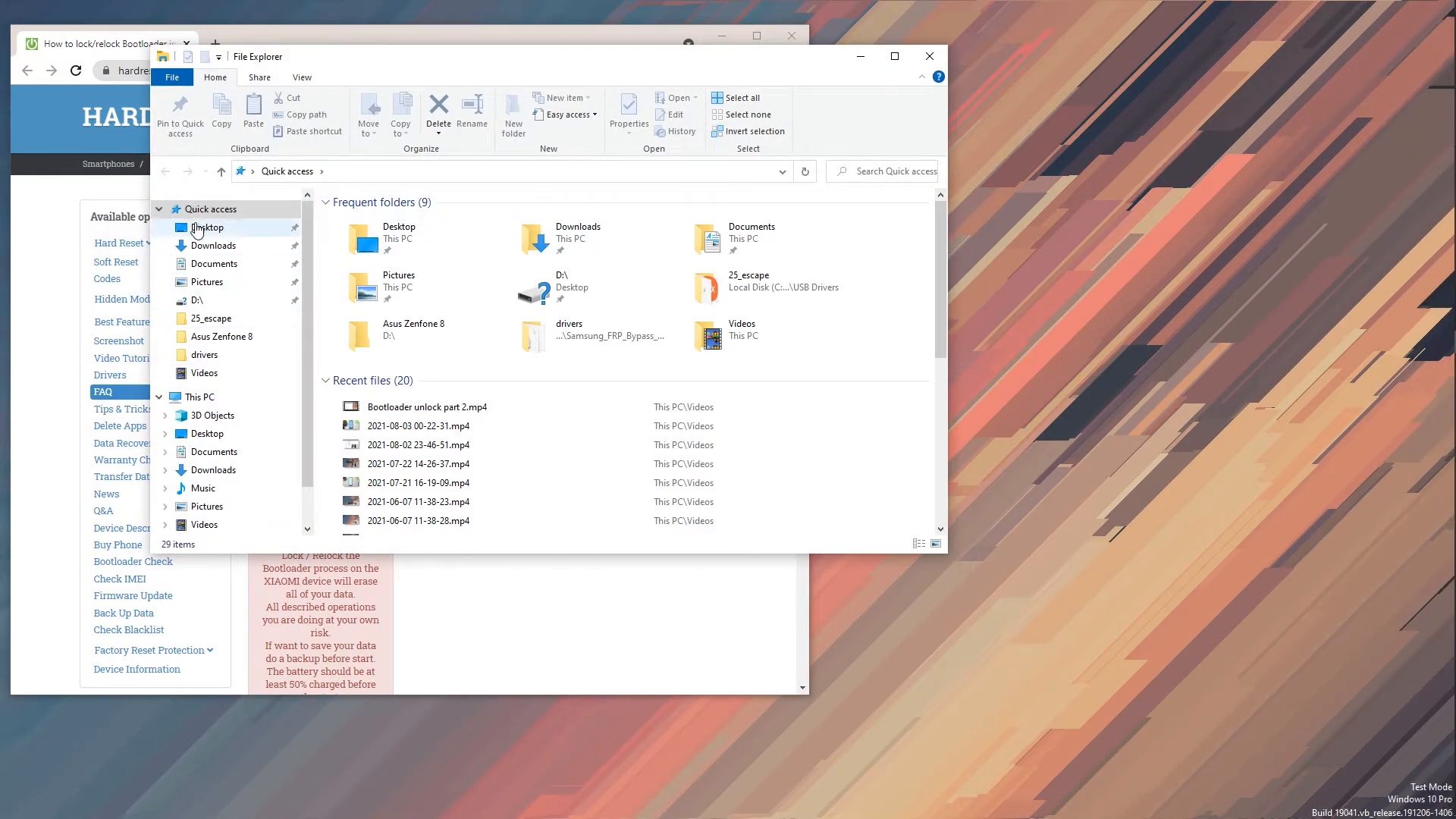
Step: From Downloads, open miflash_unlock-en-5.5.224.24 and run batch_unlock.exe
left_click(214, 245)
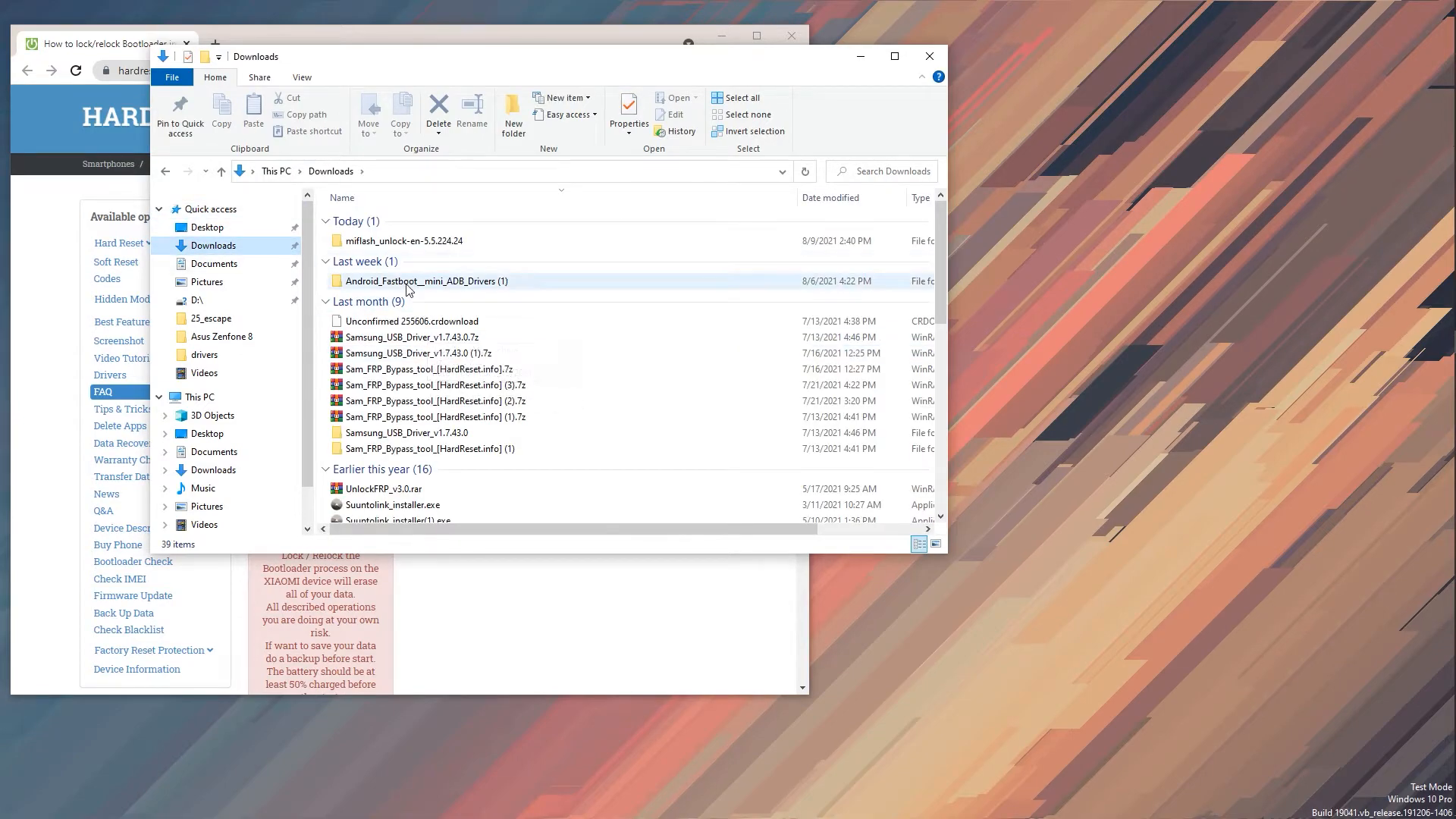
double_click(423, 281)
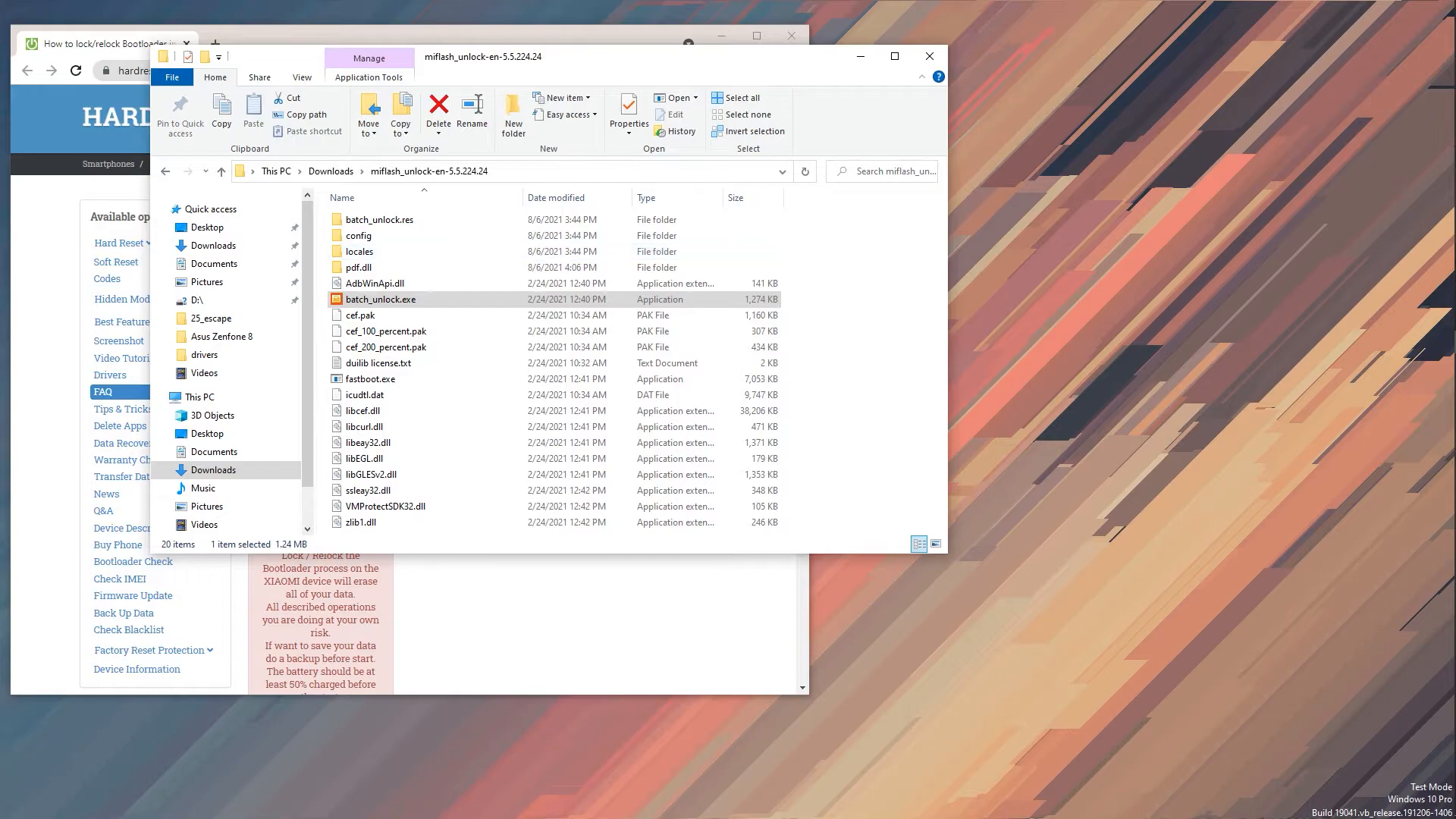
double_click(380, 299)
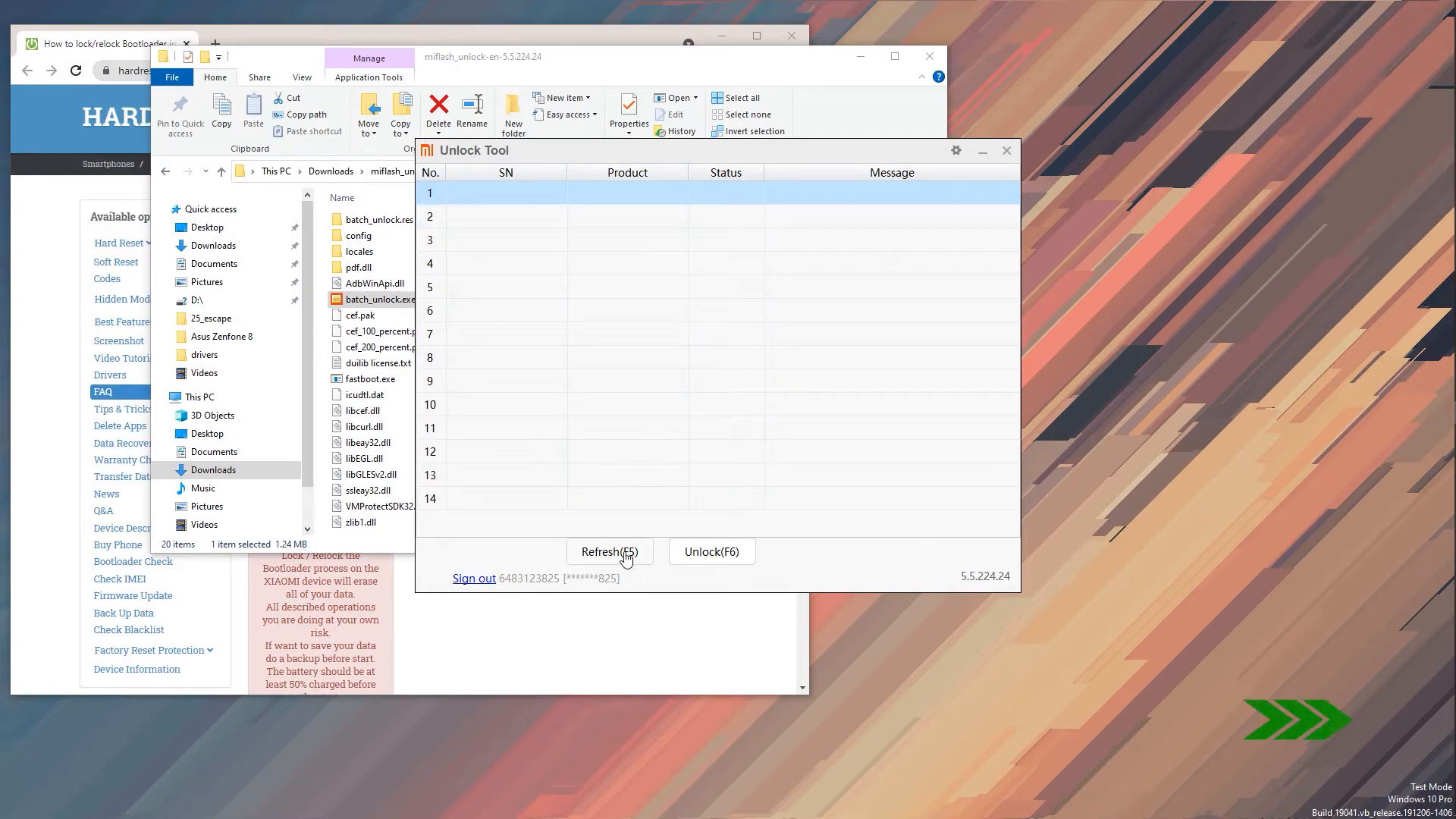
mouse_move(639, 591)
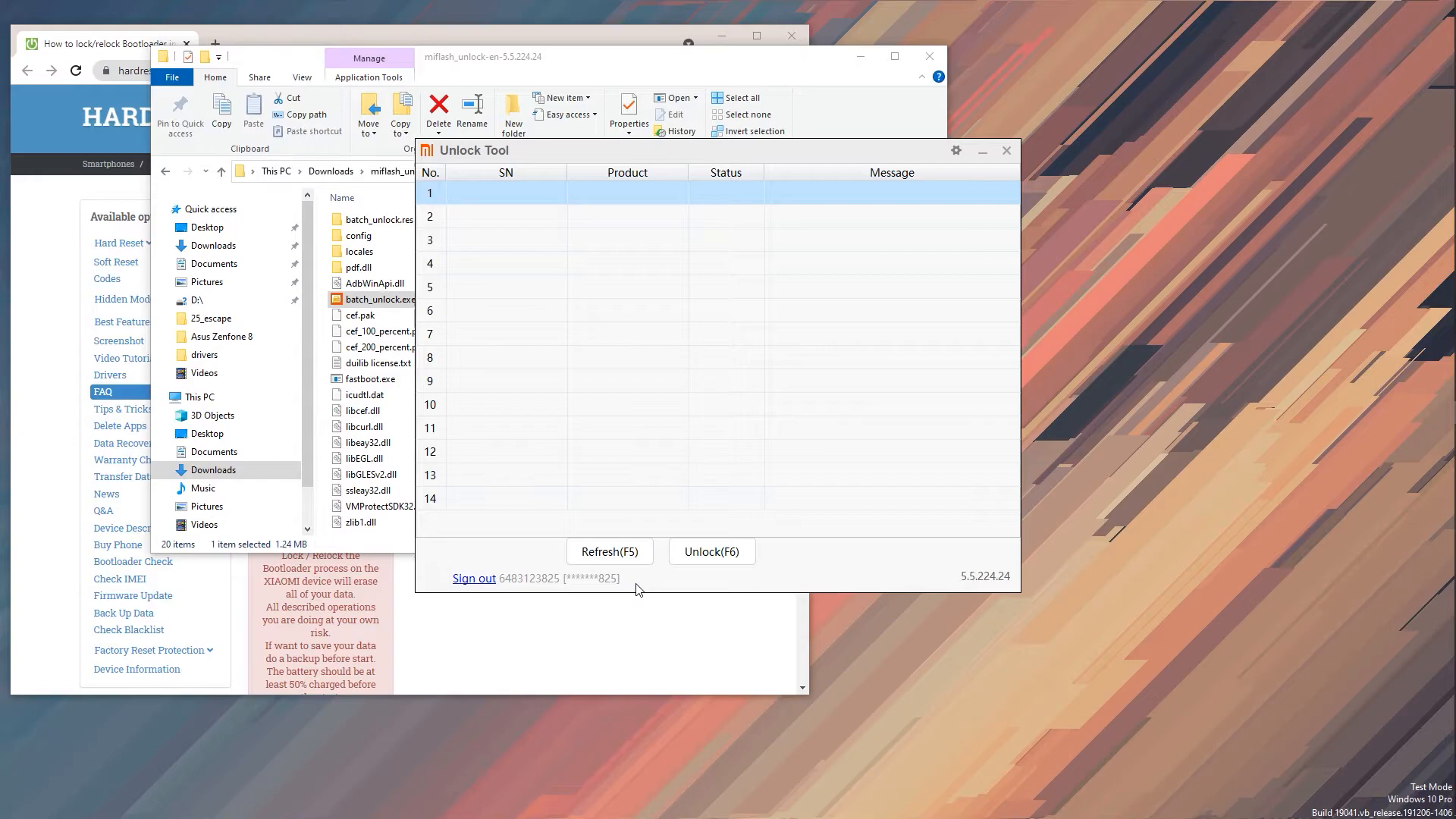
Step: Refresh Unlock Tool to list device vince with status Unlocked
left_click(610, 551)
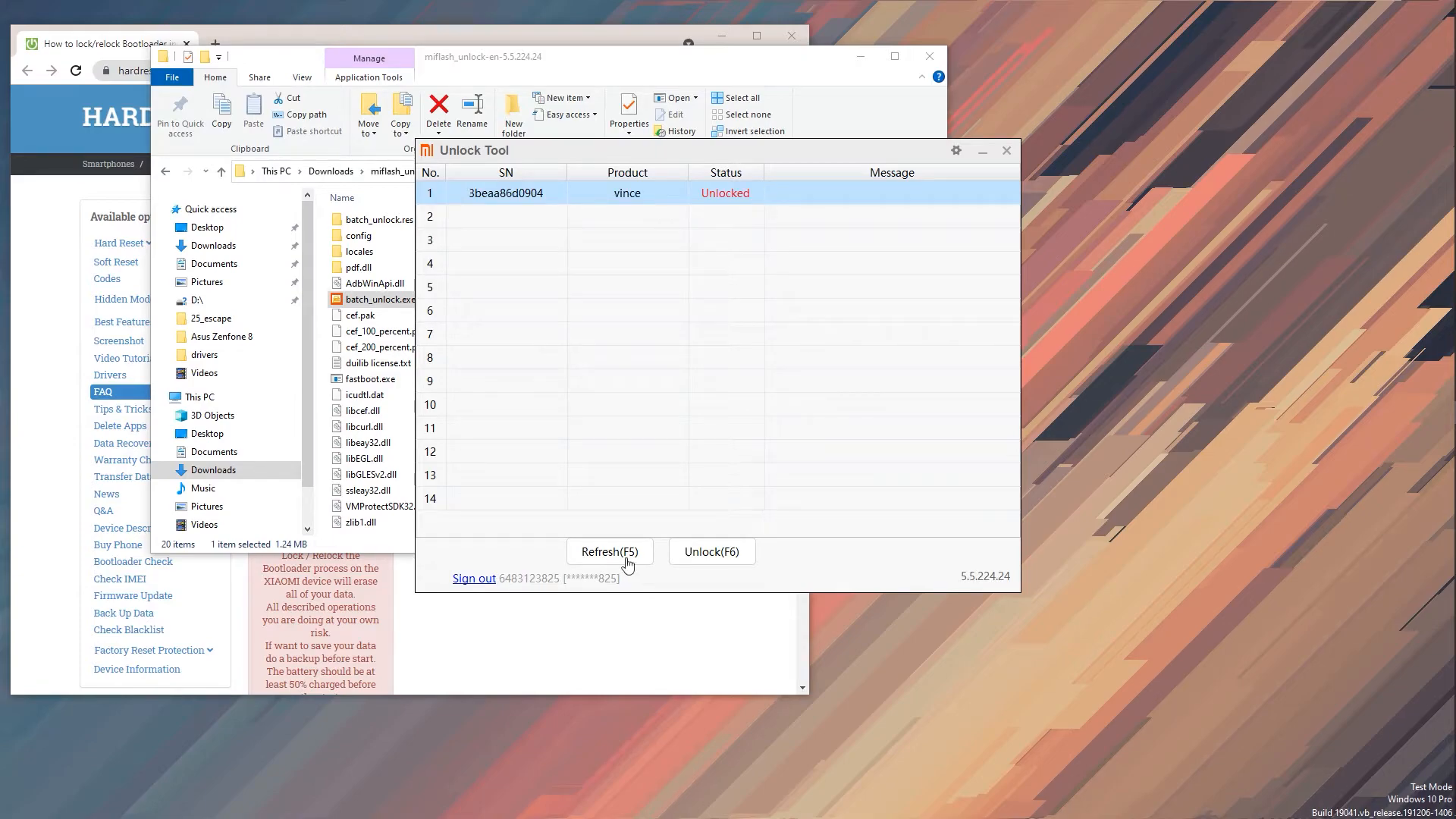
mouse_move(750, 189)
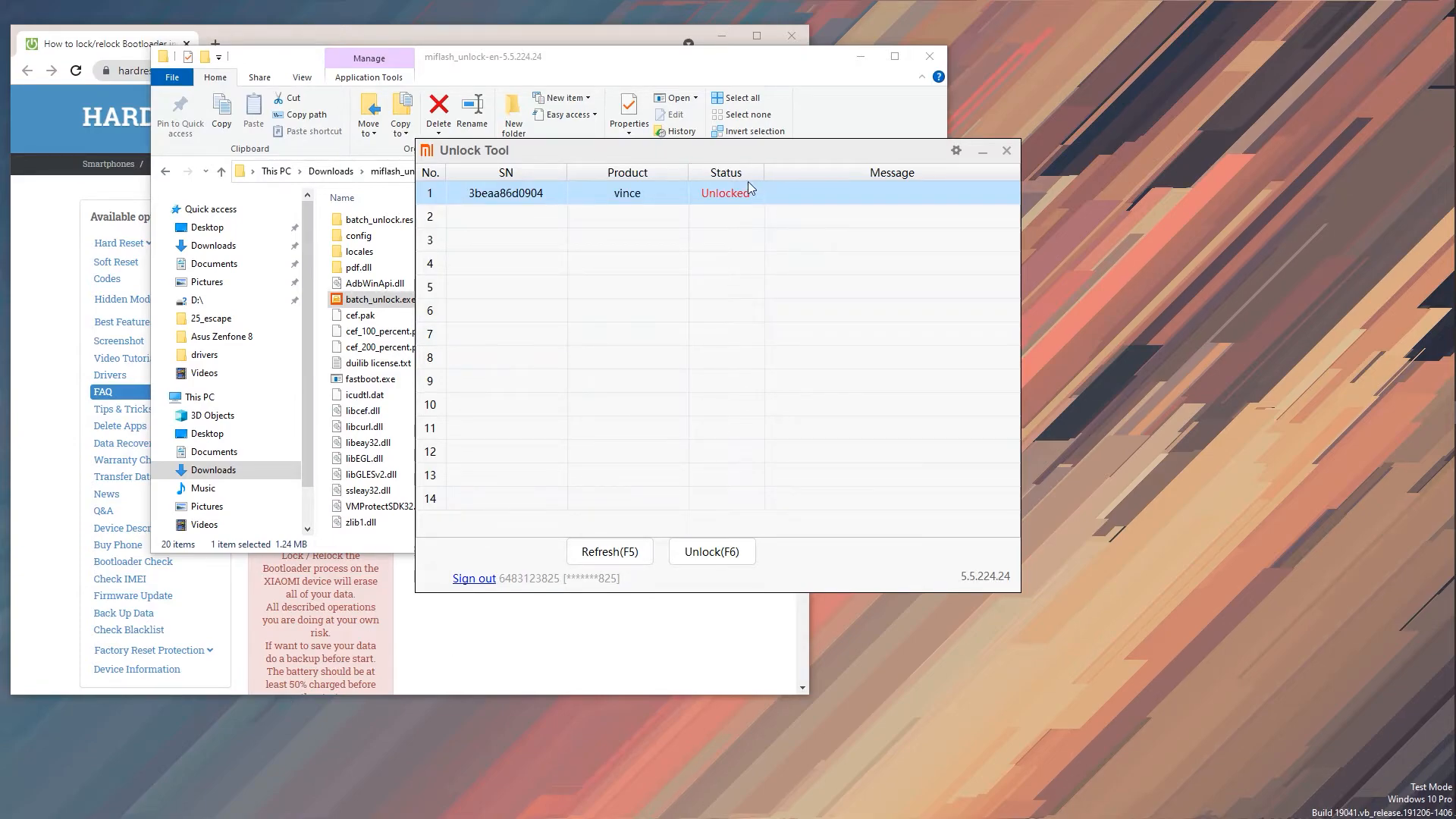
mouse_move(711, 216)
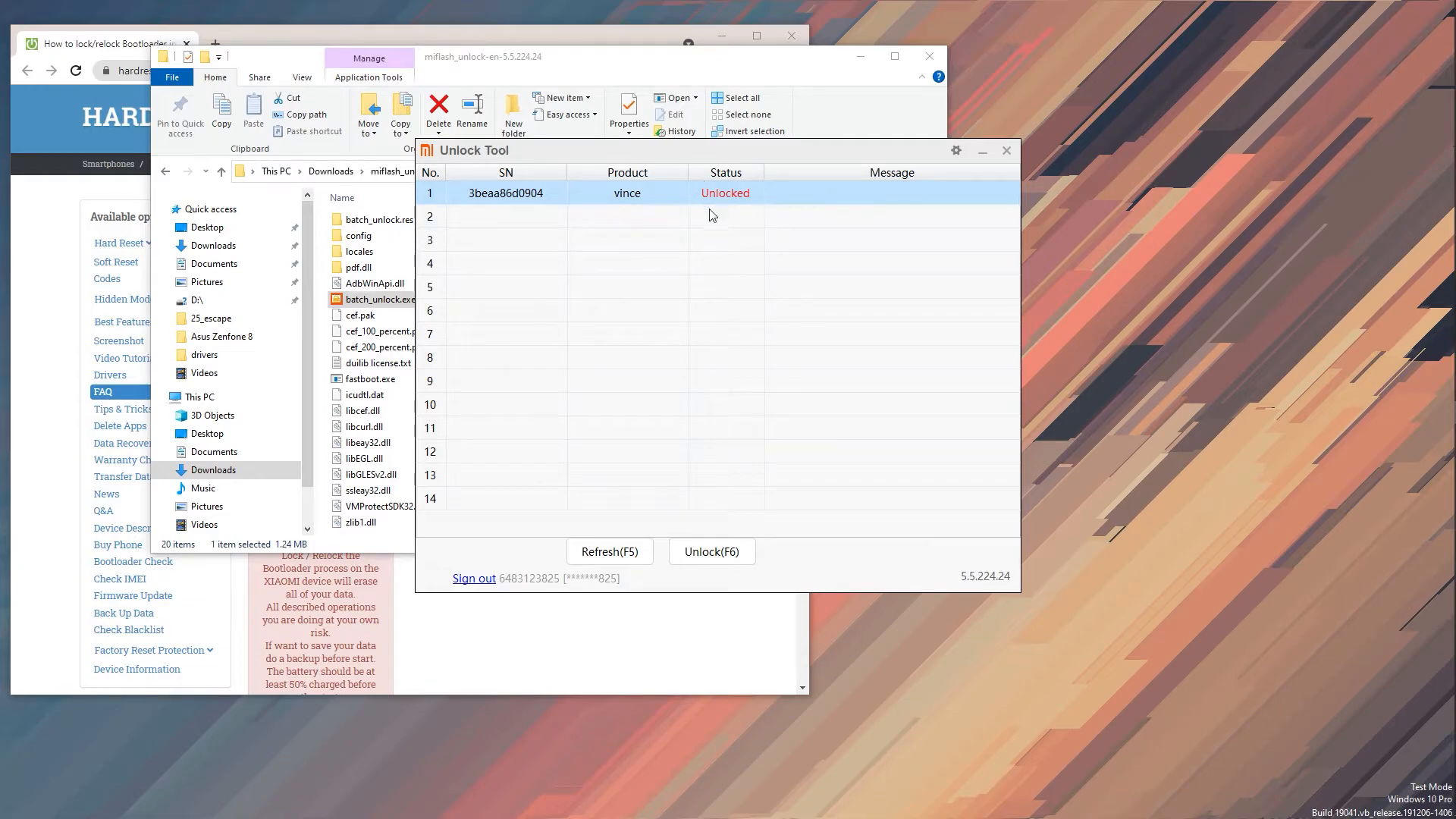
mouse_move(785, 135)
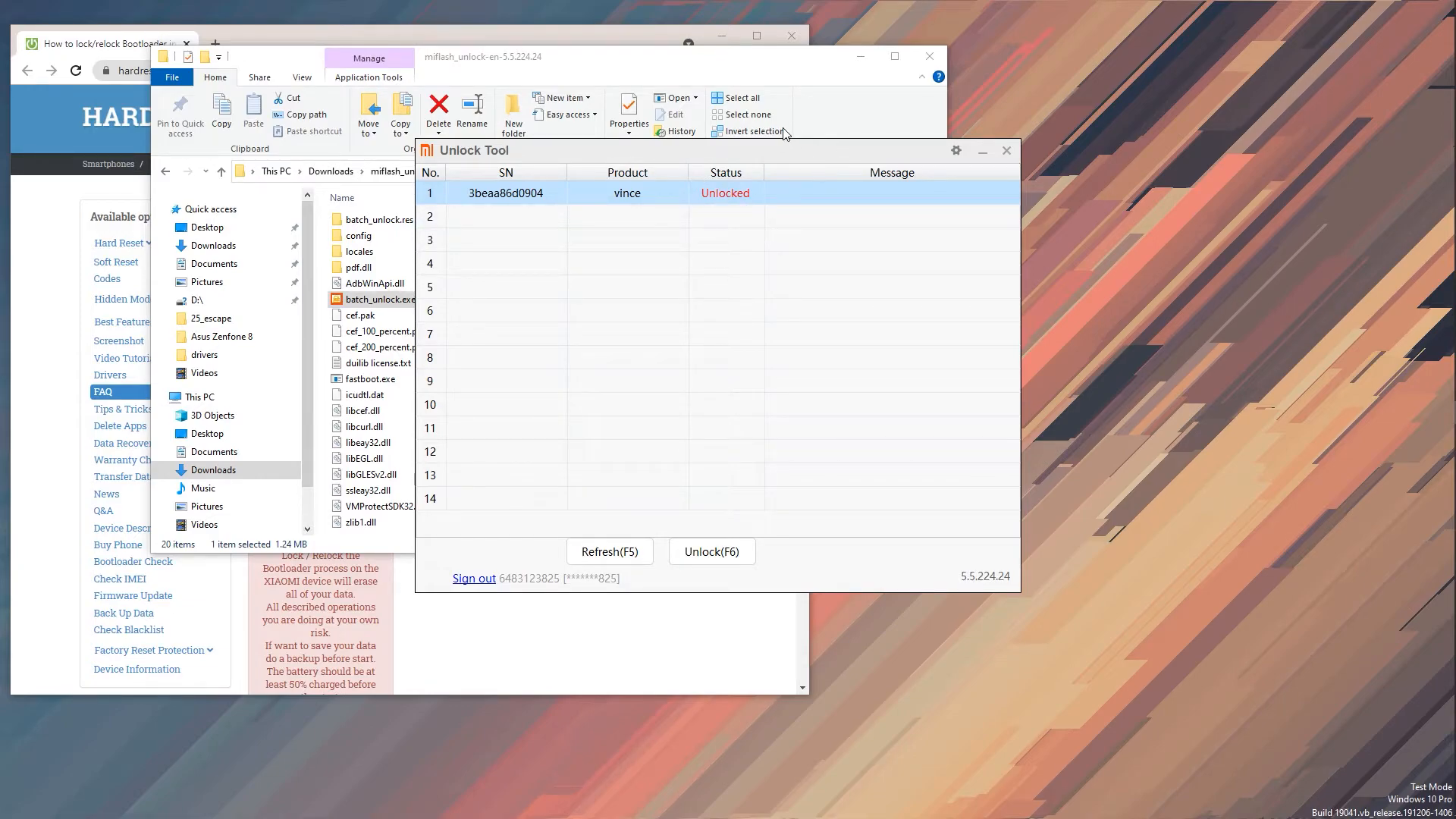
mouse_move(686, 162)
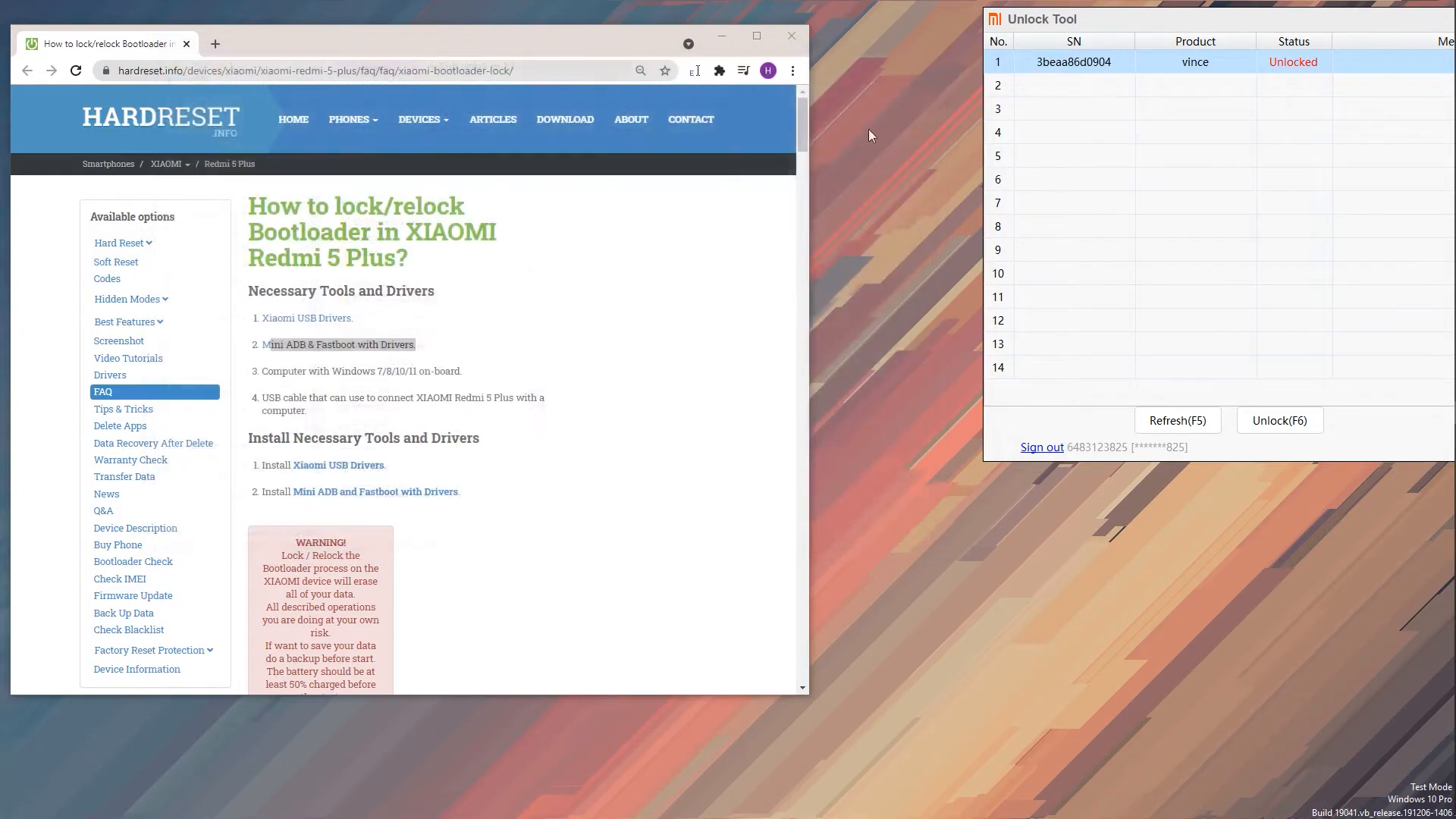
mouse_move(604, 405)
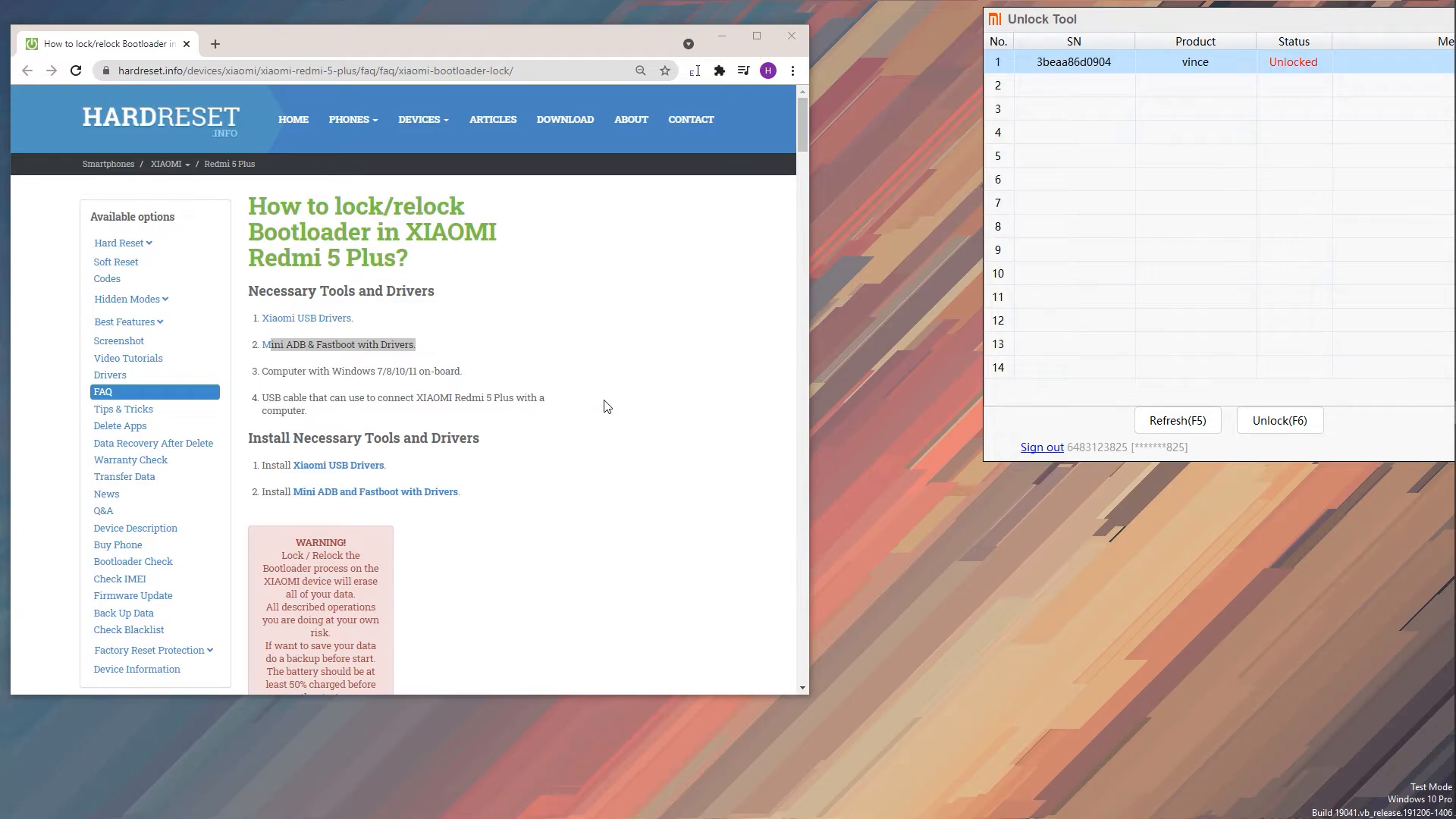
Step: Search 'cmd' from Start and run Command Prompt as administrator
left_click(1438, 9)
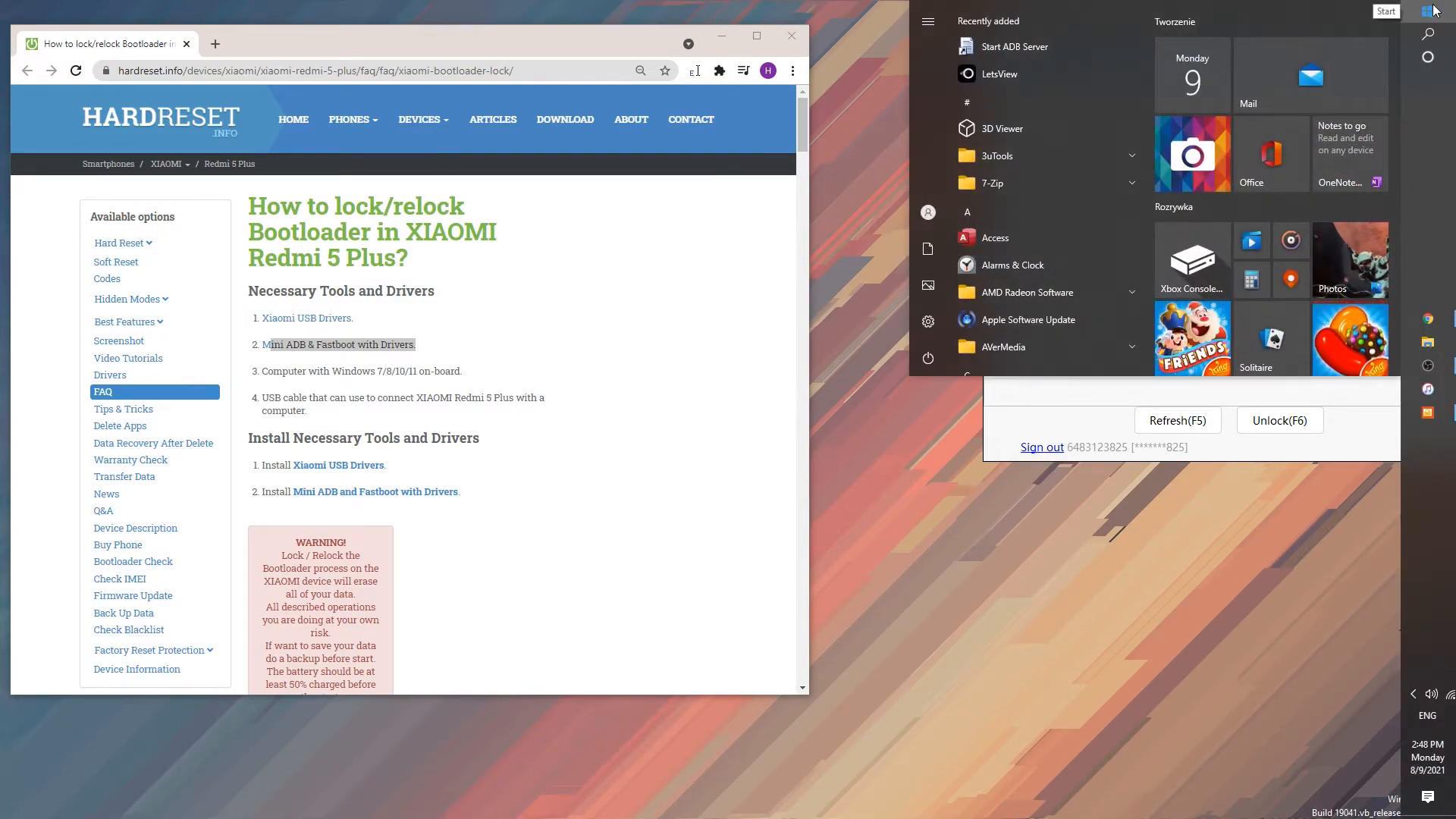
type("cmd")
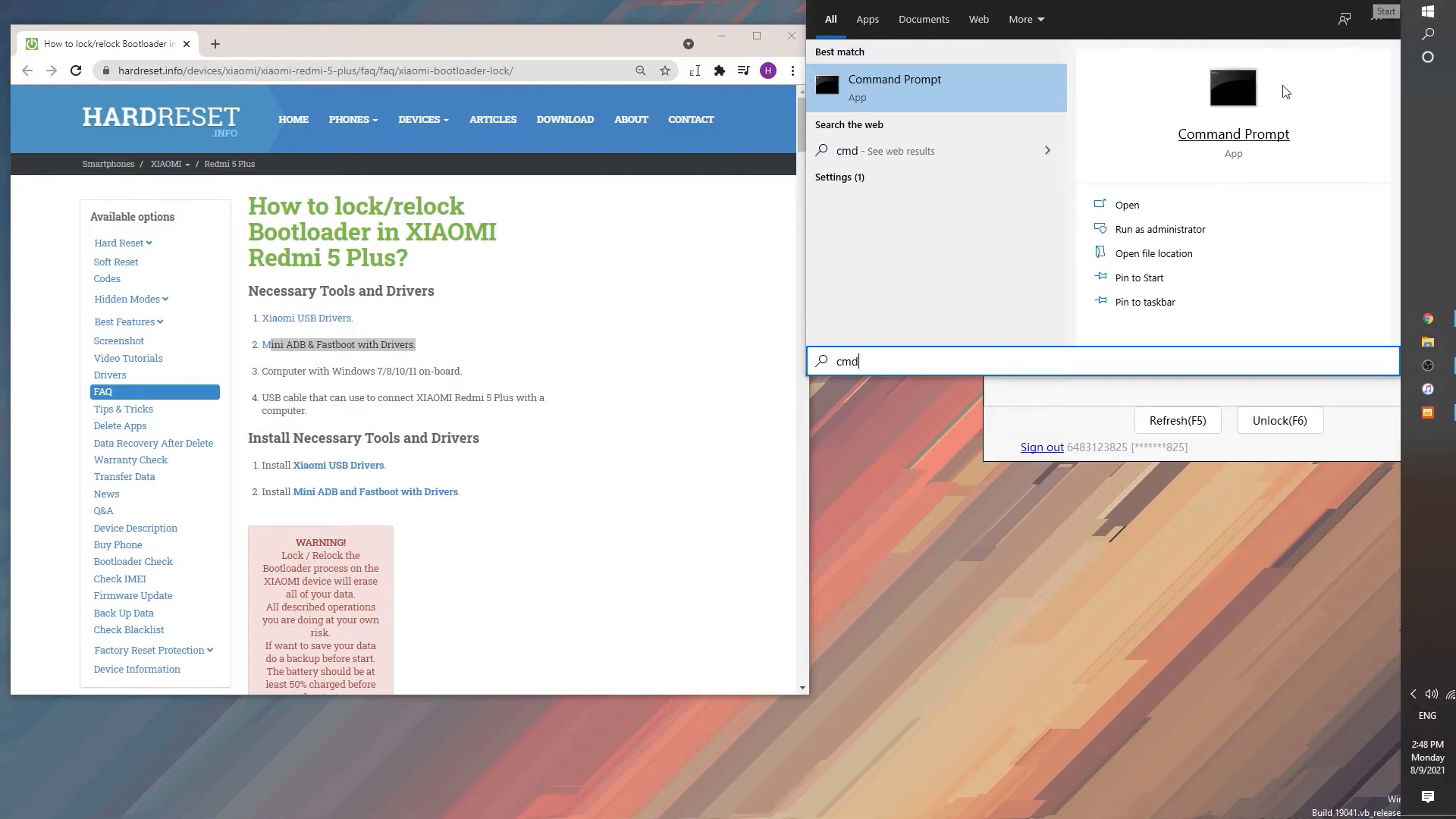
mouse_move(906, 83)
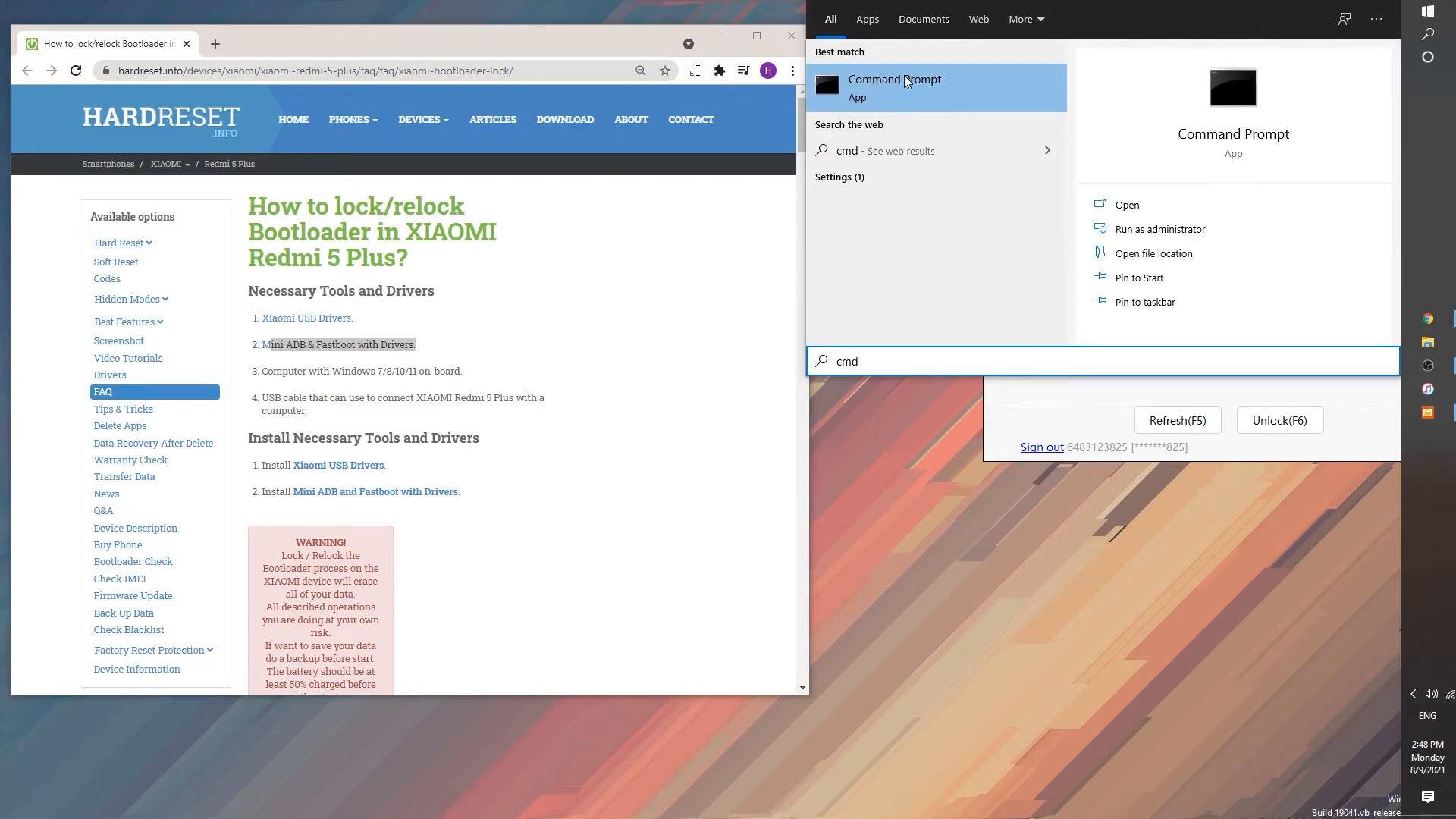
right_click(893, 88)
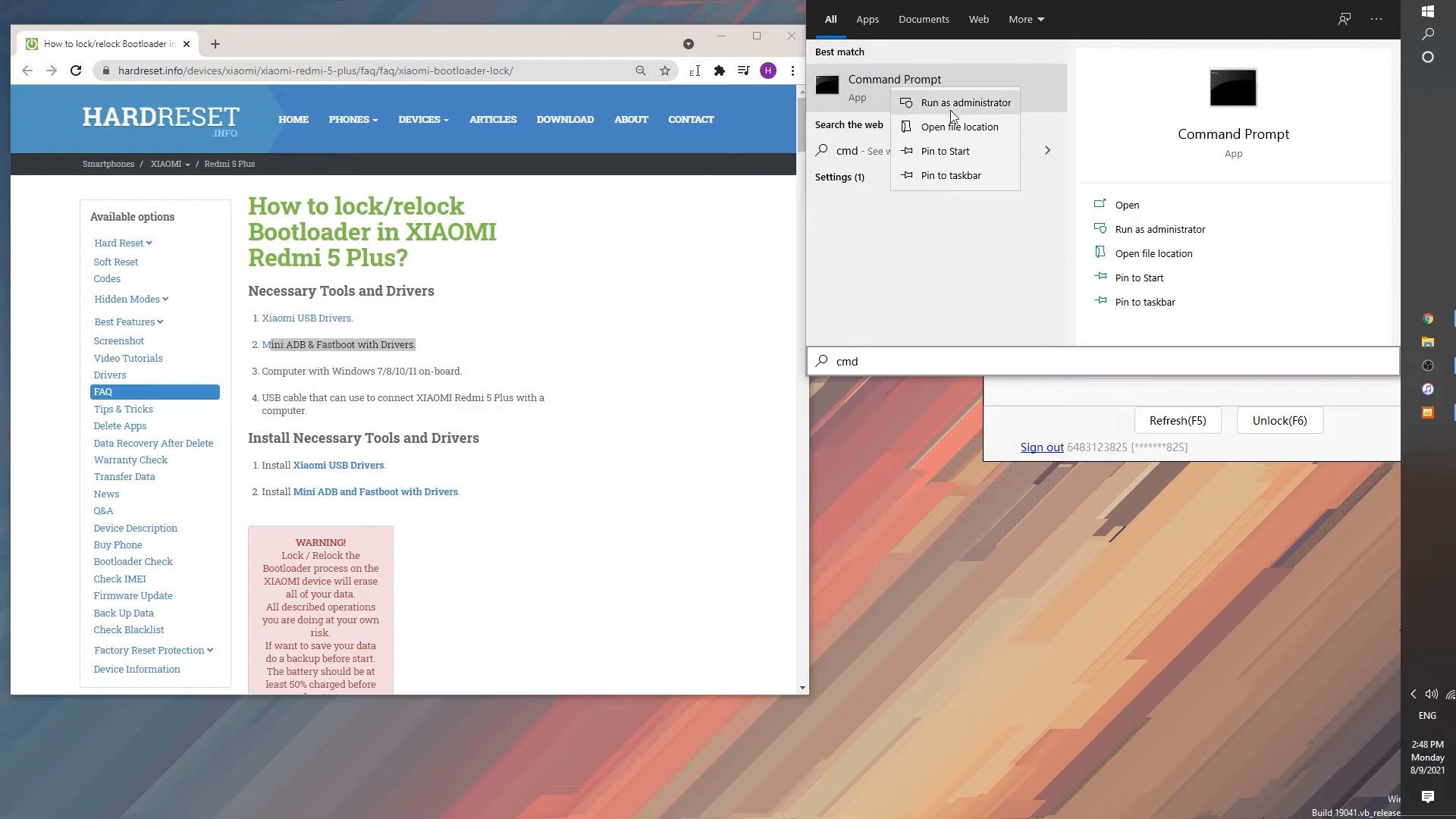
left_click(961, 102)
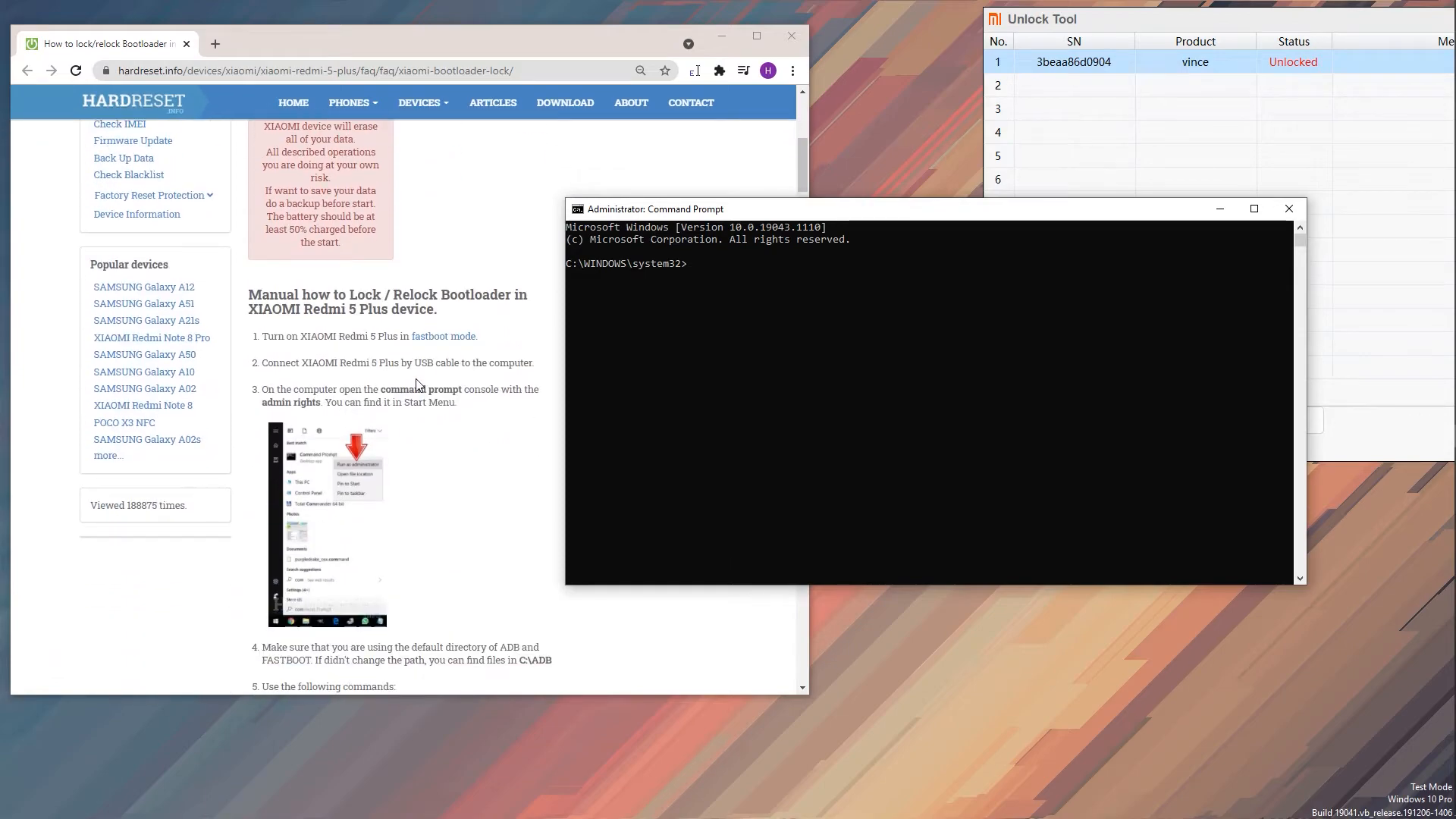
Step: Scroll the relock guide to the command steps and select the 'cd' command
scroll("down", 3)
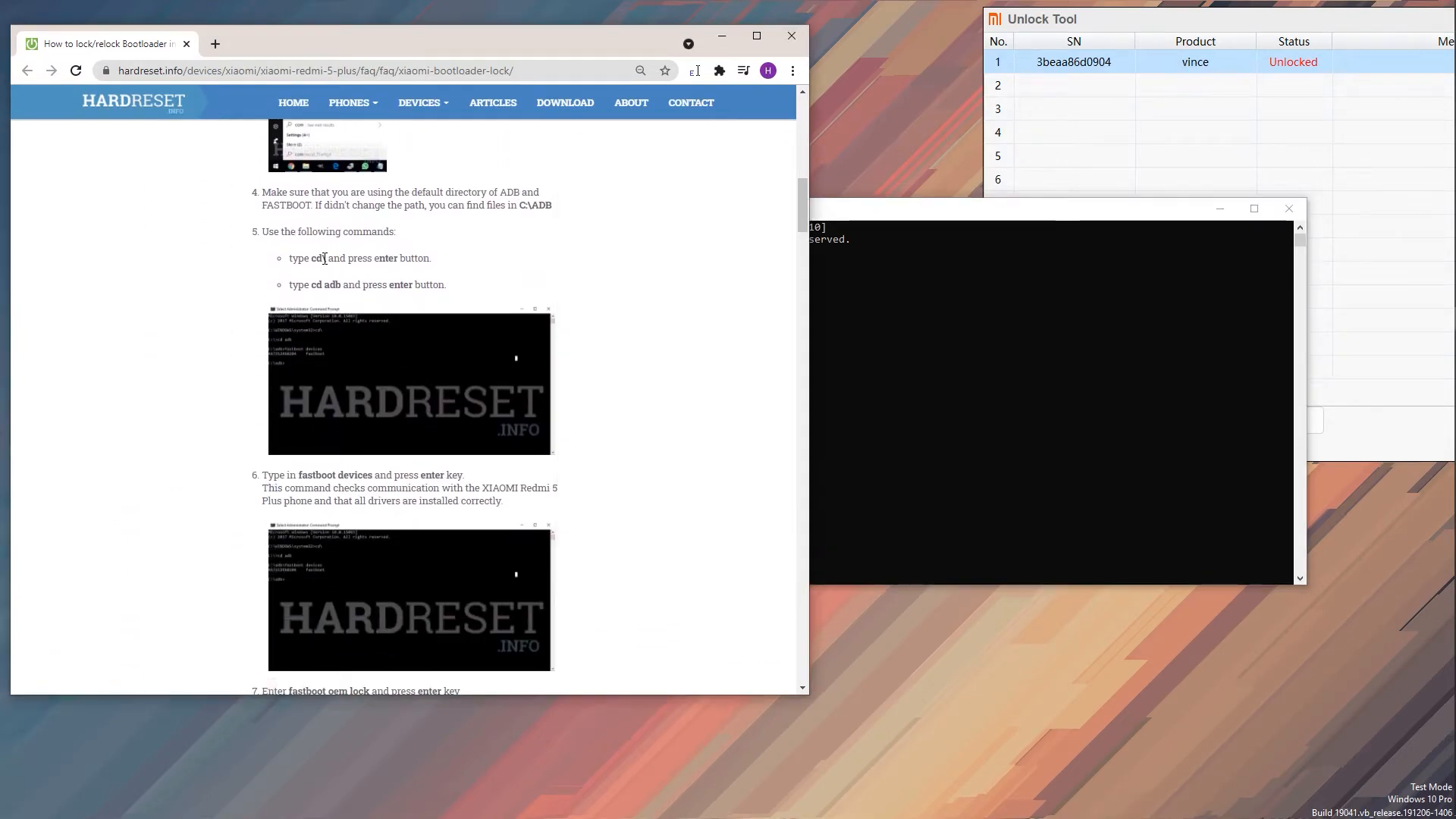
double_click(315, 258)
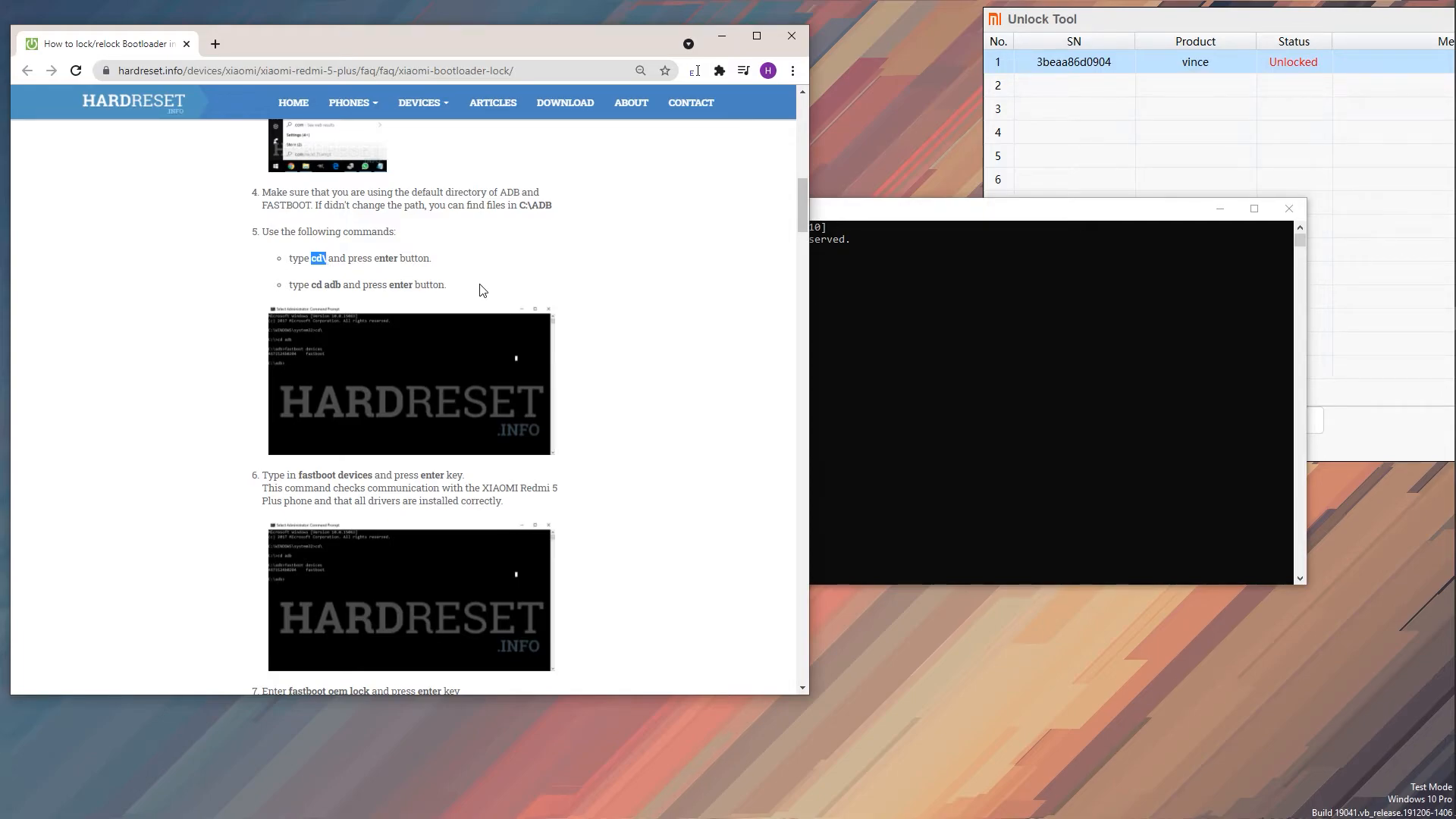
mouse_move(331, 258)
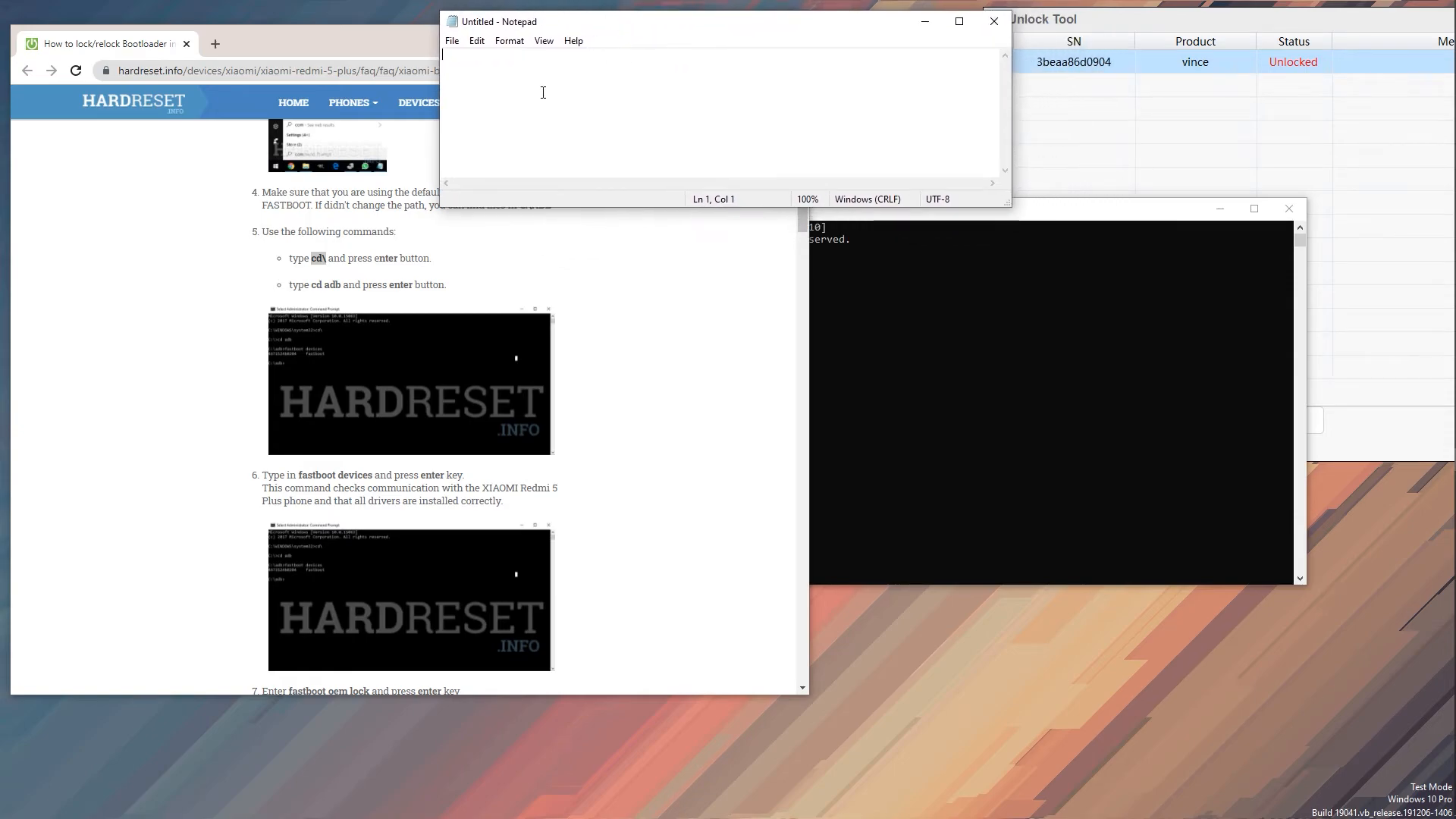
Step: Type 'HardReset.info: cd\' in Notepad, then select cd\ and open its context menu
type("HardReset.info: cd\\")
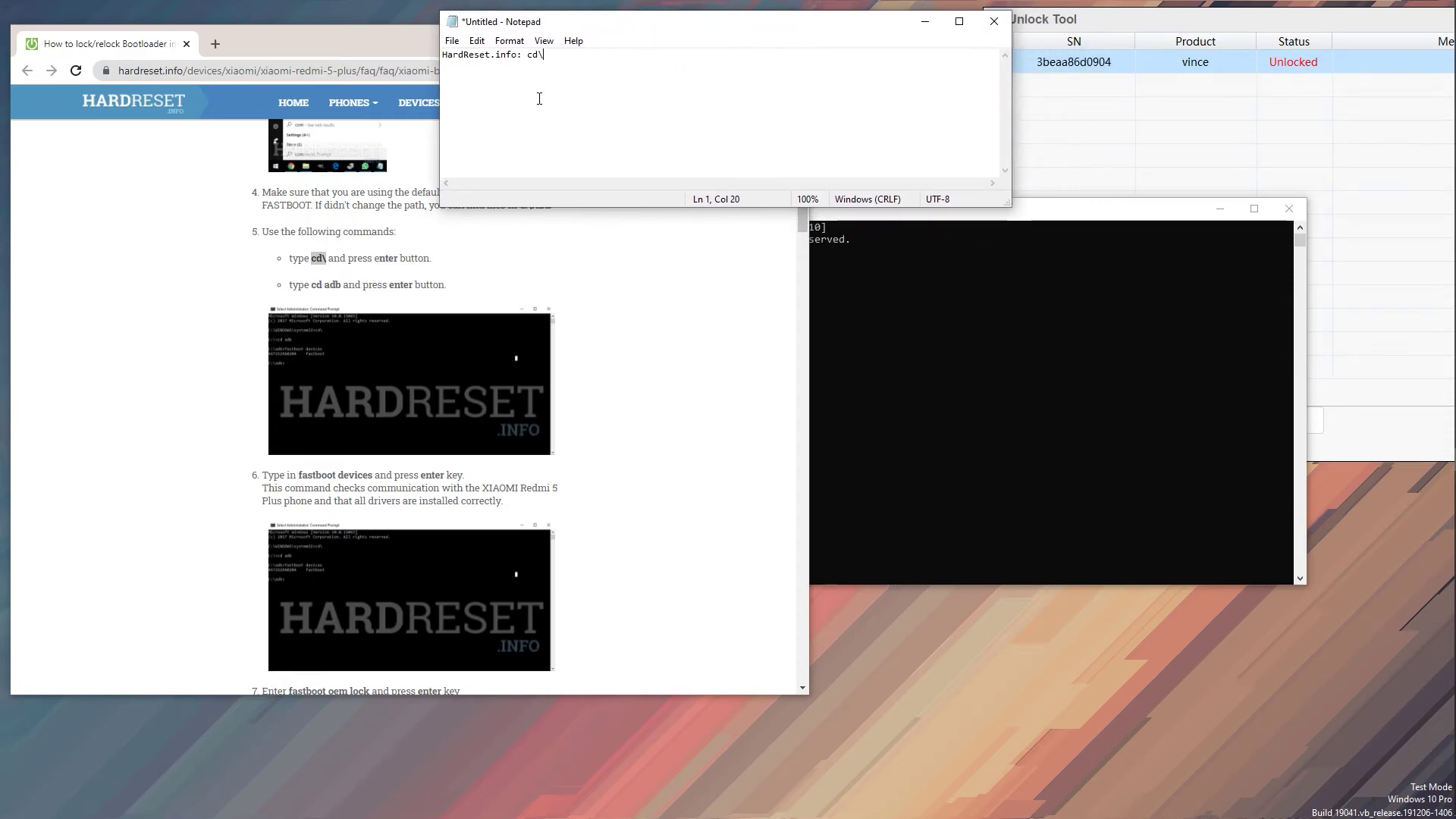
double_click(483, 54)
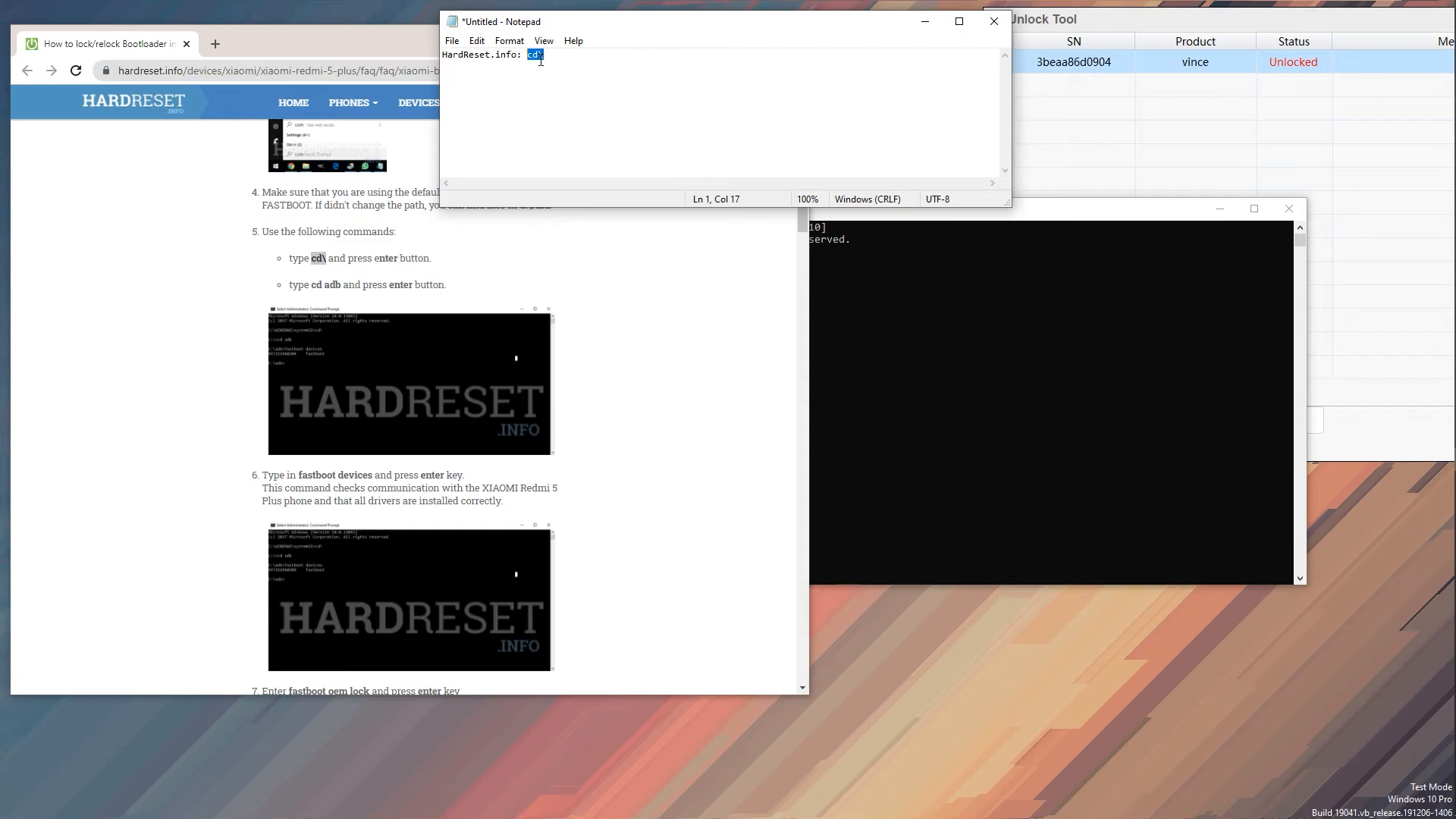
right_click(534, 54)
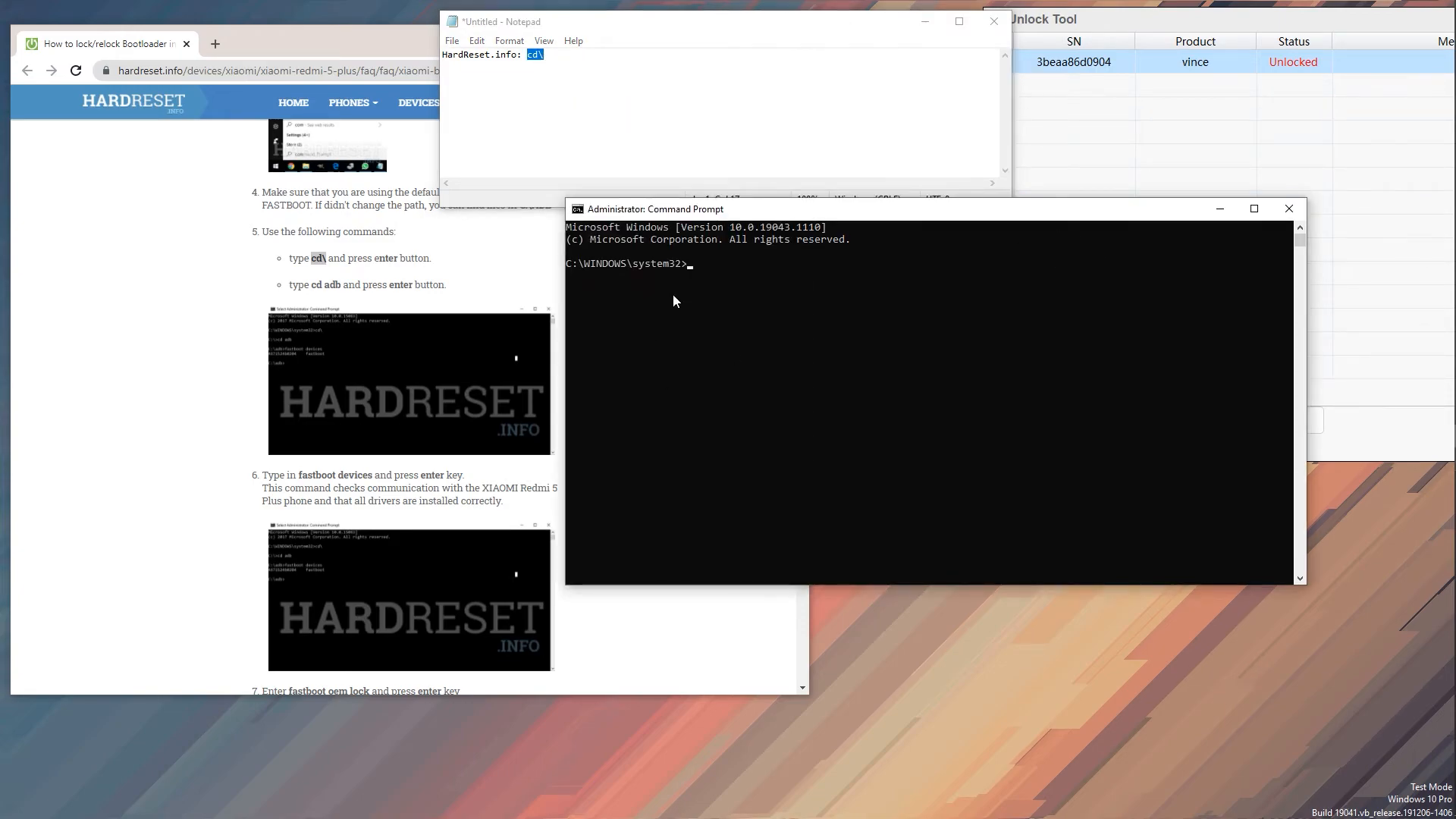
mouse_move(757, 229)
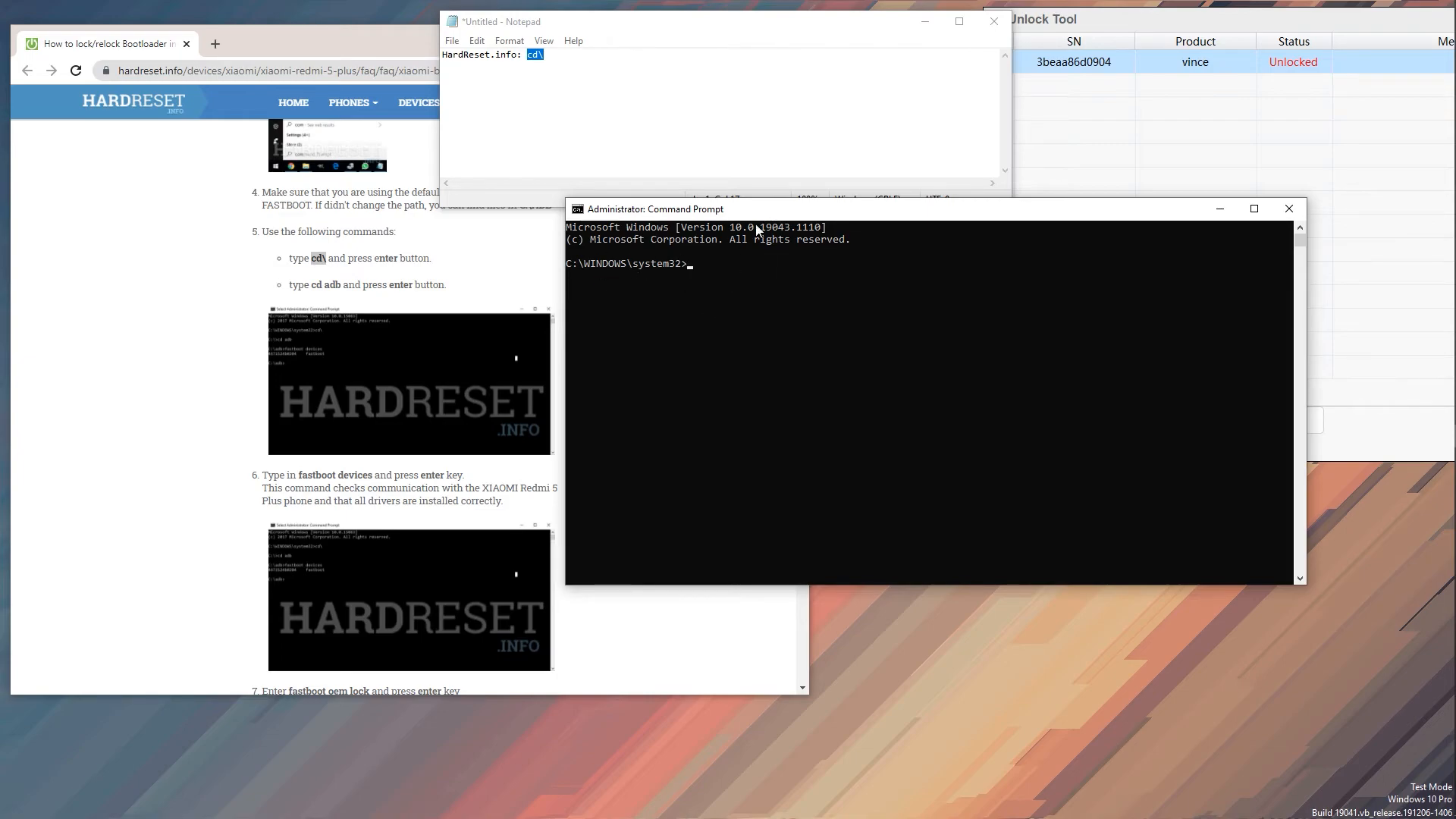
Step: Change directory to the drive root, then into the adb folder
type("cd\\")
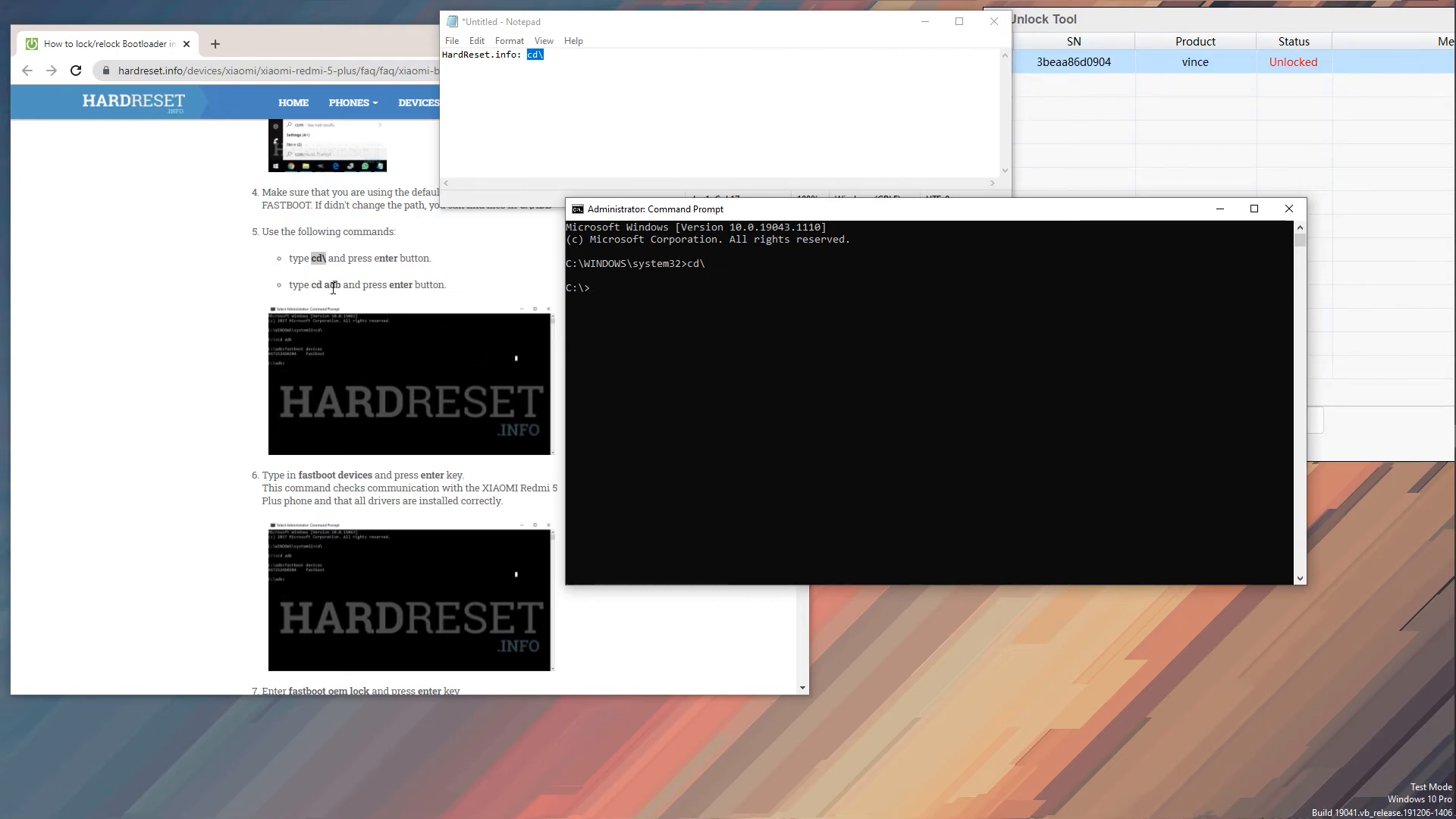
type("cd a")
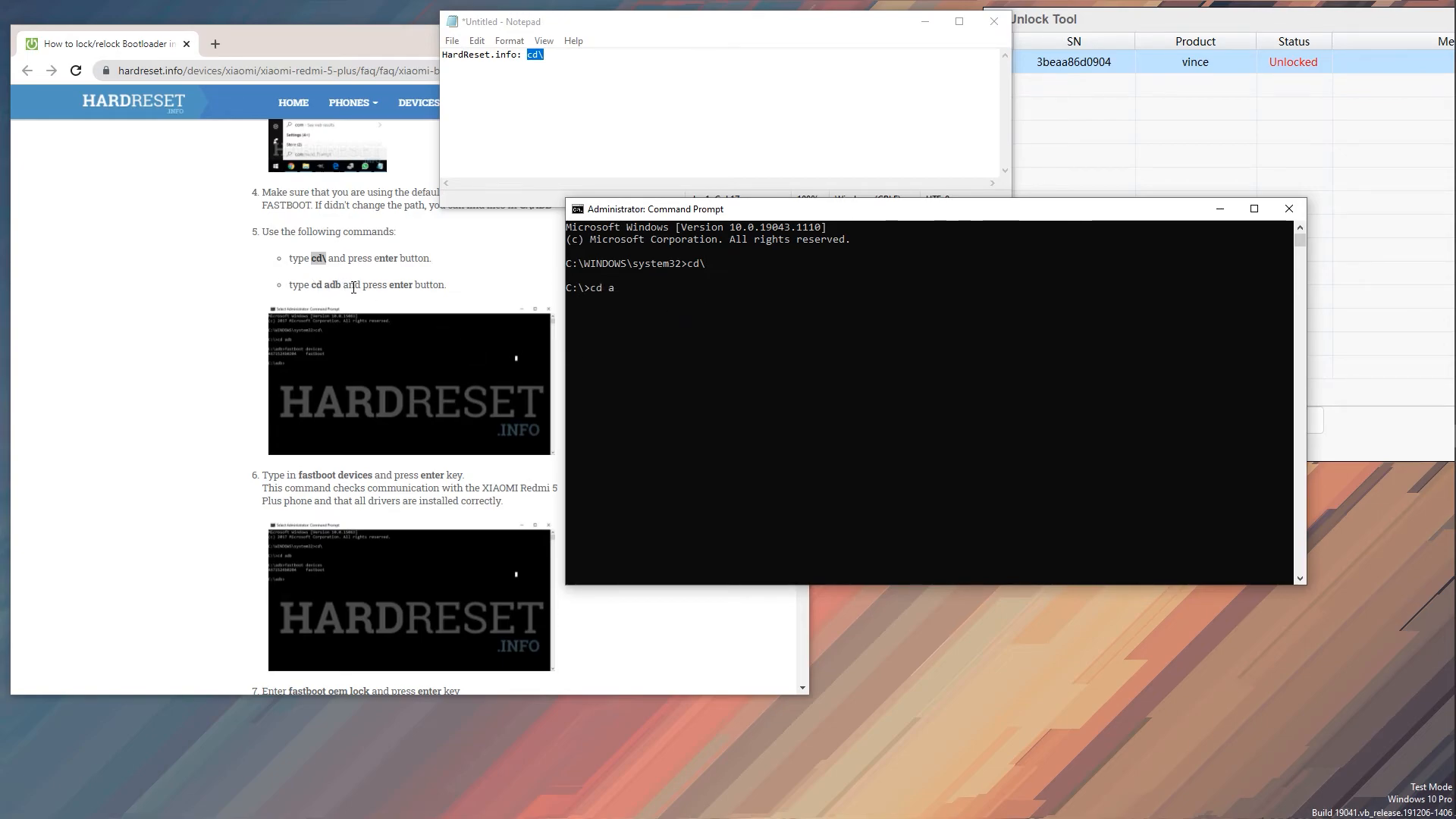
key("Return")
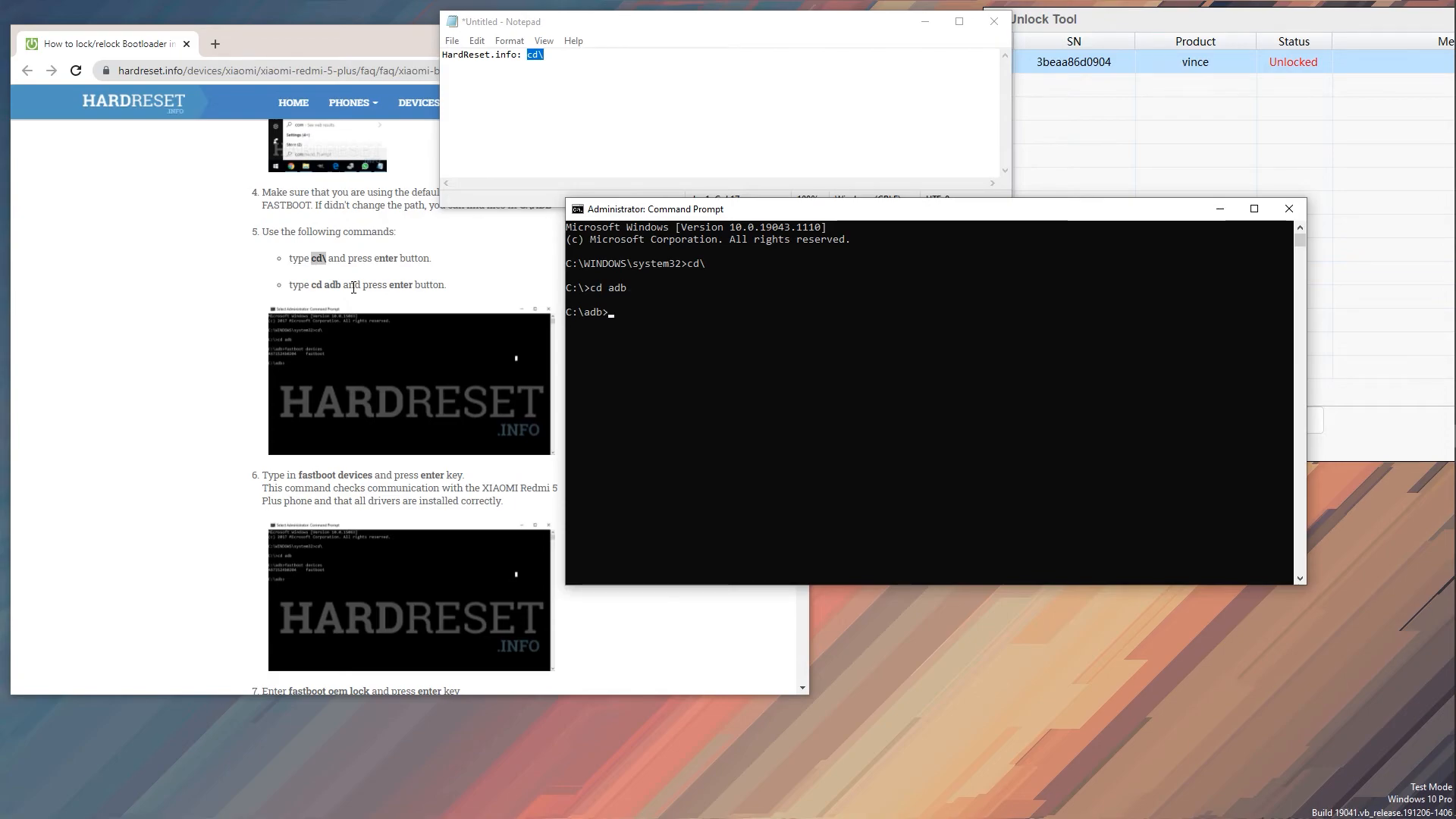
mouse_move(330, 320)
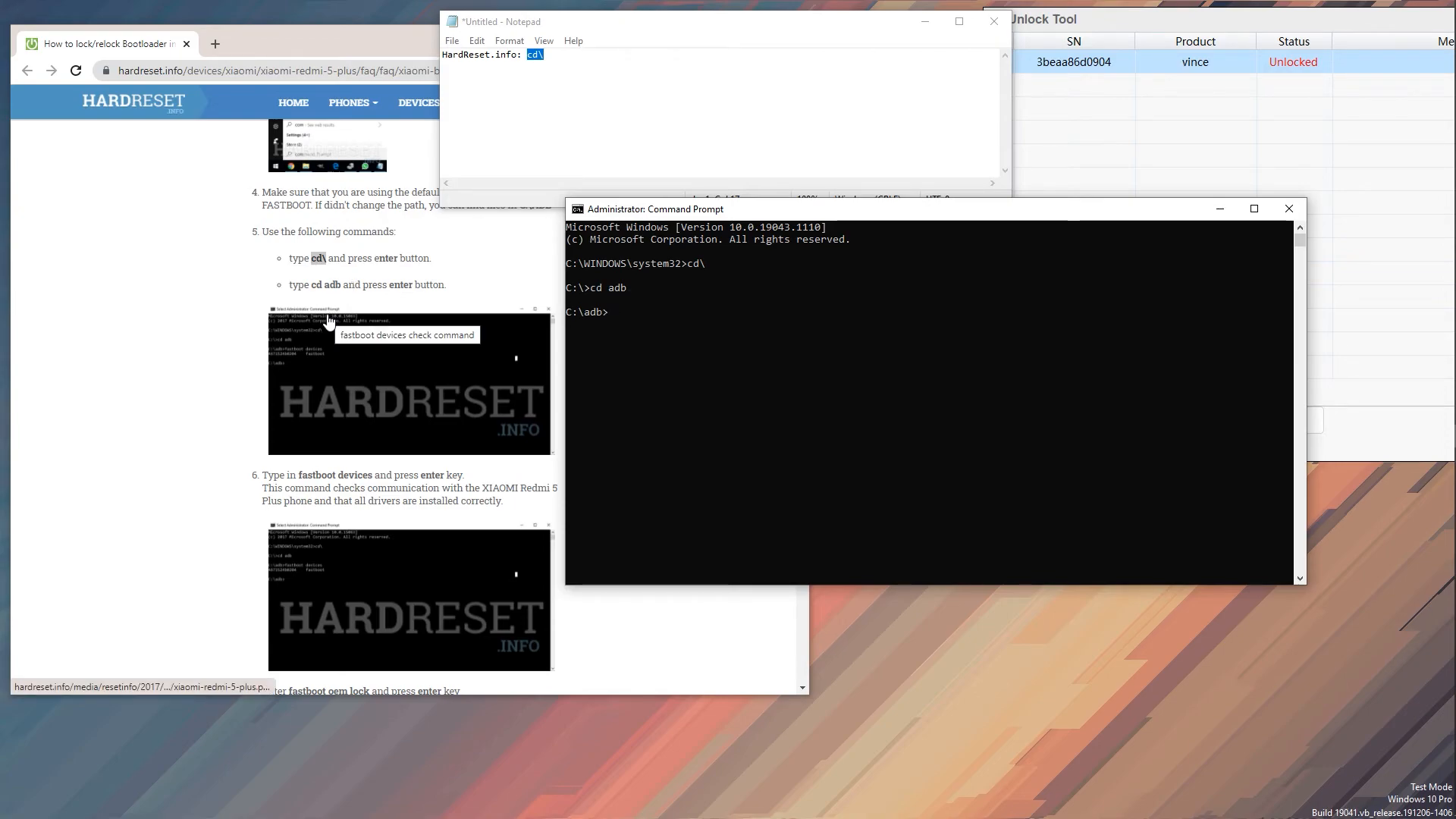
mouse_move(392, 479)
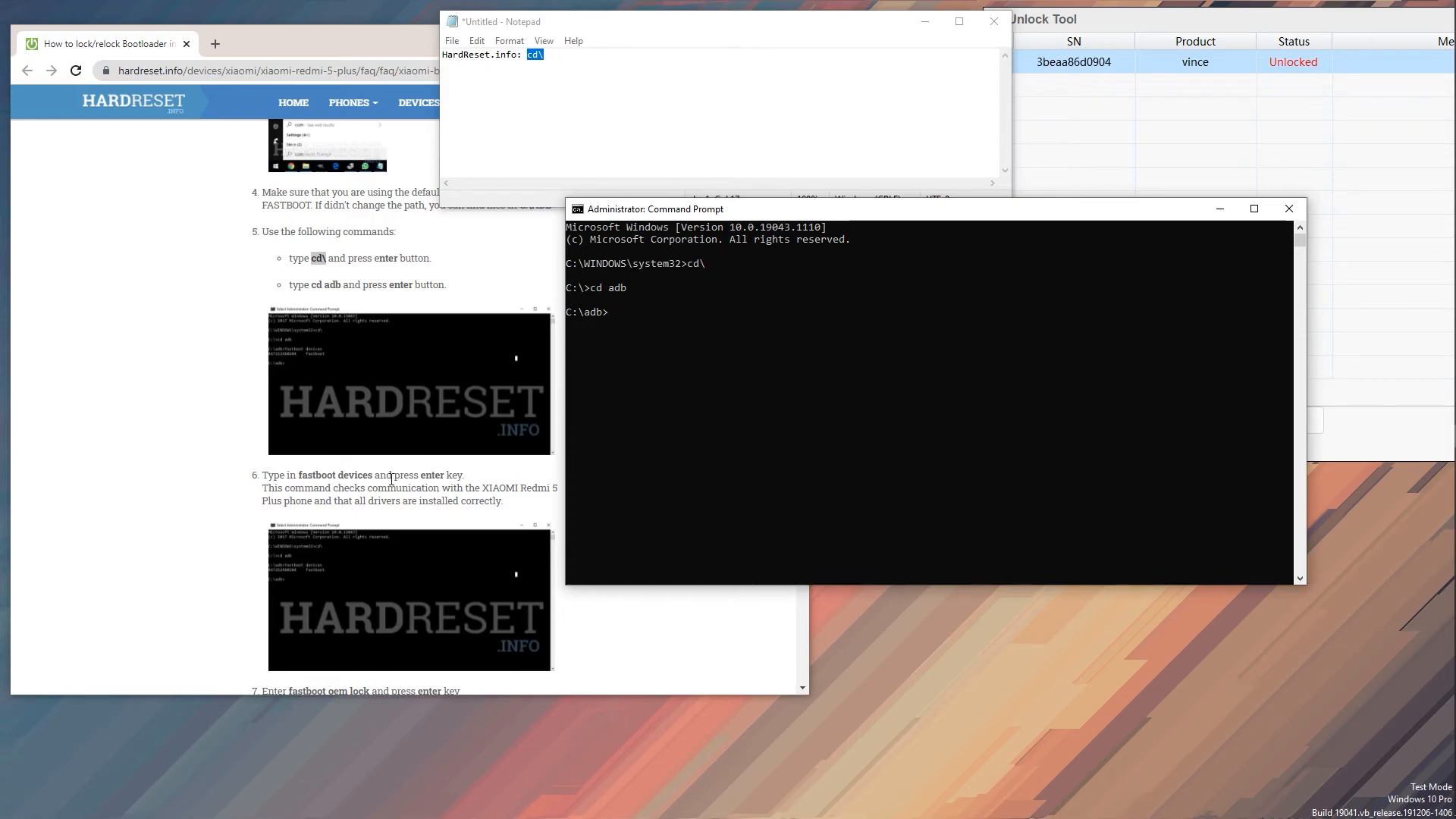
Step: Run fastboot devices, confirming serial 3beaa86d0904 is in fastboot mode
type("fastb")
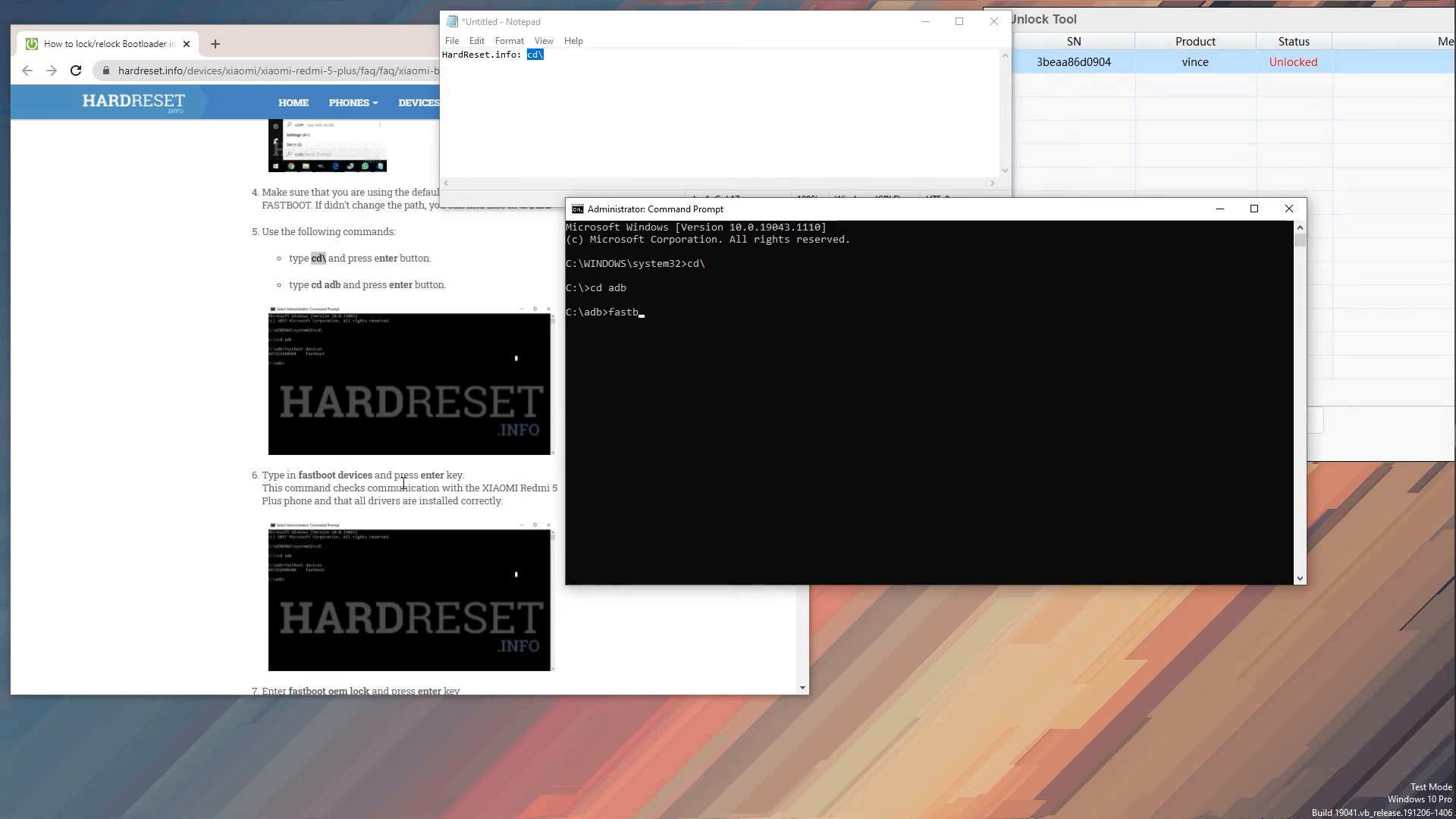
type("oot devices")
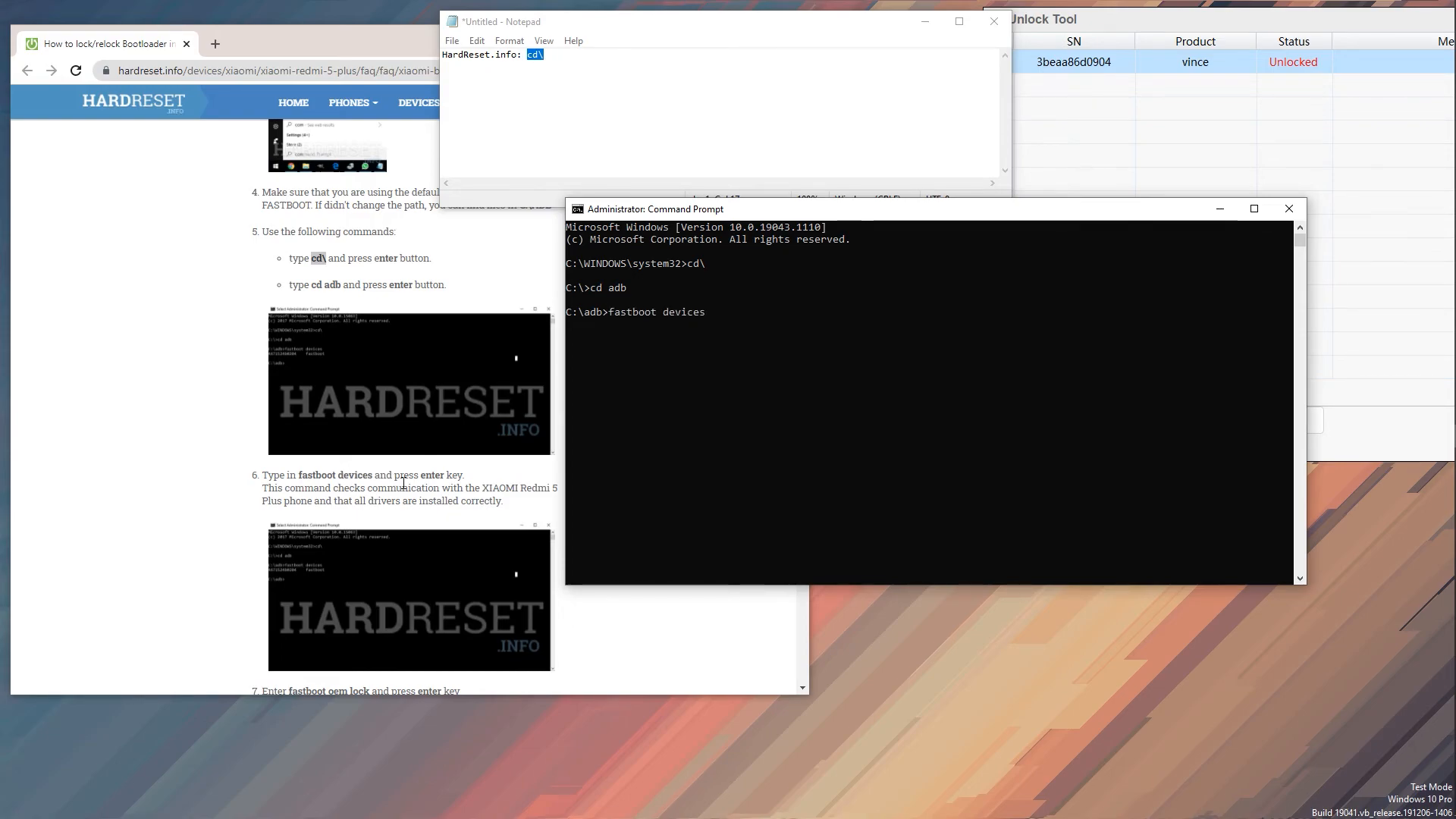
key("Return")
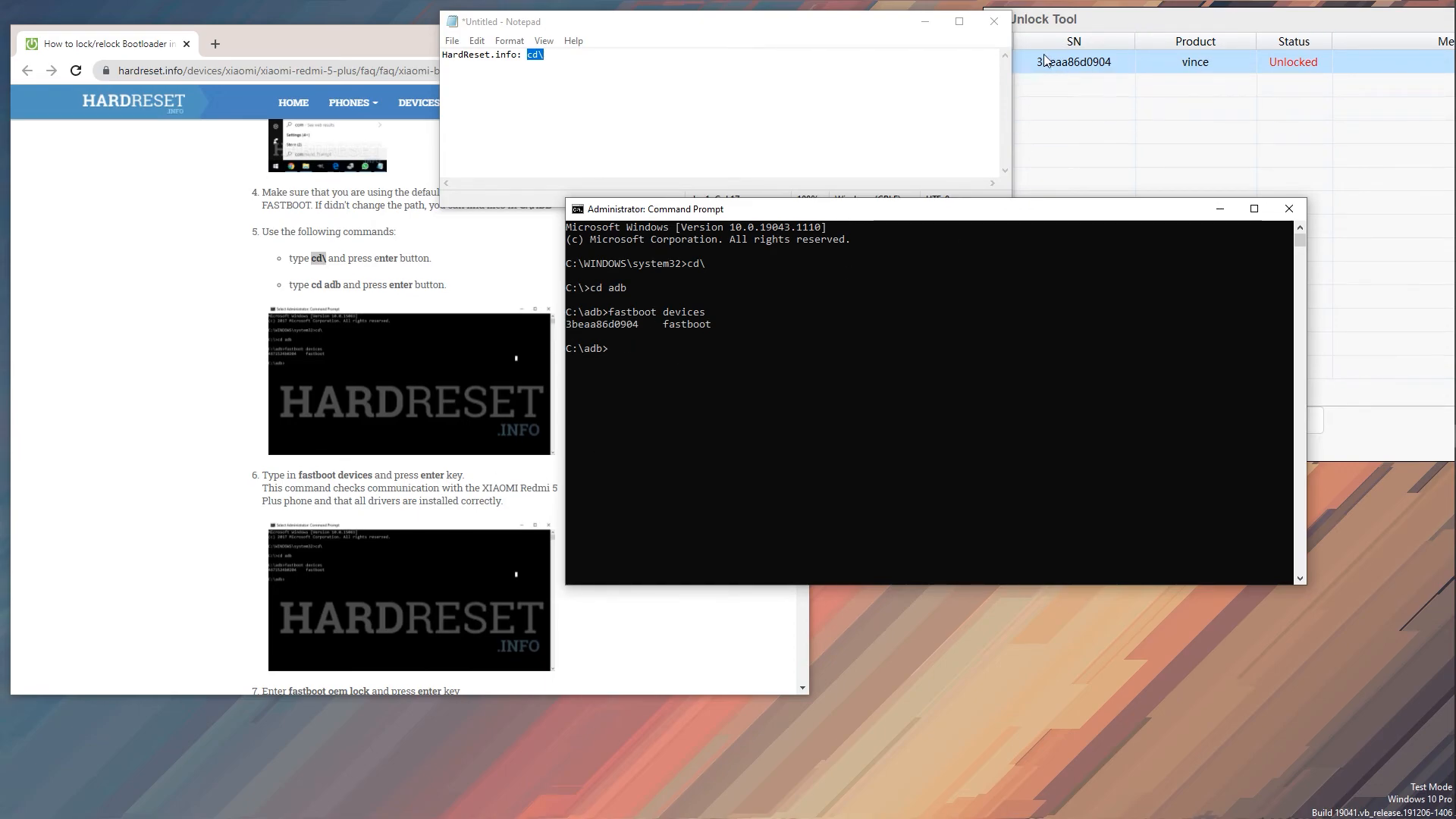
scroll("down", 3)
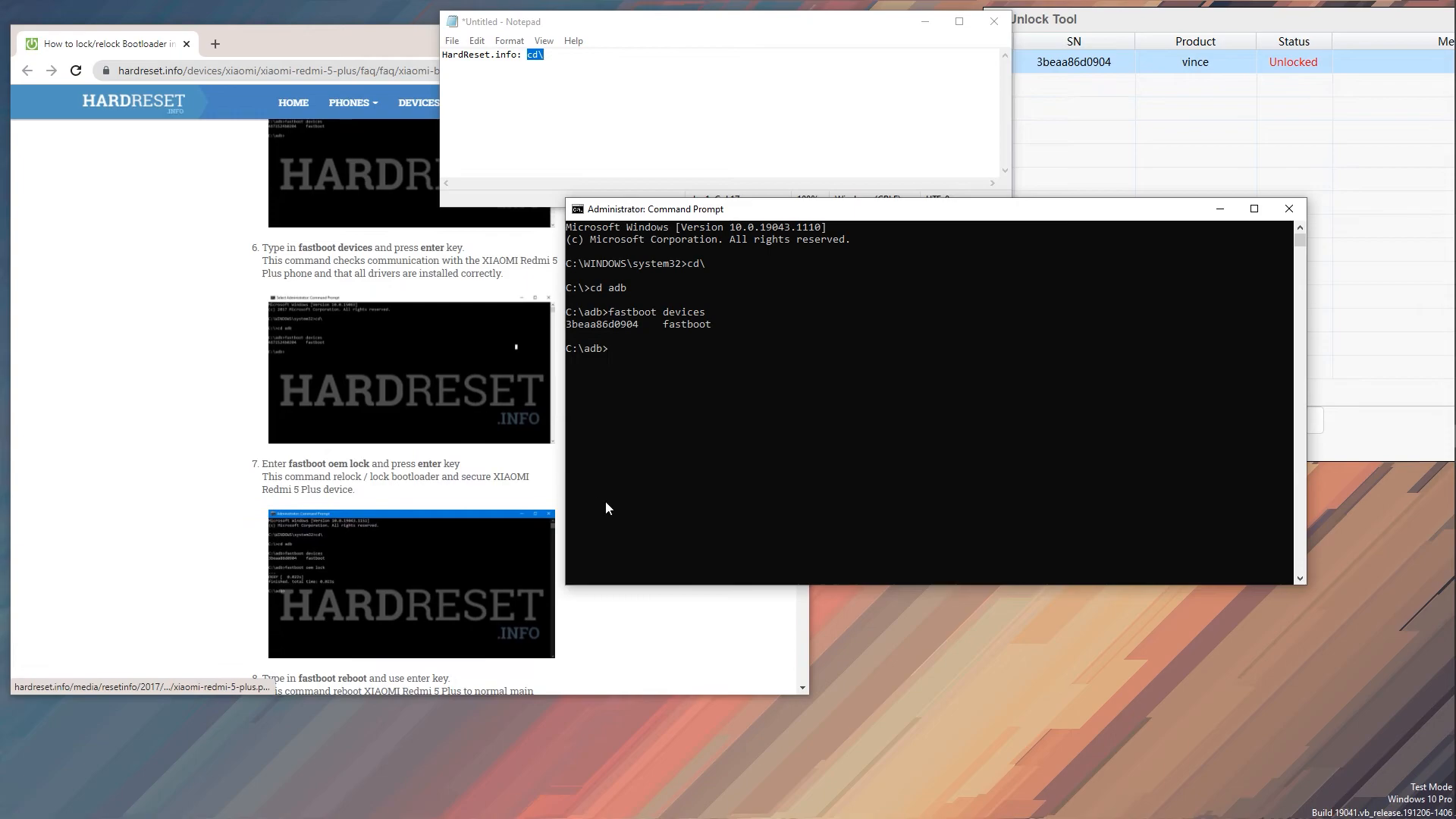
mouse_move(619, 458)
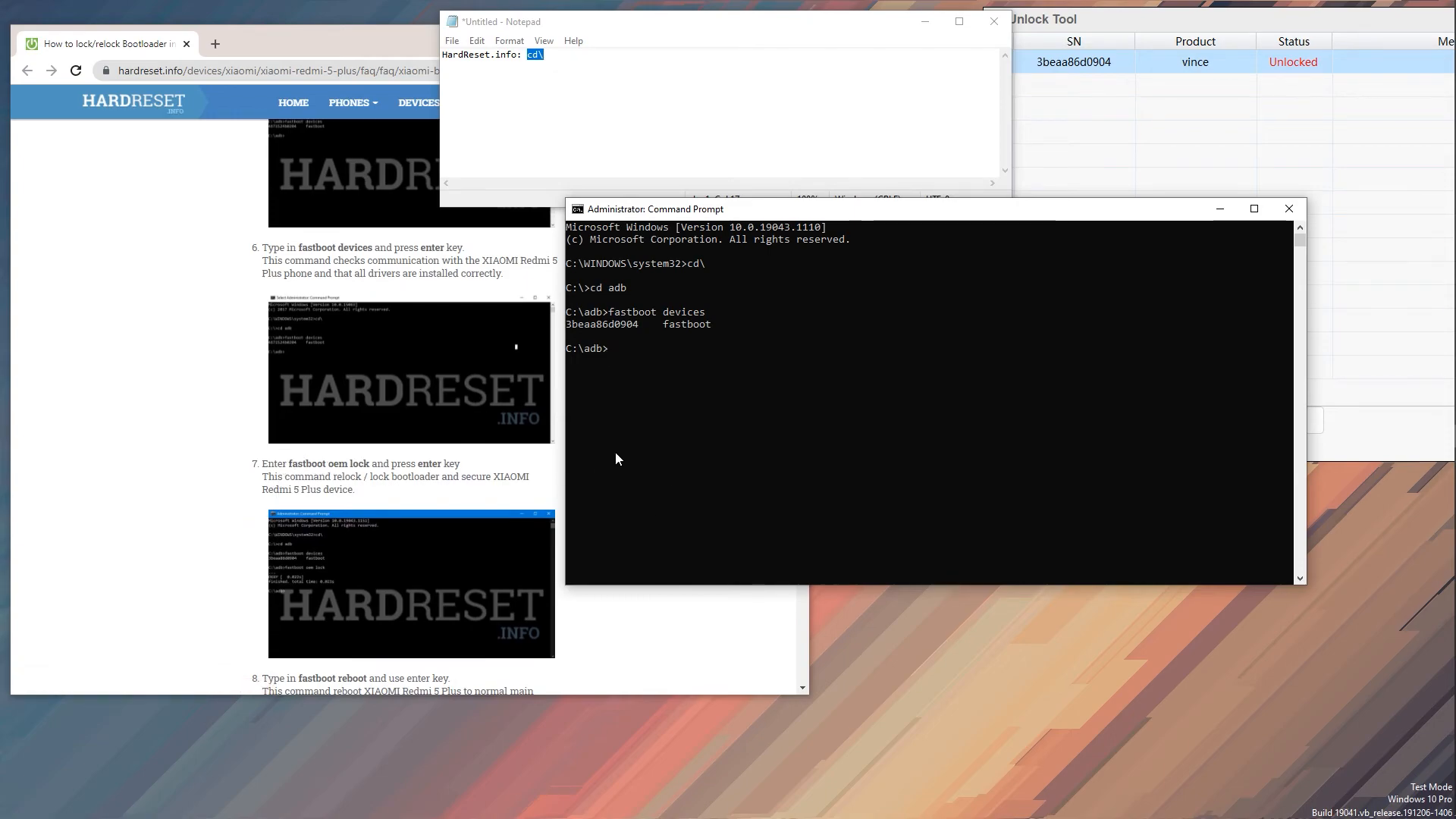
Step: Run 'fastboot oem lock' to relock the Redmi 5 Plus bootloader
type("fastboot oem")
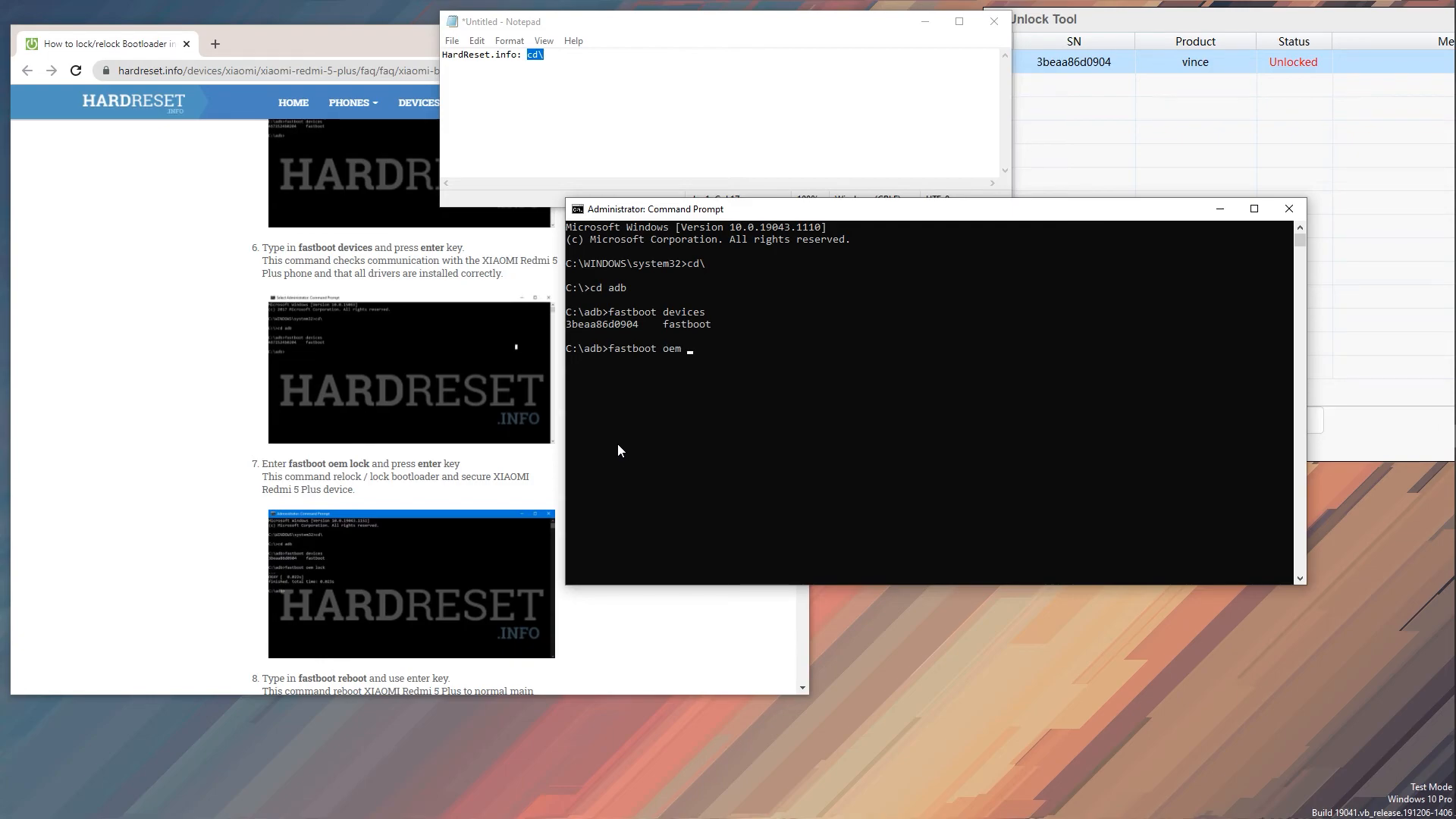
type("lock")
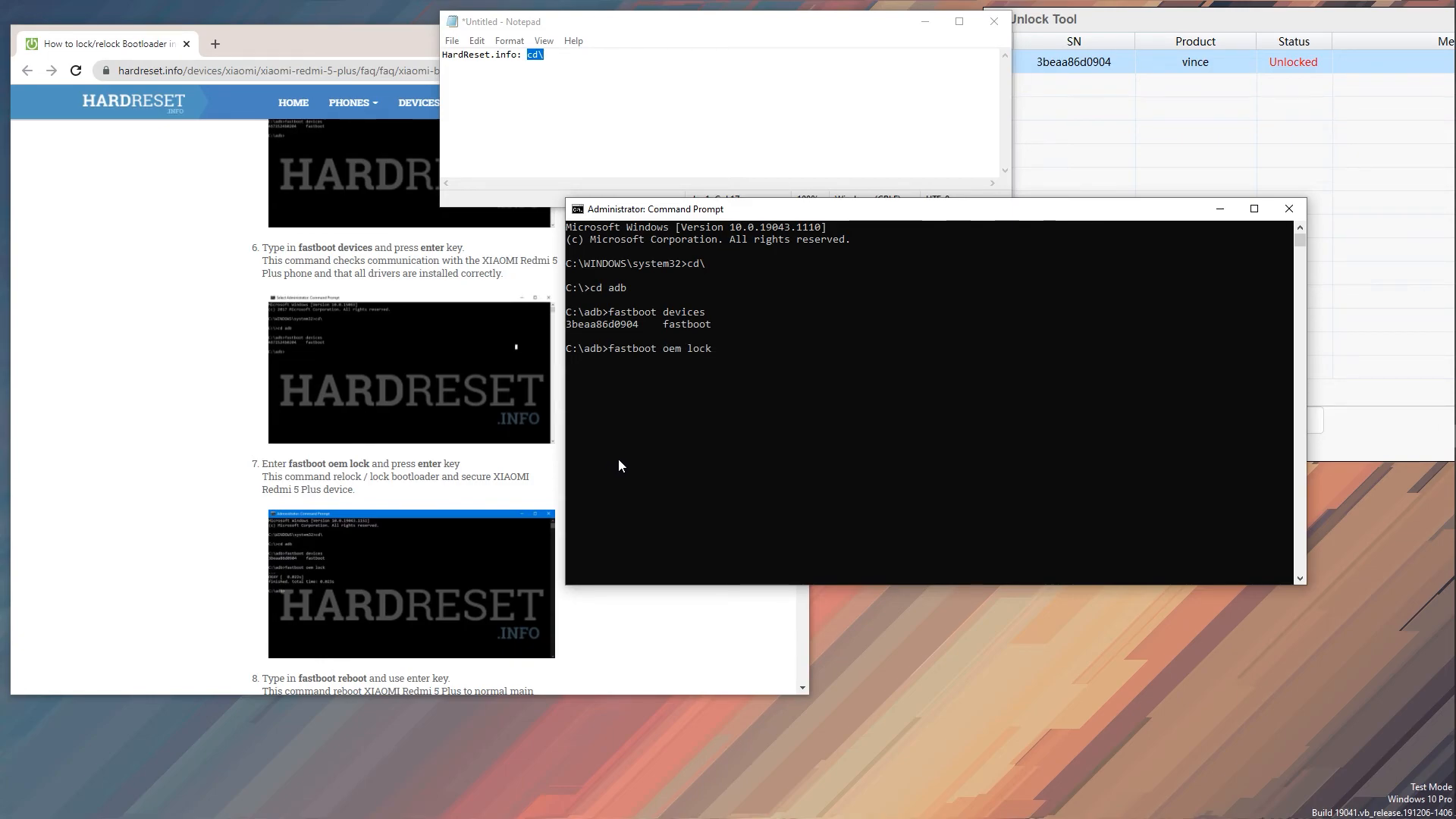
key("Return")
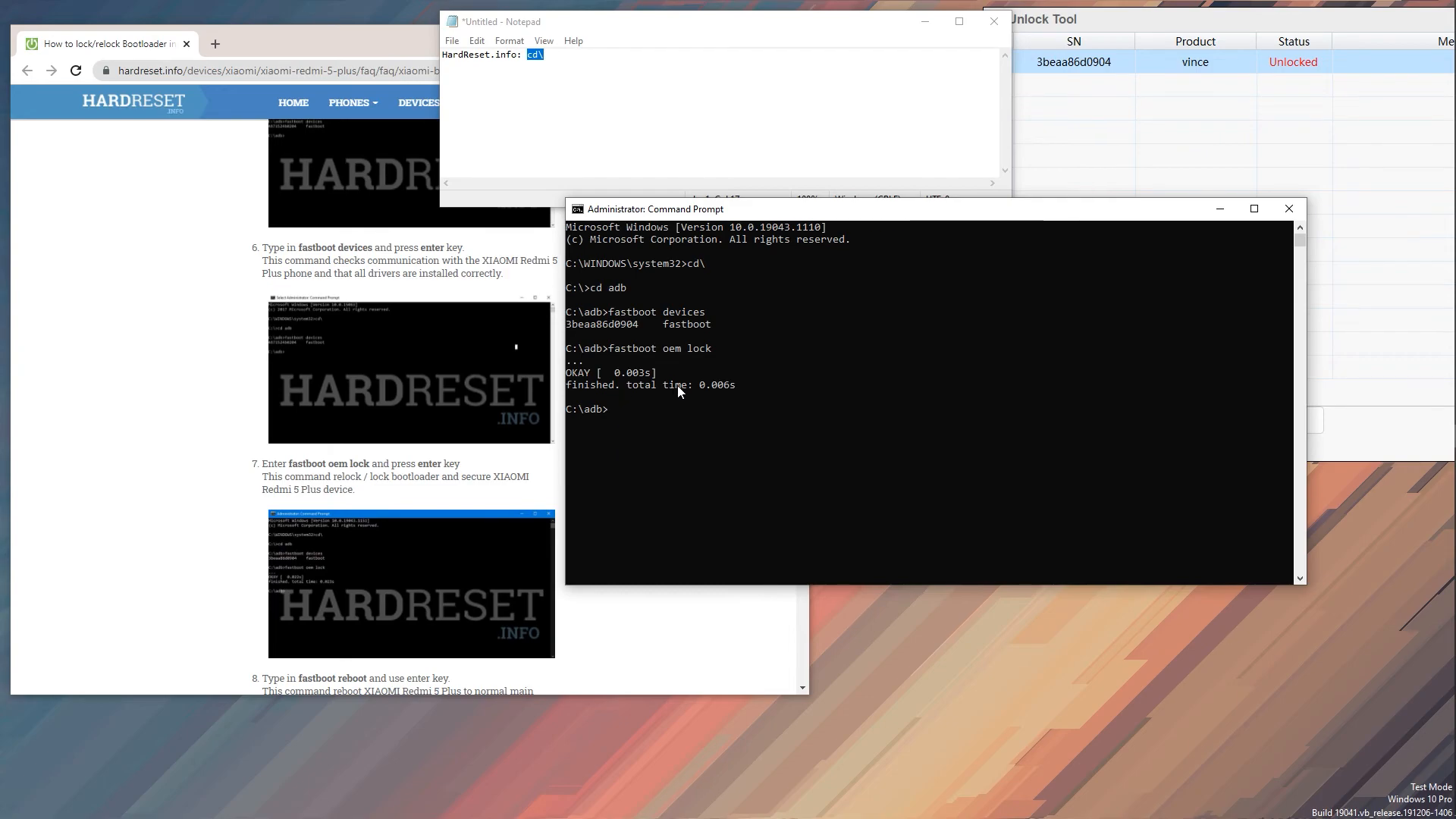
mouse_move(723, 396)
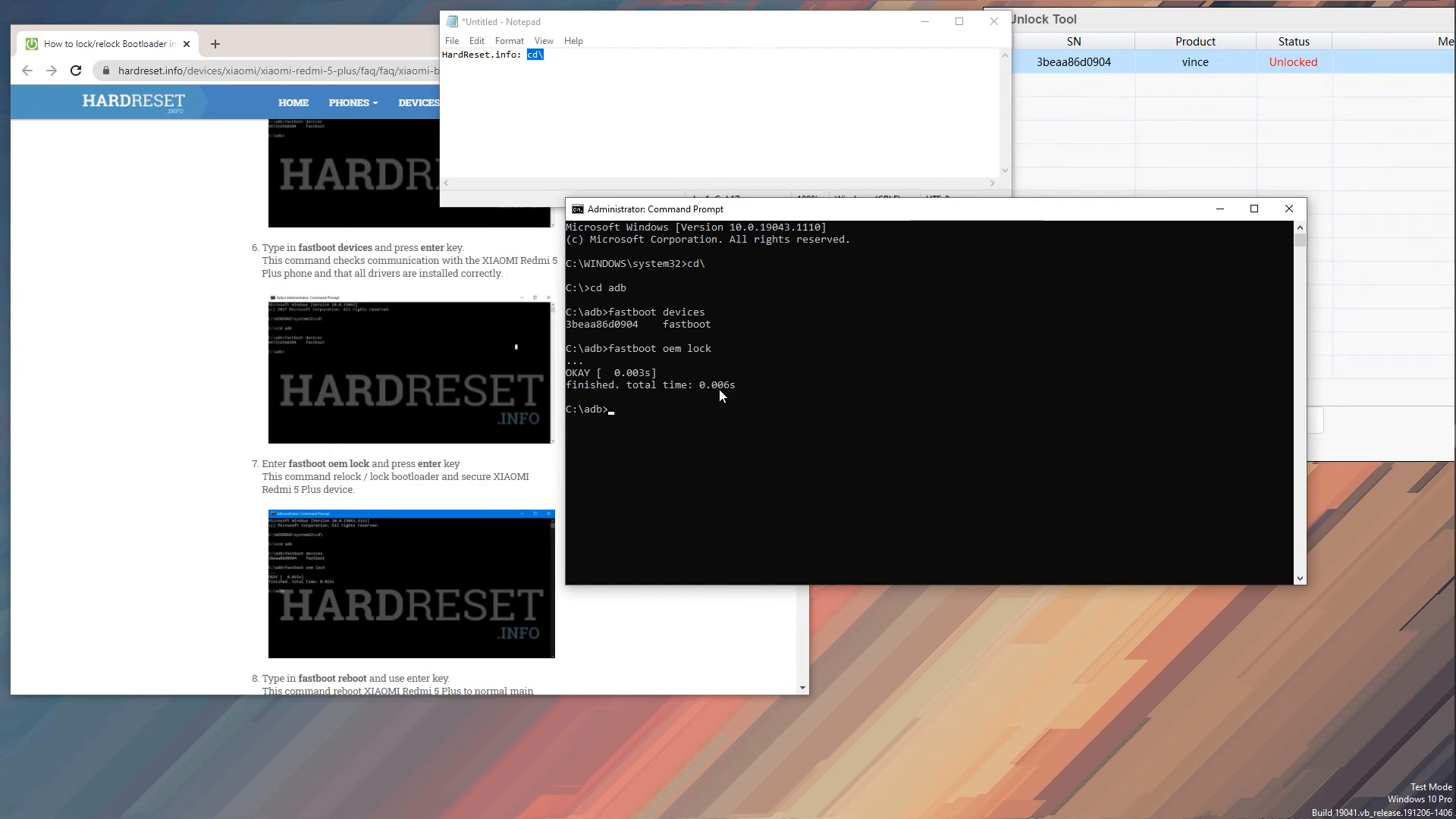
mouse_move(789, 421)
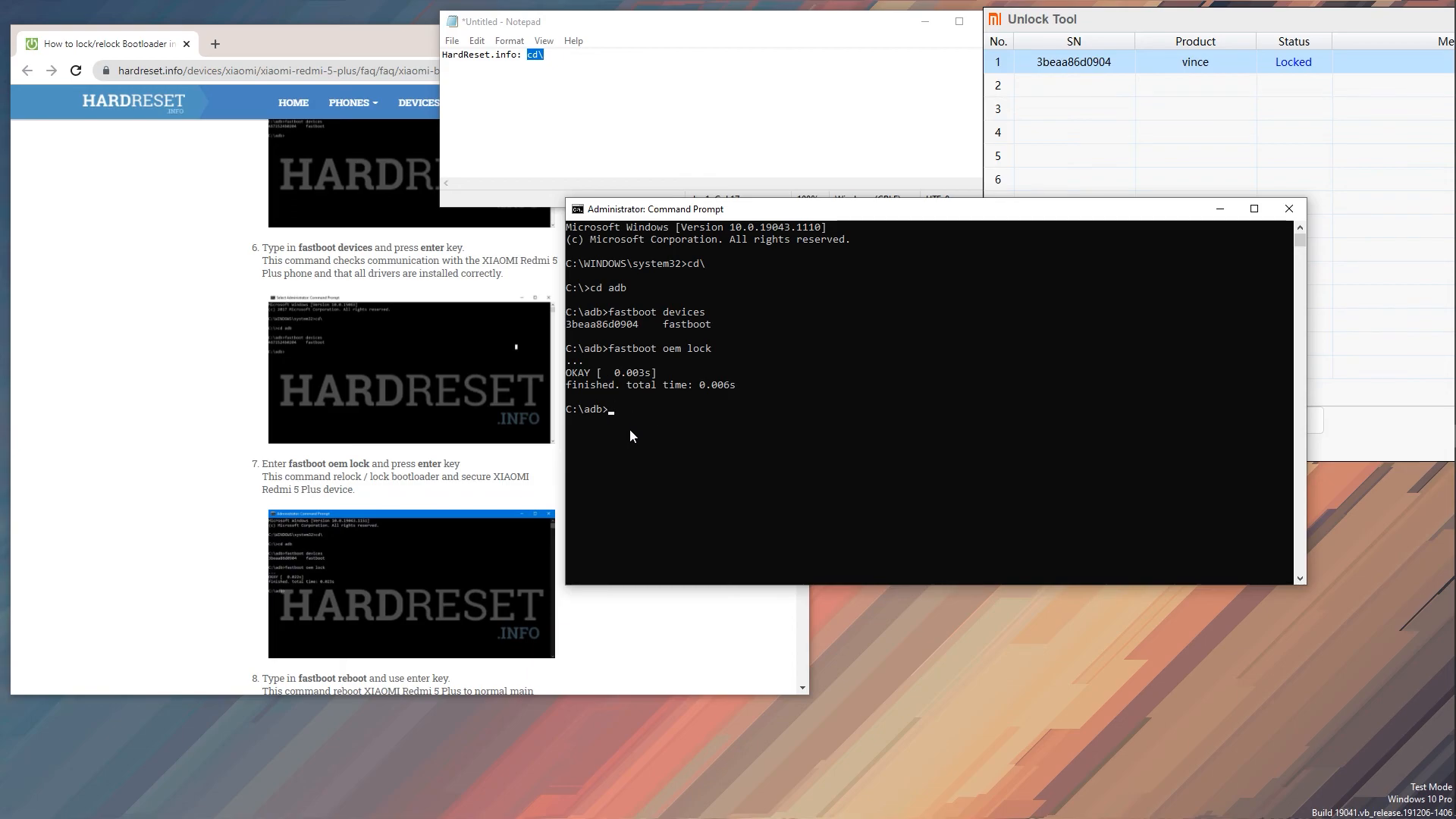
mouse_move(543, 489)
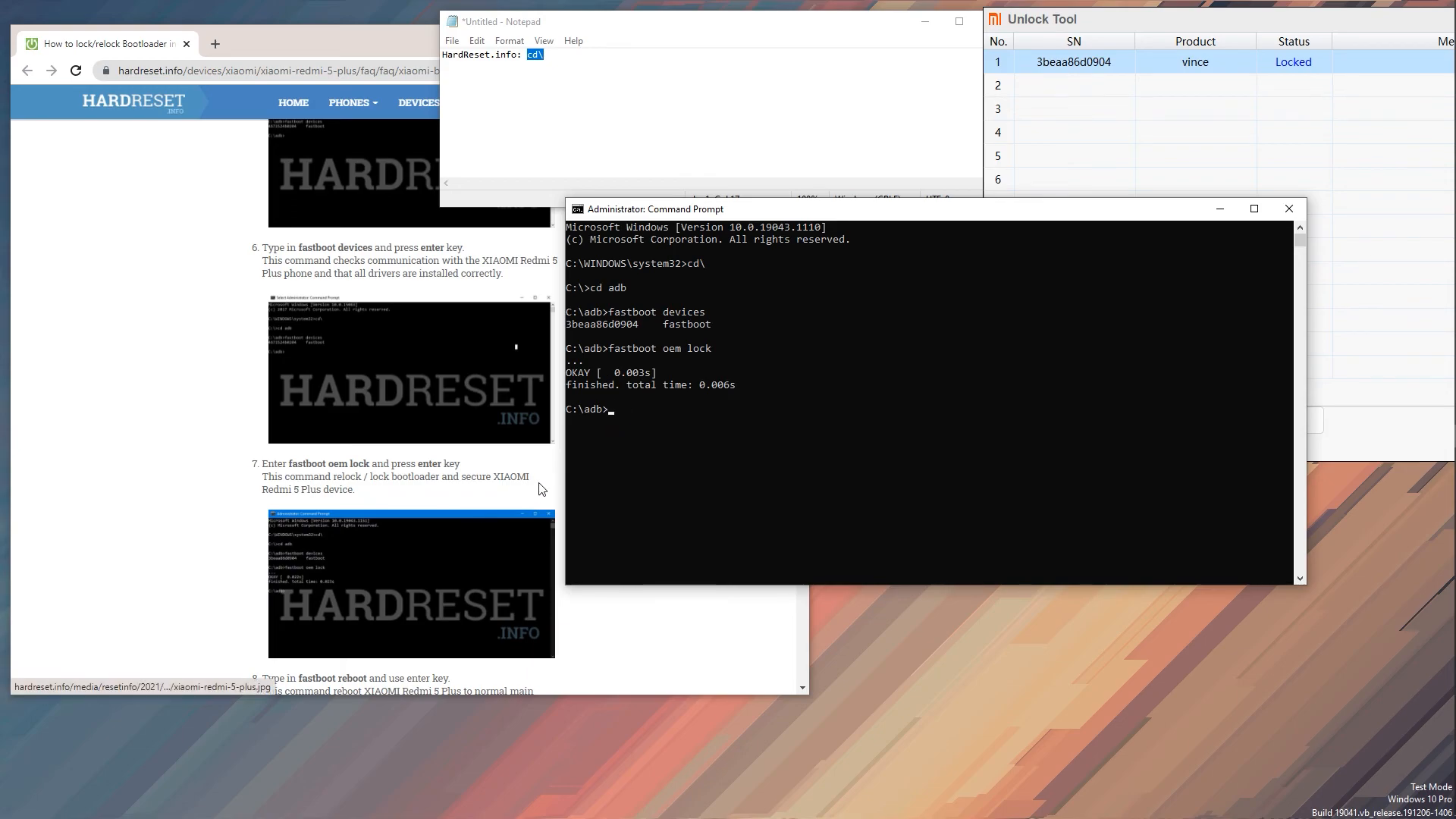
Step: Run 'fastboot reboot' to restart the phone, then close Command Prompt and Unlock Tool
scroll("down", 3)
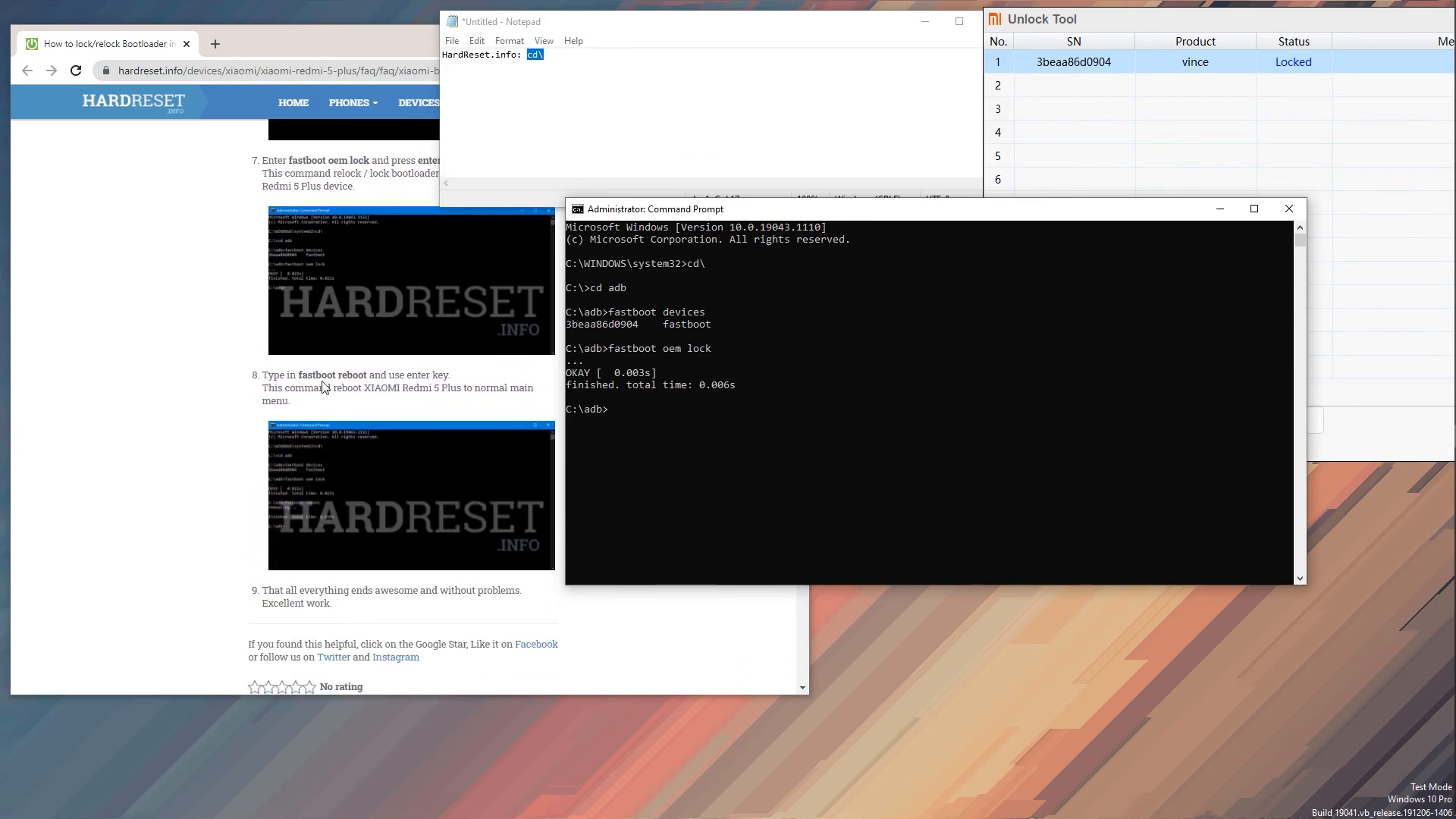
type("fast")
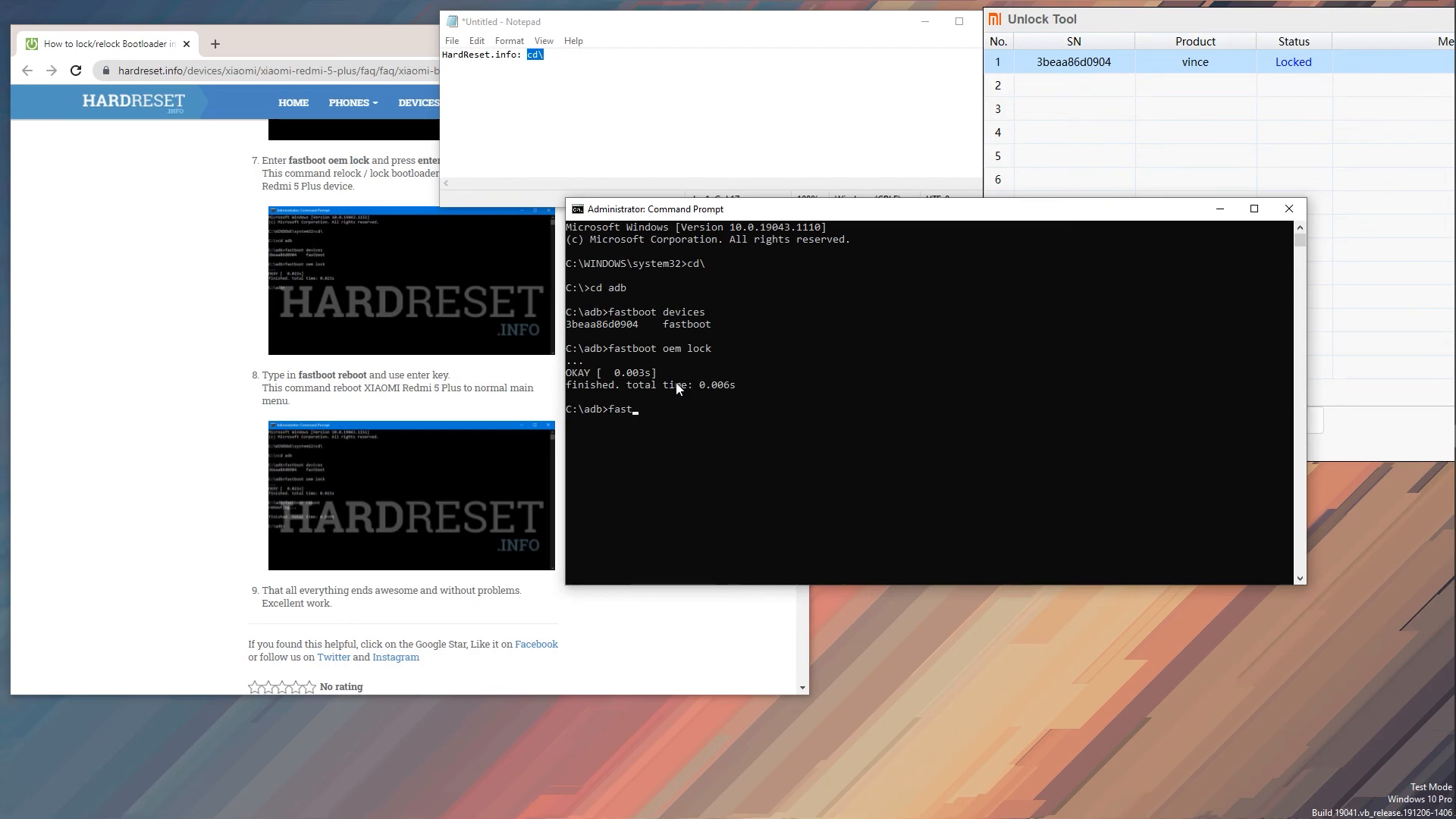
type("boot")
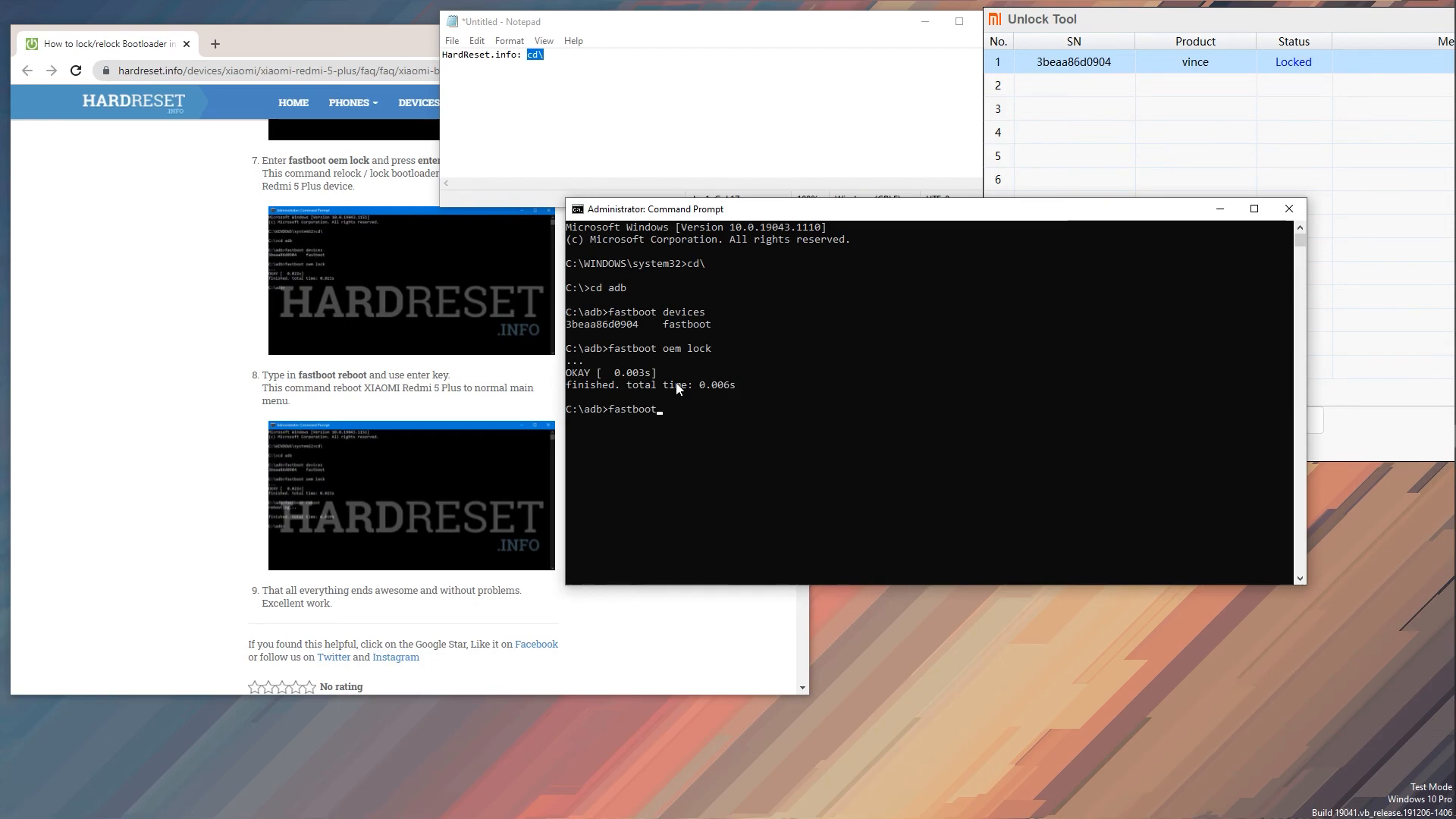
type("reboot")
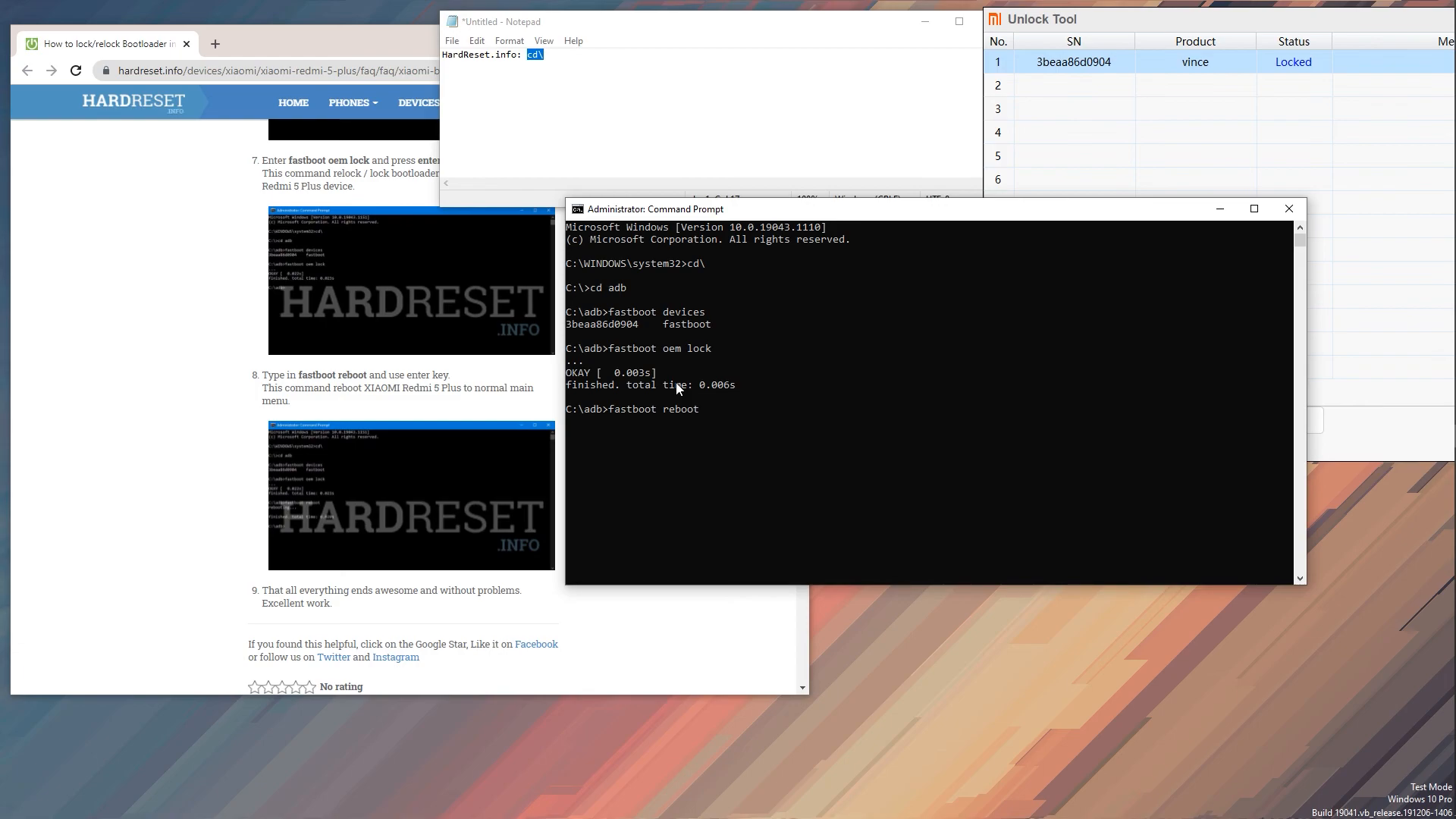
key("Return")
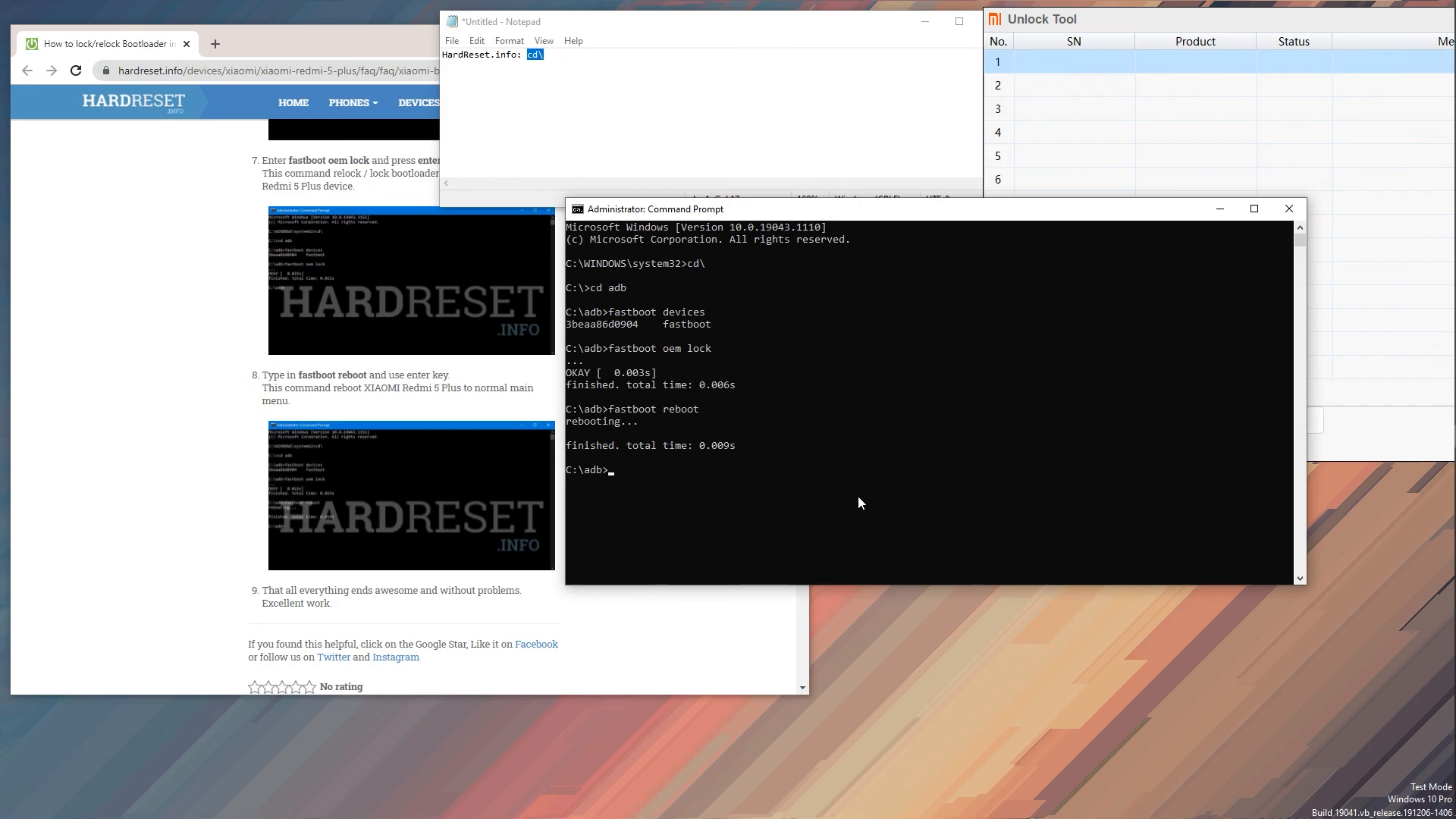
mouse_move(1054, 675)
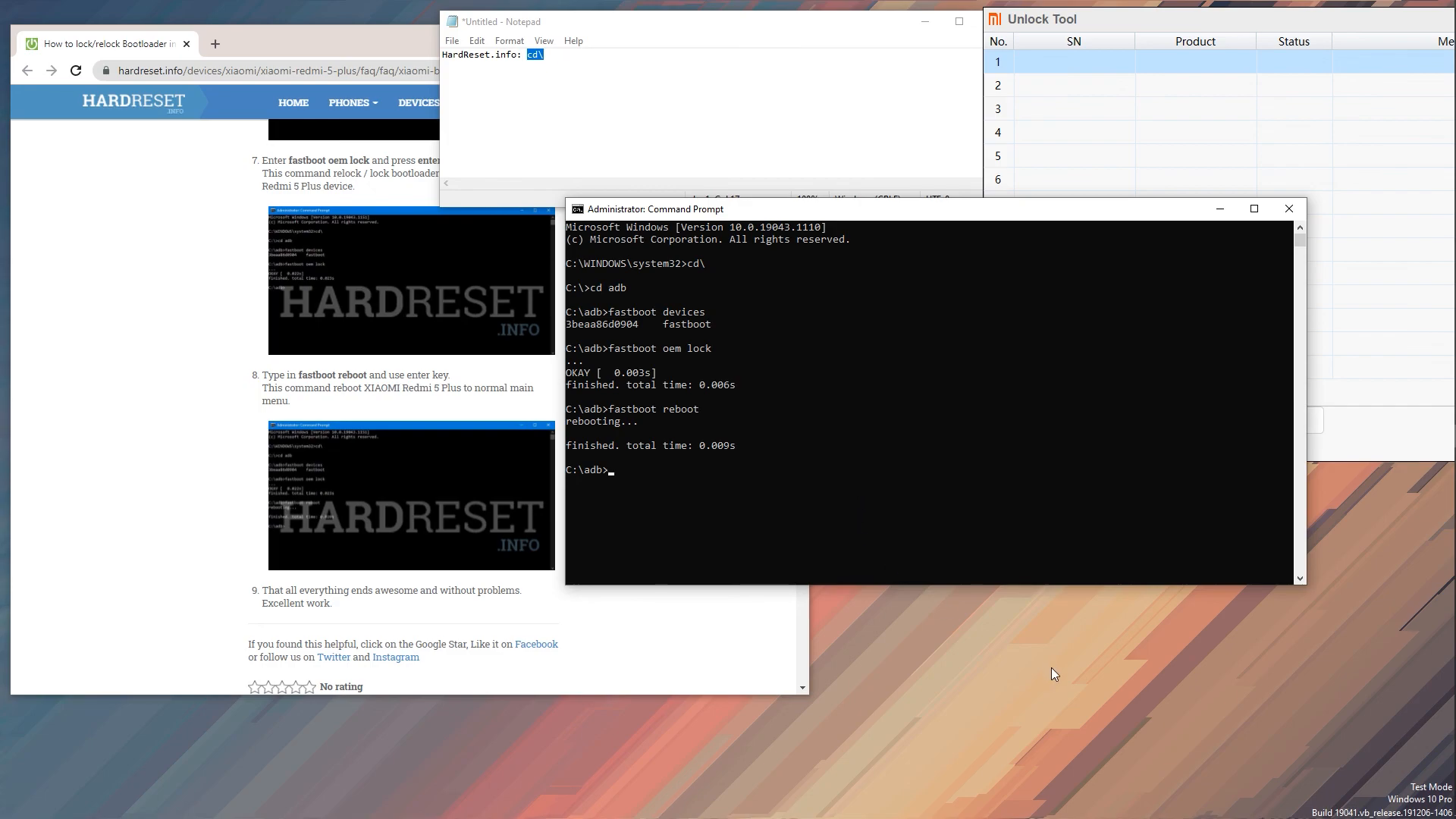
left_click(1289, 208)
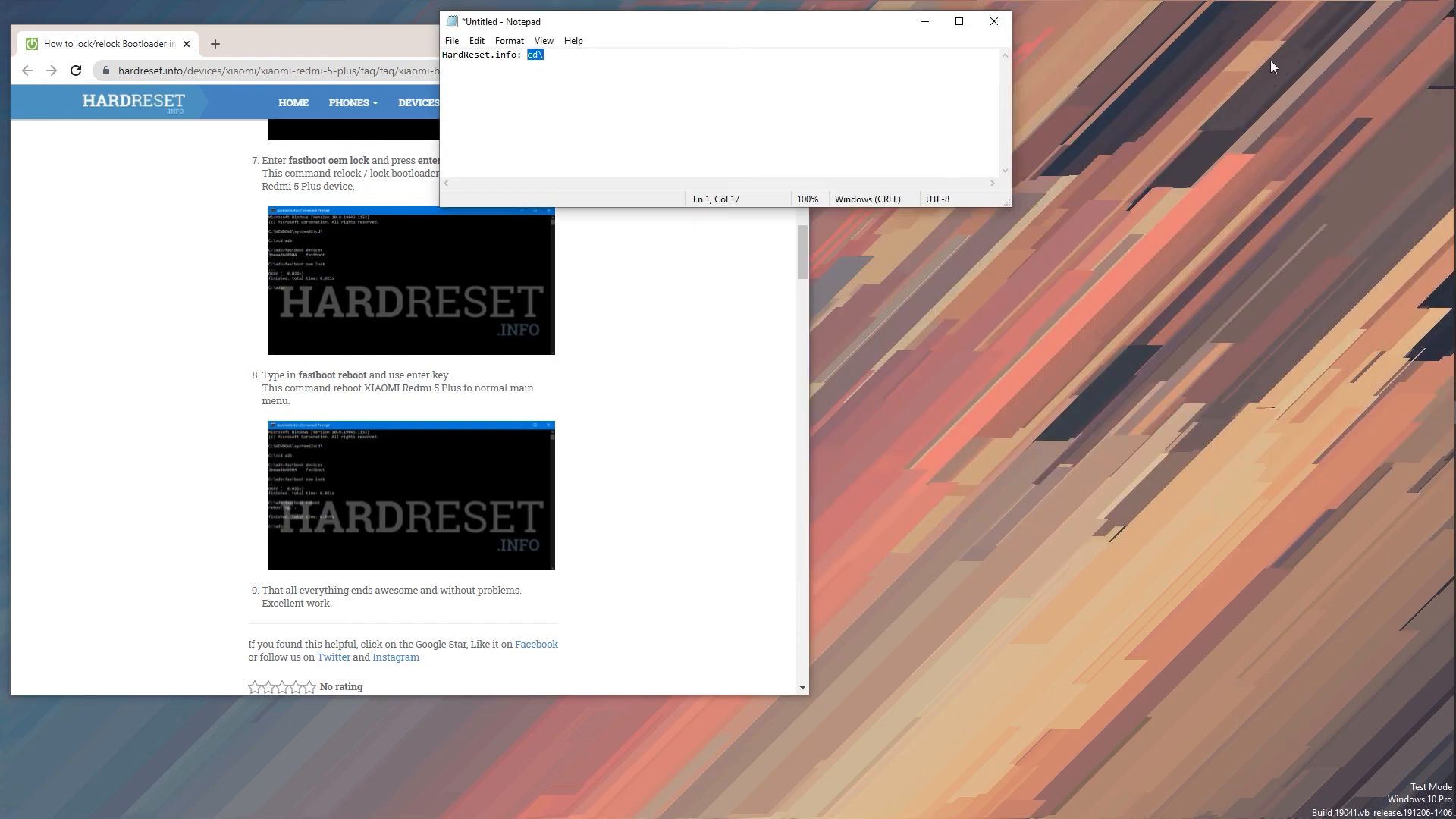
Step: Close the Untitled Notepad window to bring up the save-changes prompt
left_click(992, 21)
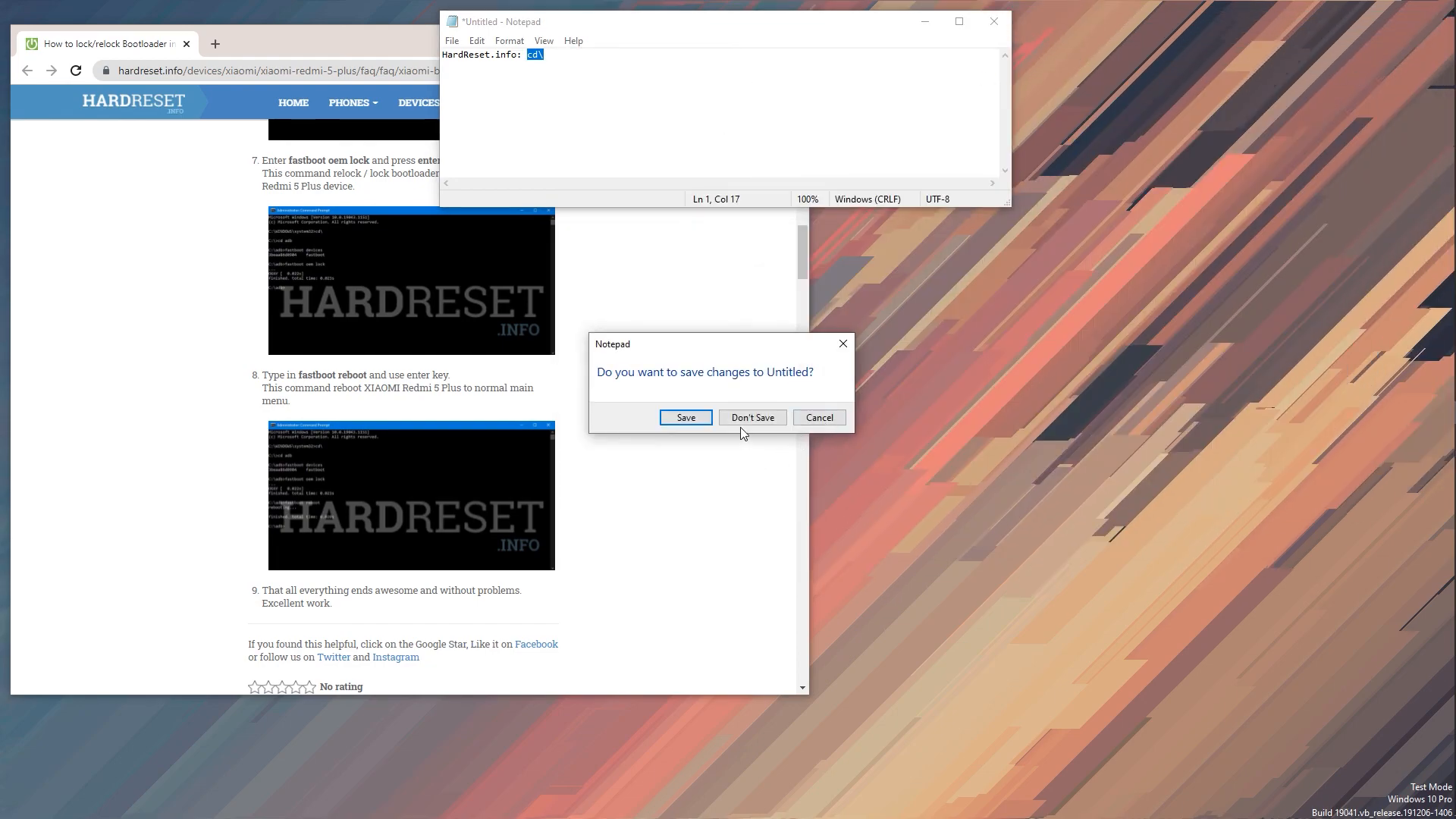